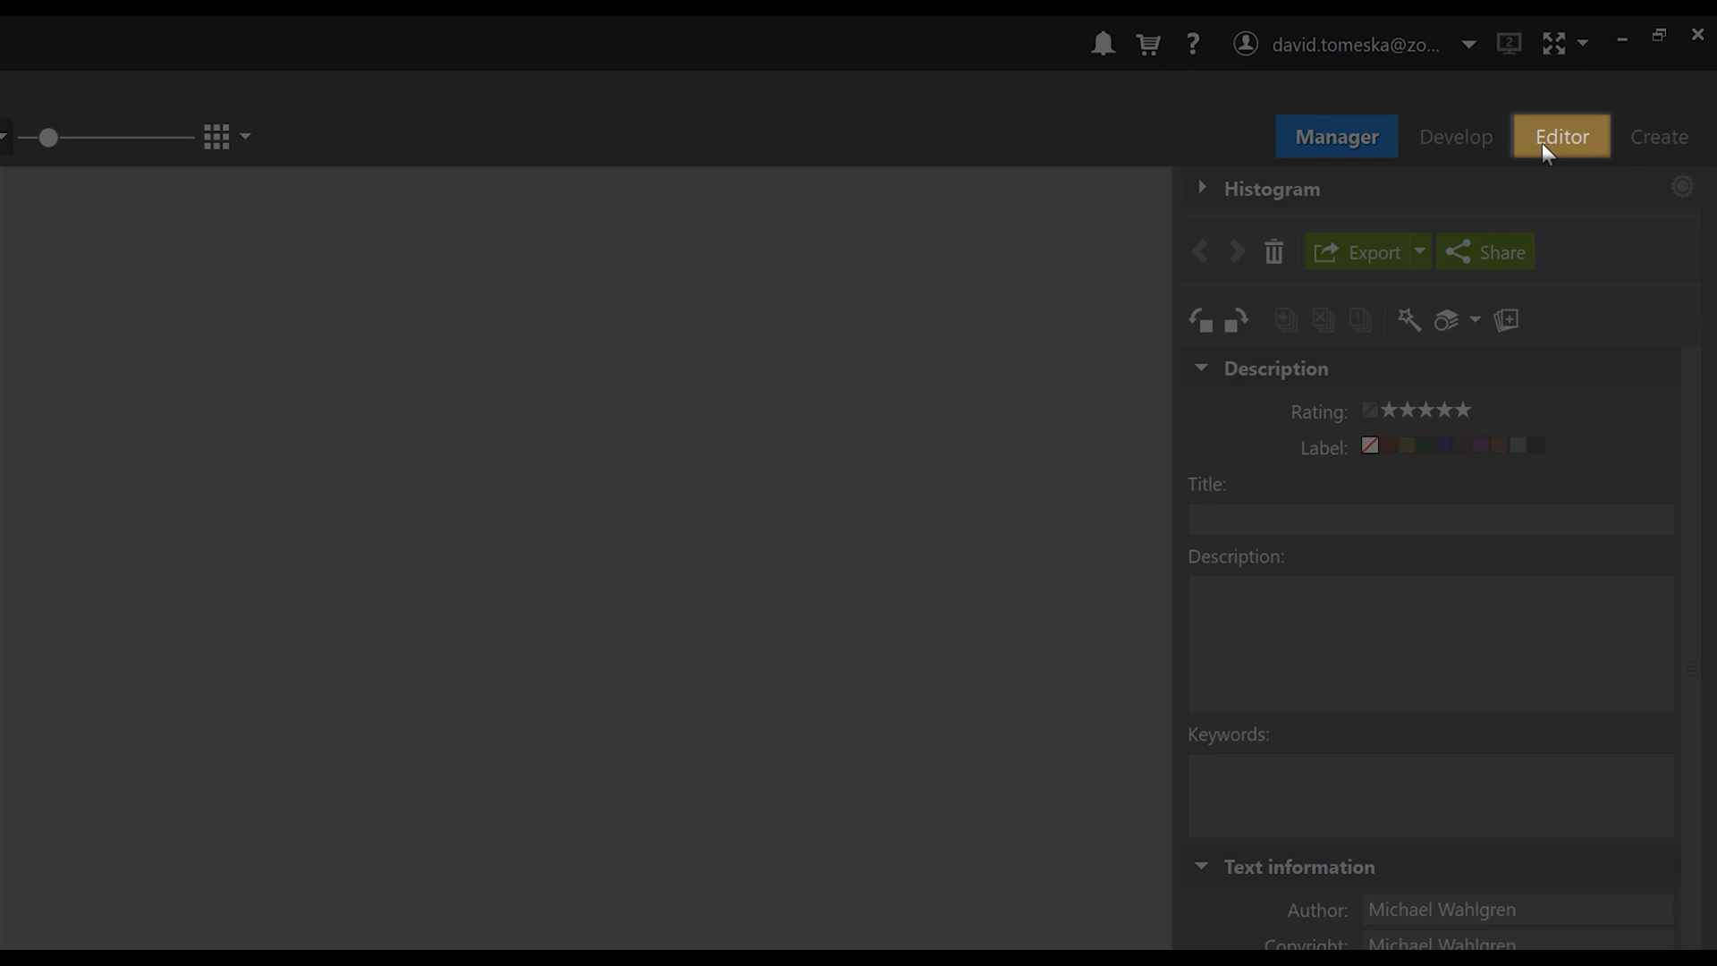
- Switch to the Editor module so the landscape photo loads as a single layer
left_click(1561, 136)
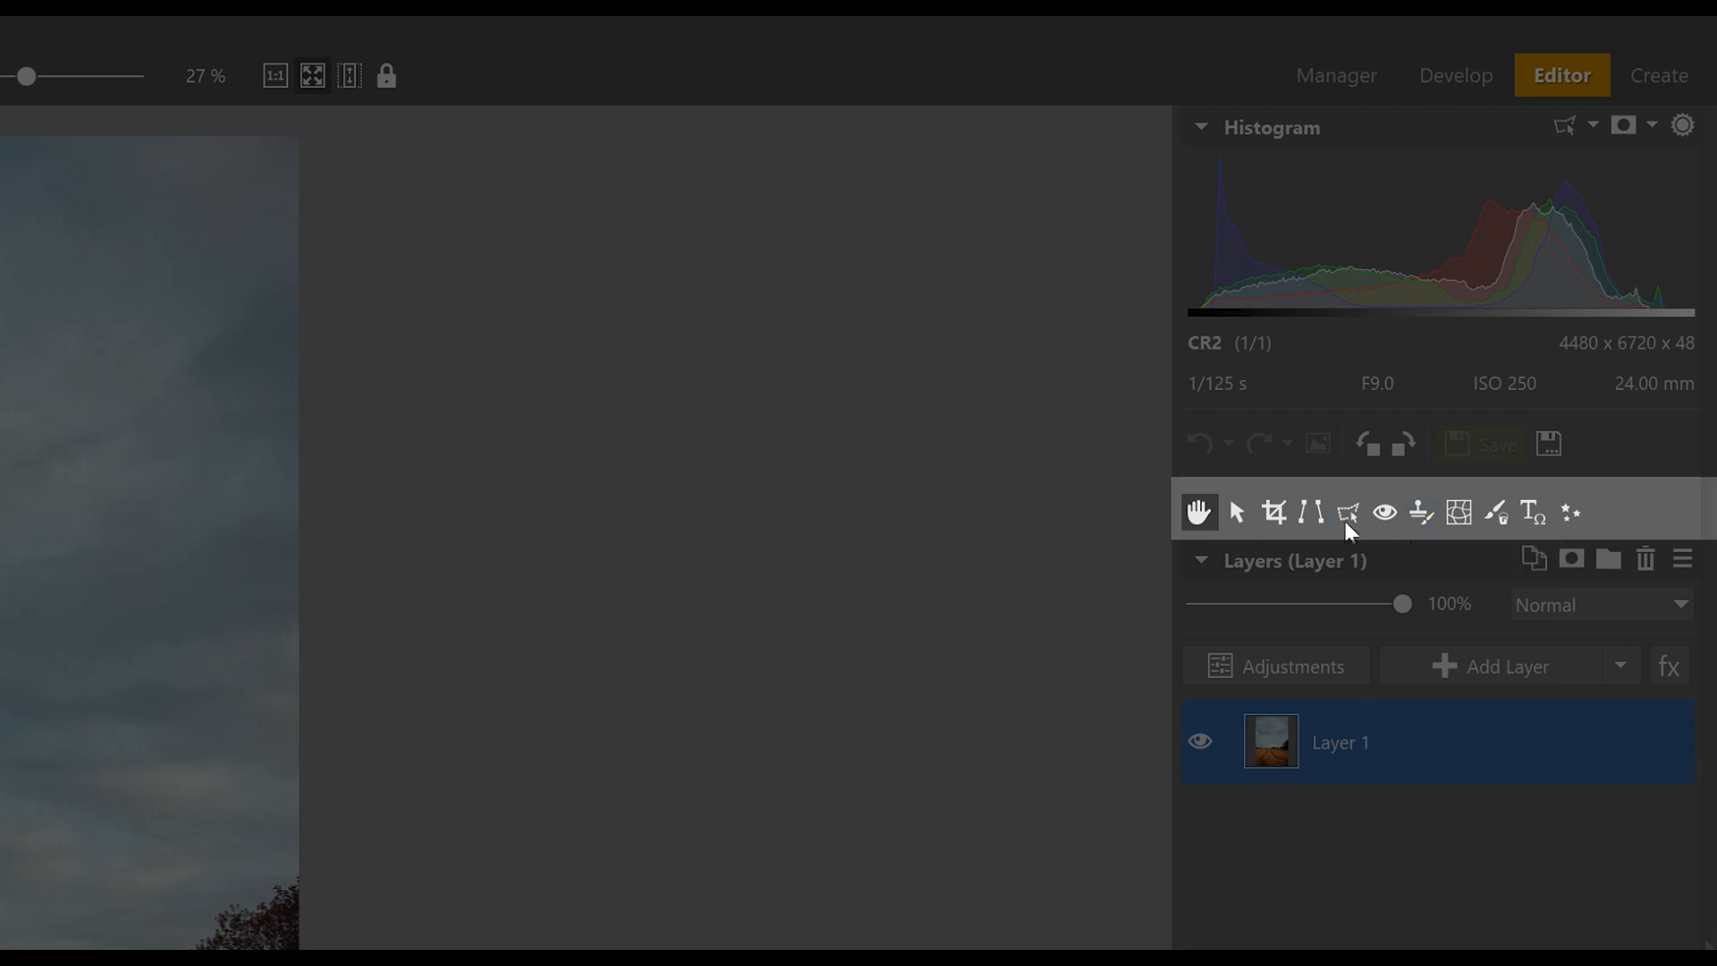
mouse_move(1523, 547)
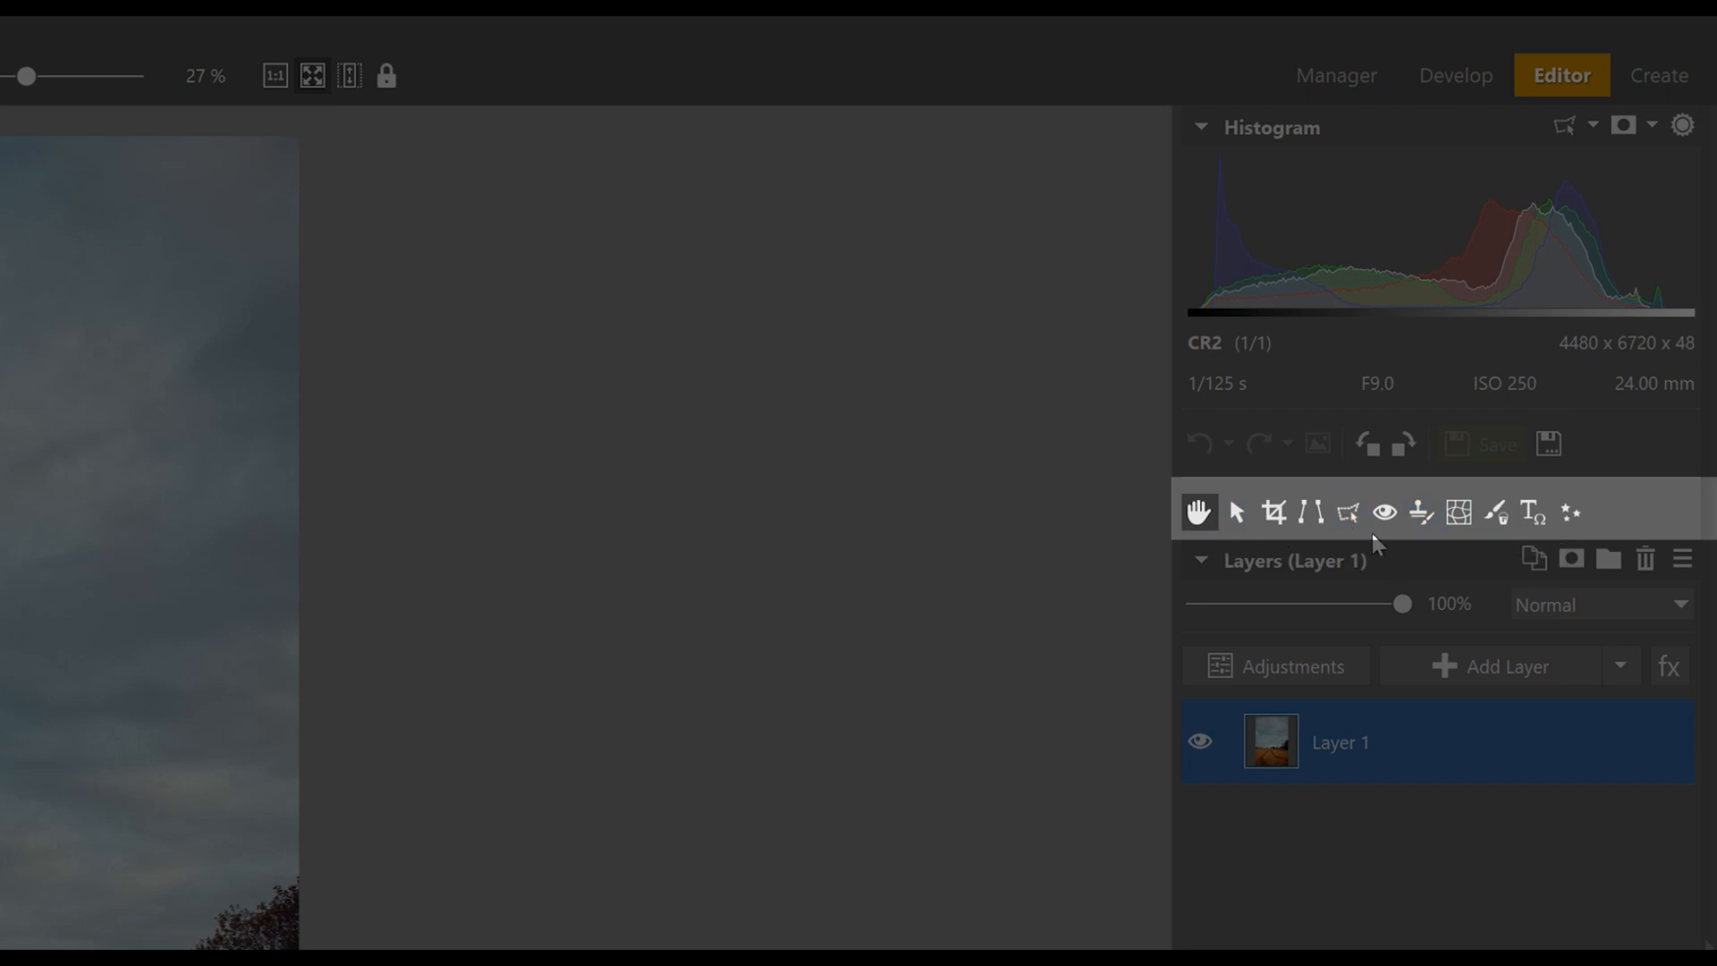
left_click(1346, 512)
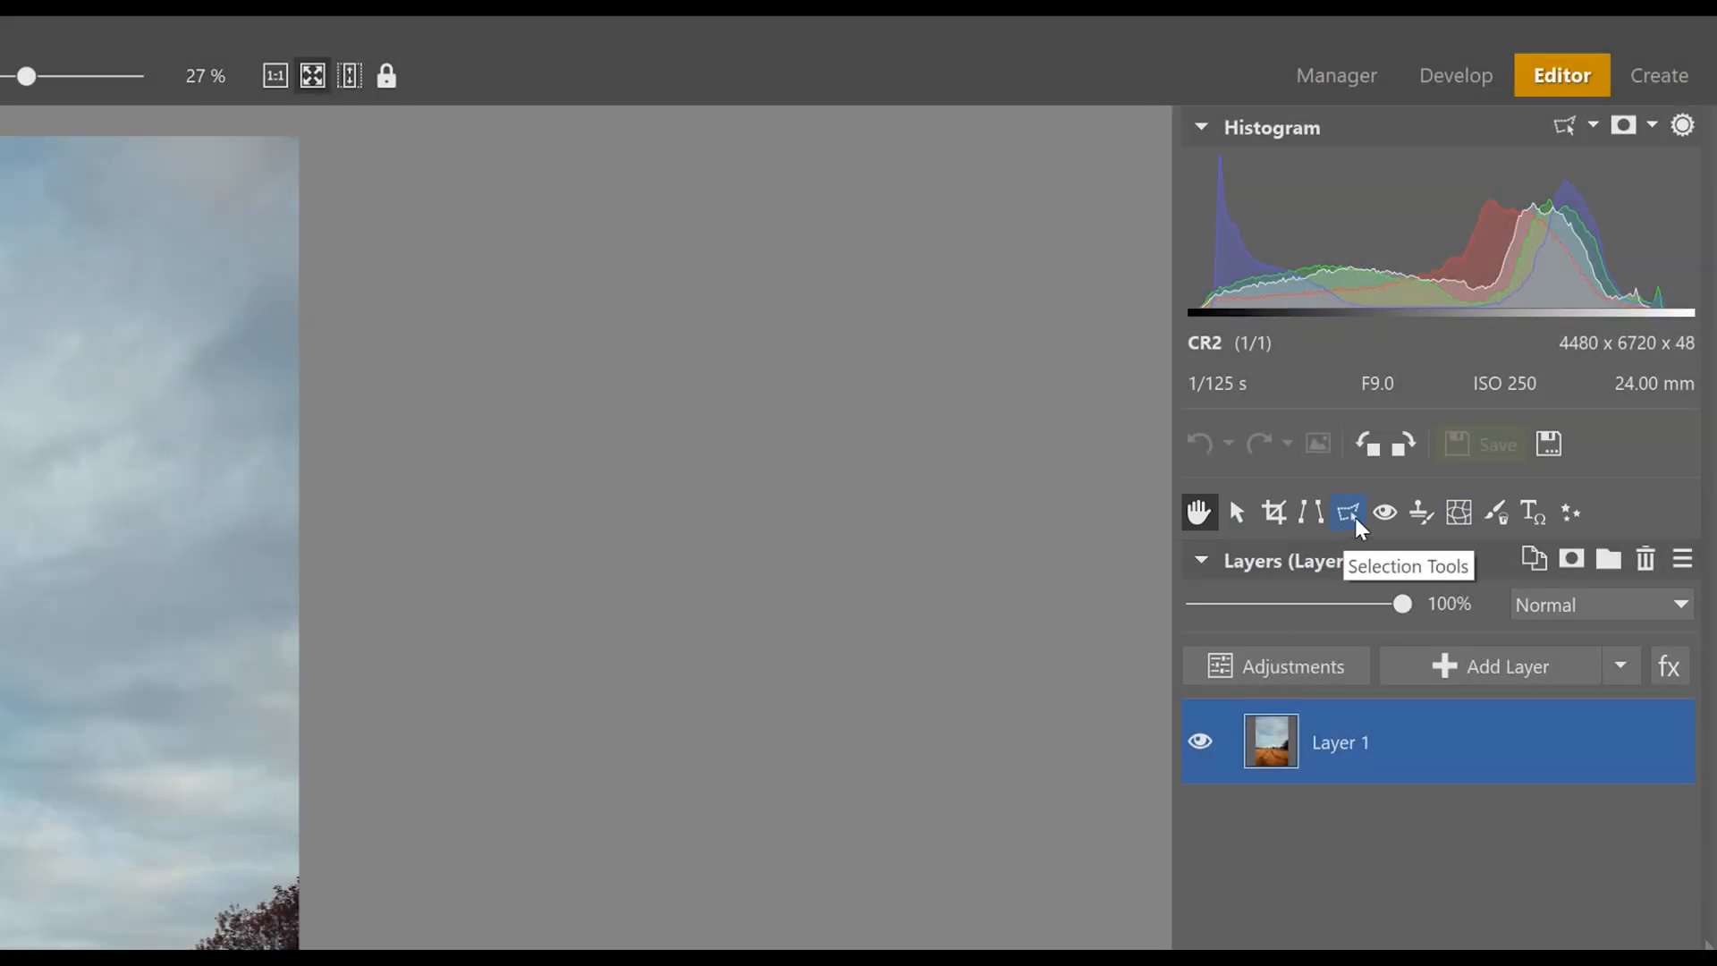
left_click(1348, 511)
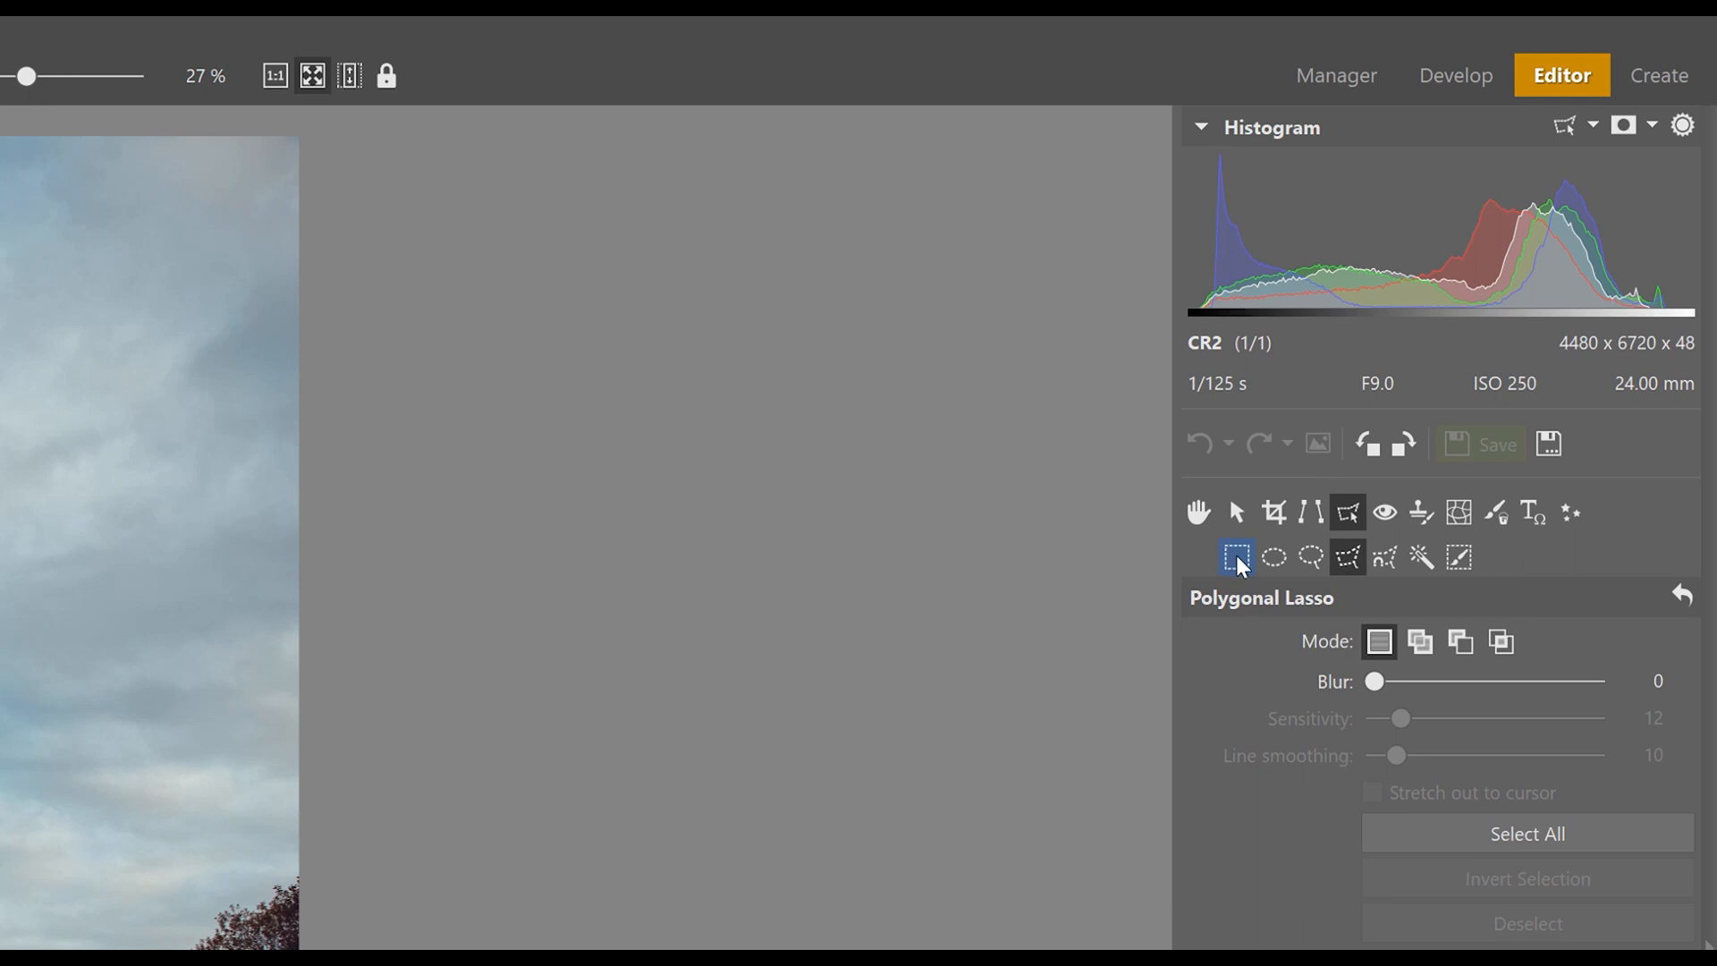
mouse_move(1348, 558)
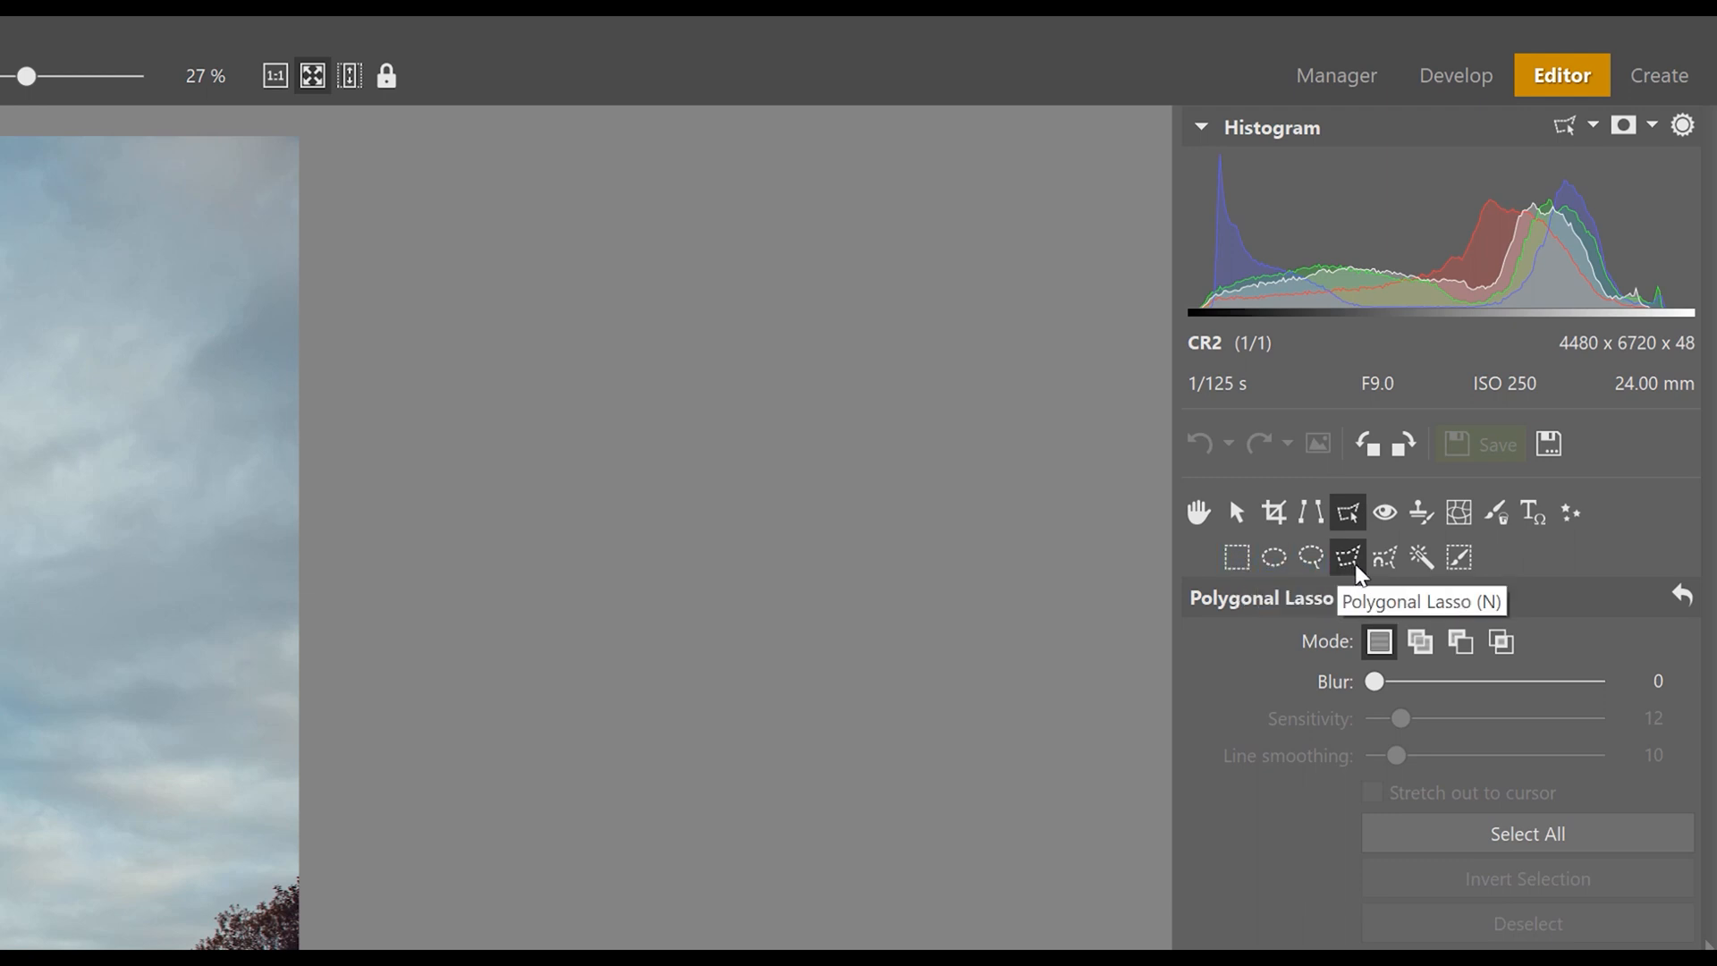
mouse_move(1506, 563)
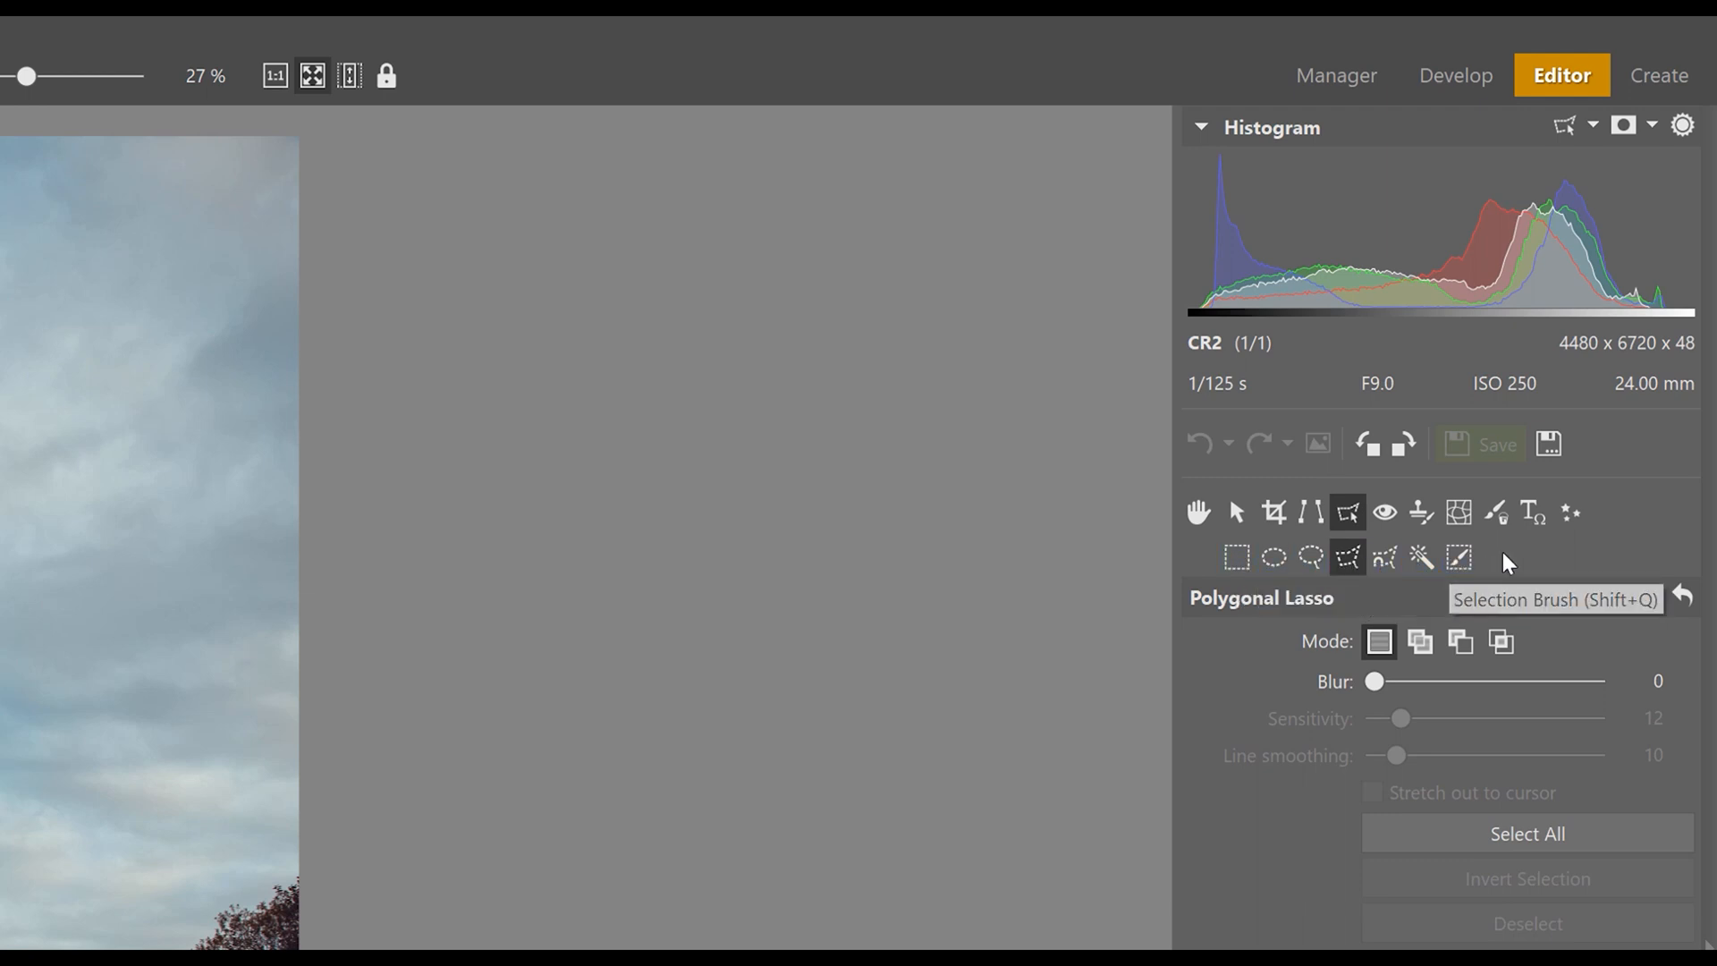
left_click(1198, 511)
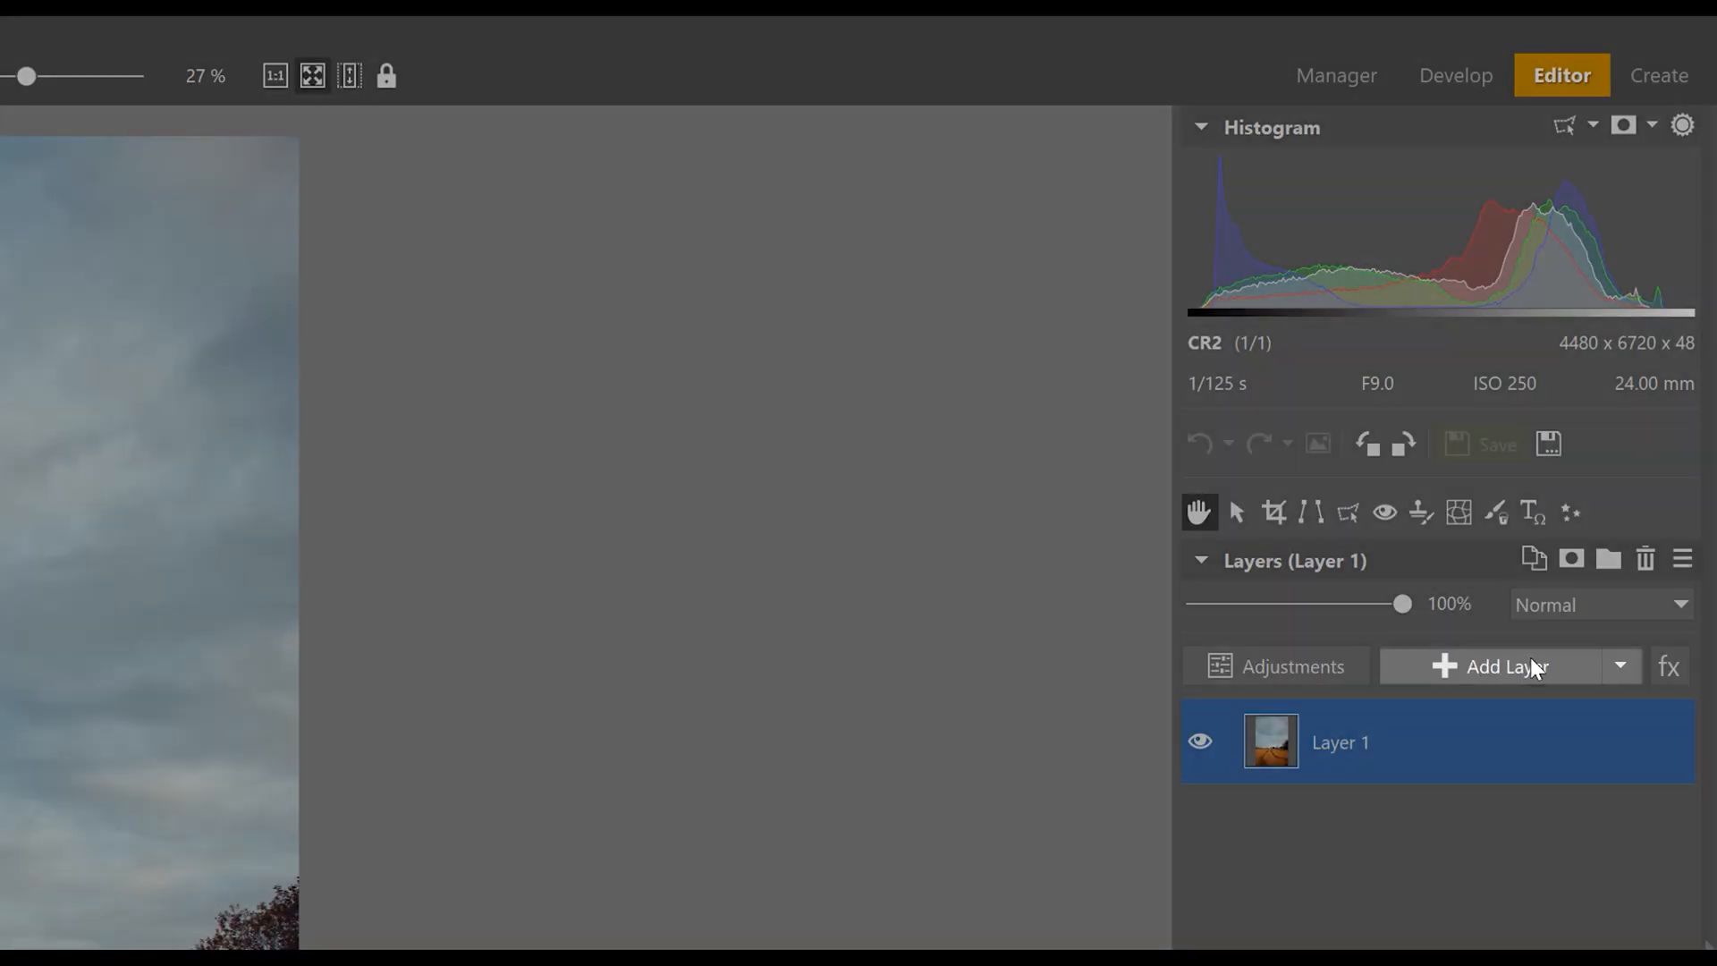
- Add an empty layer, then paste the flying-birds clipart1250162 from file as a new layer
left_click(1504, 665)
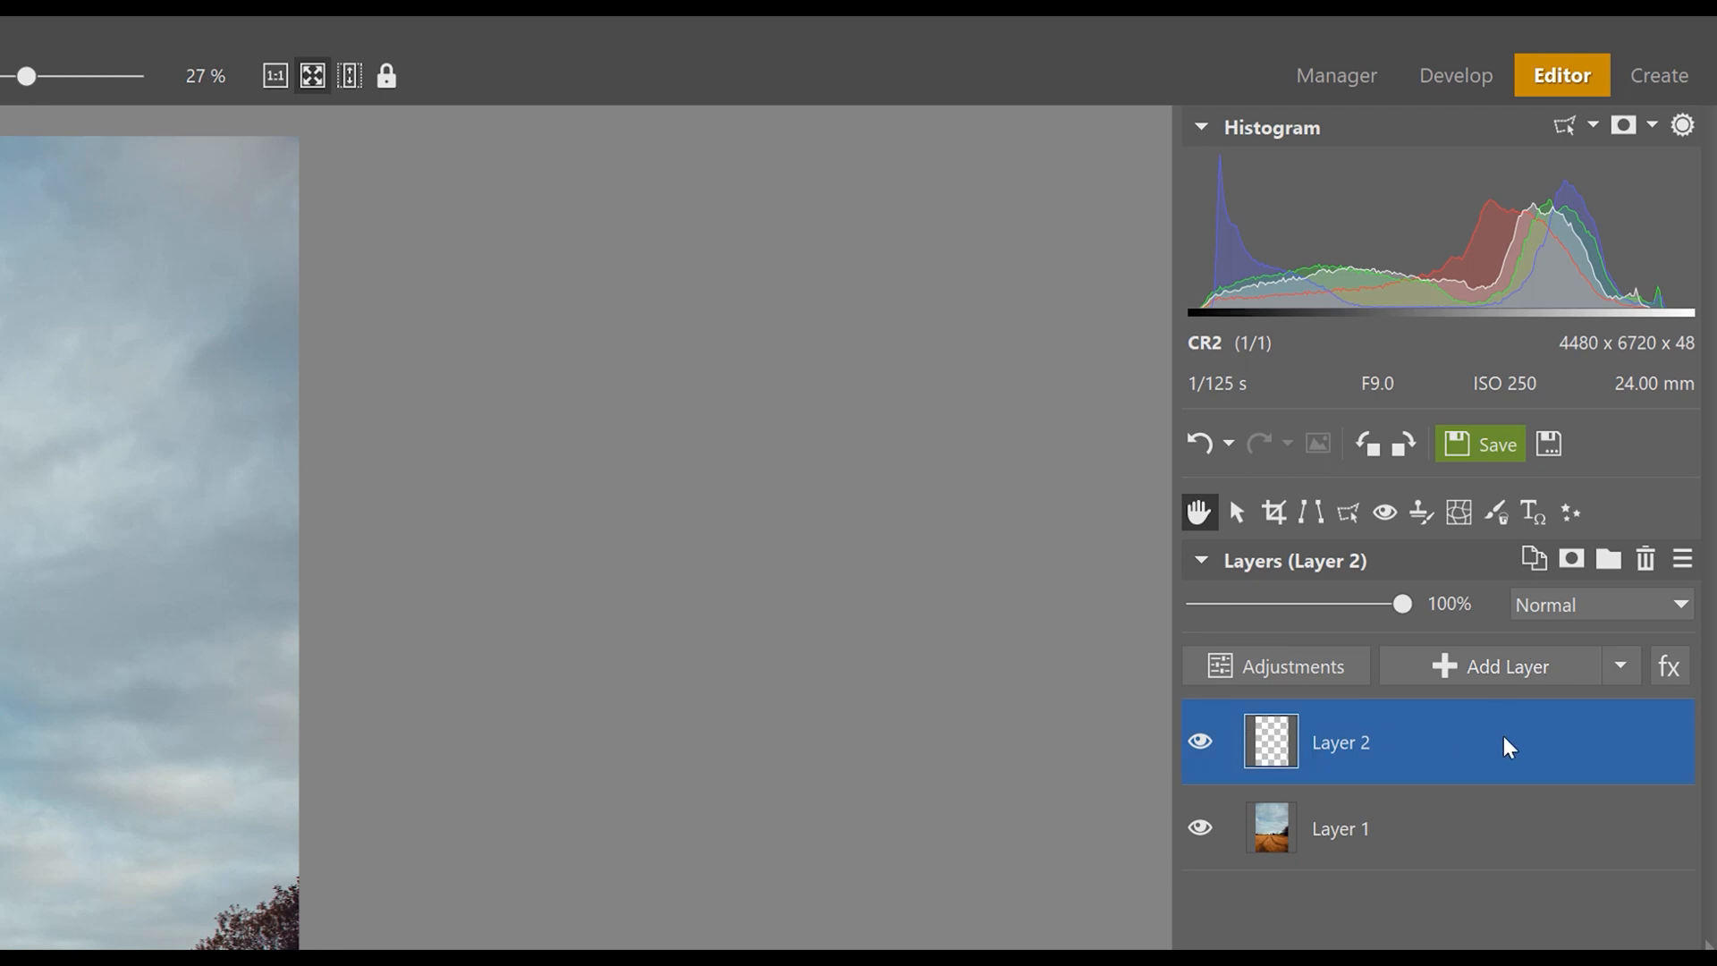
mouse_move(1479, 733)
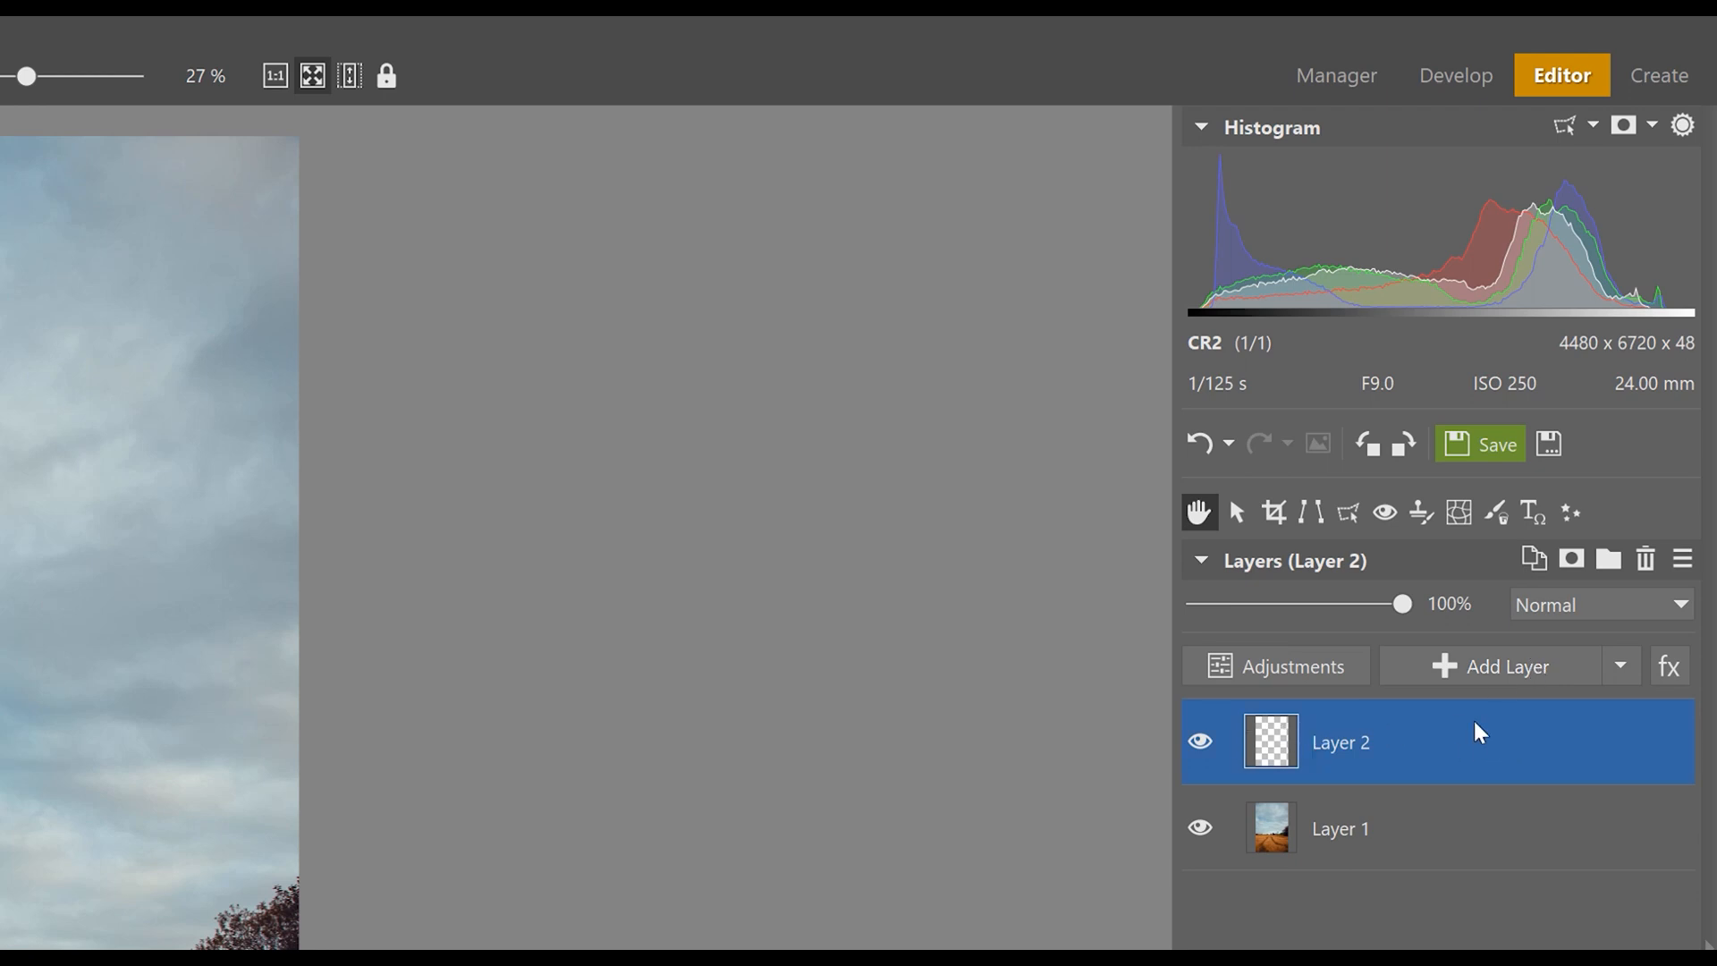
mouse_move(1477, 667)
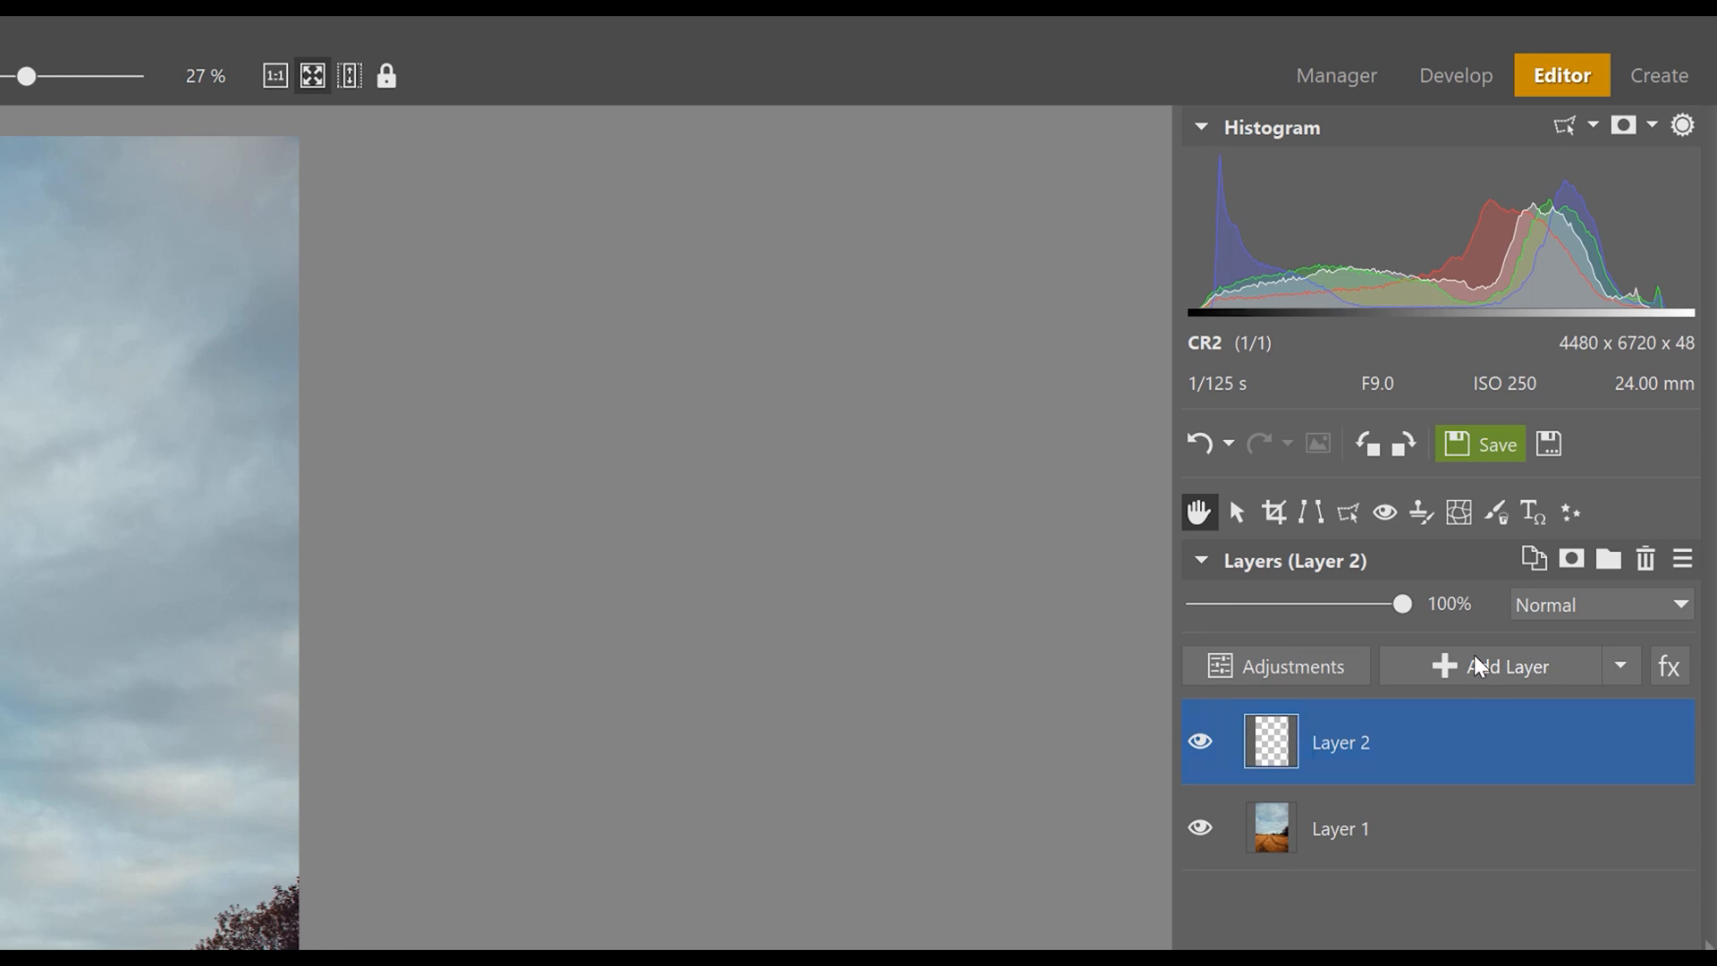
mouse_move(1497, 725)
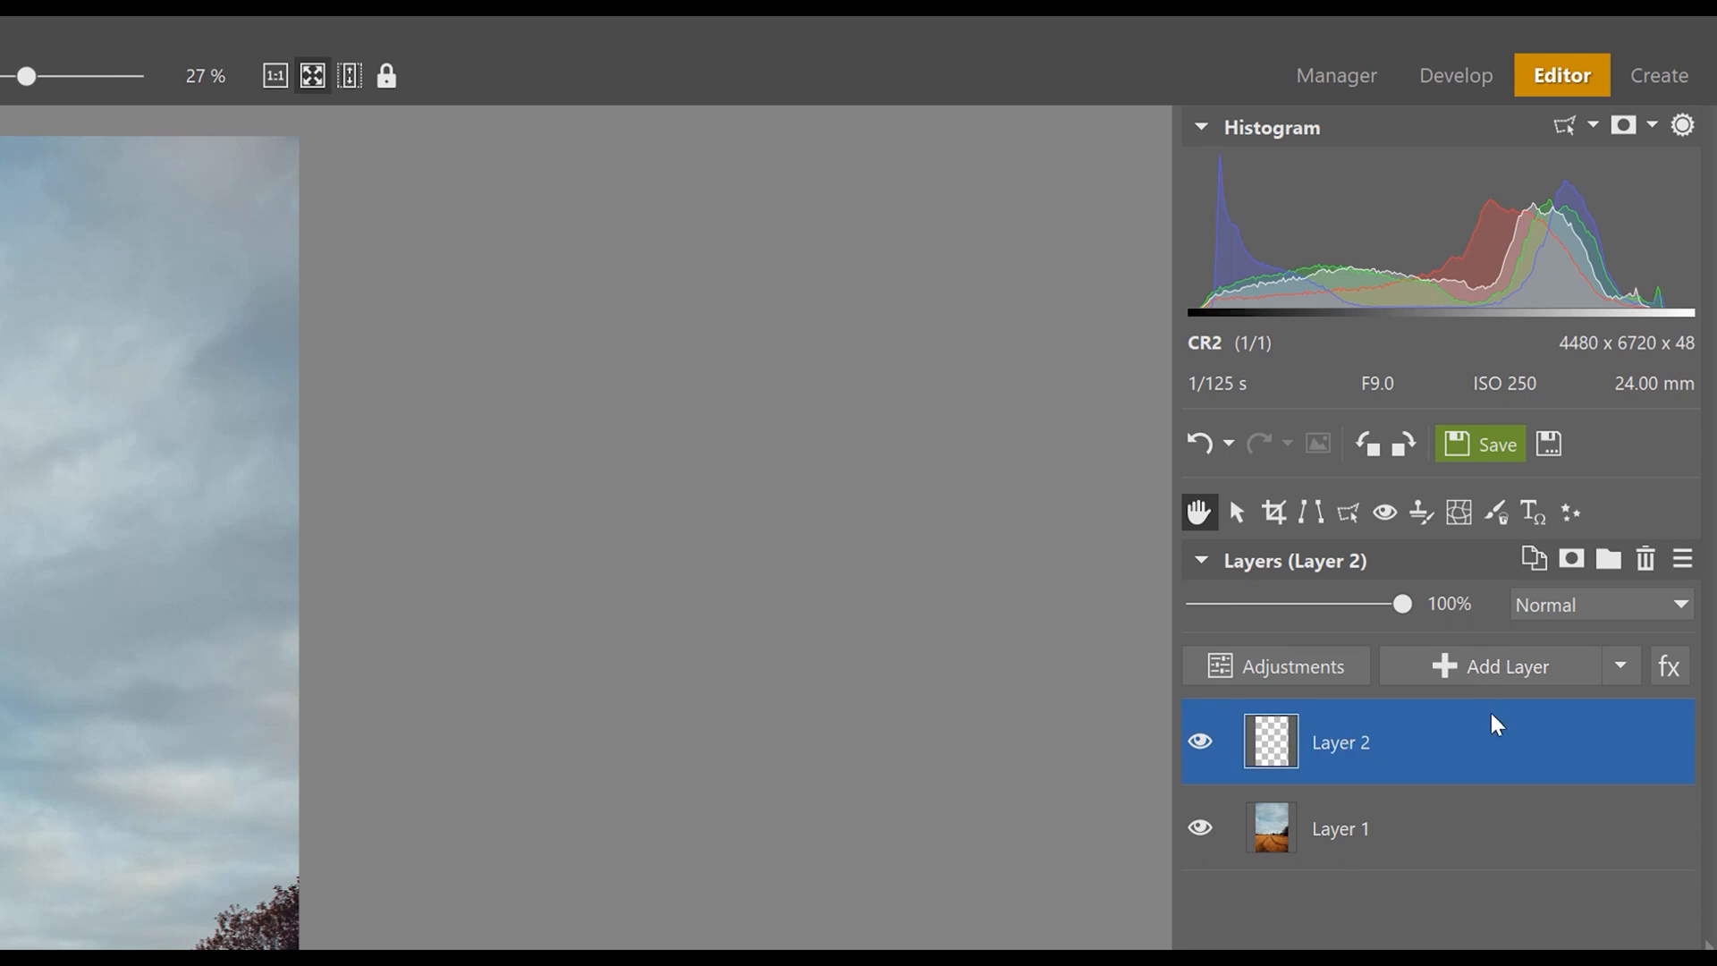
left_click(1620, 658)
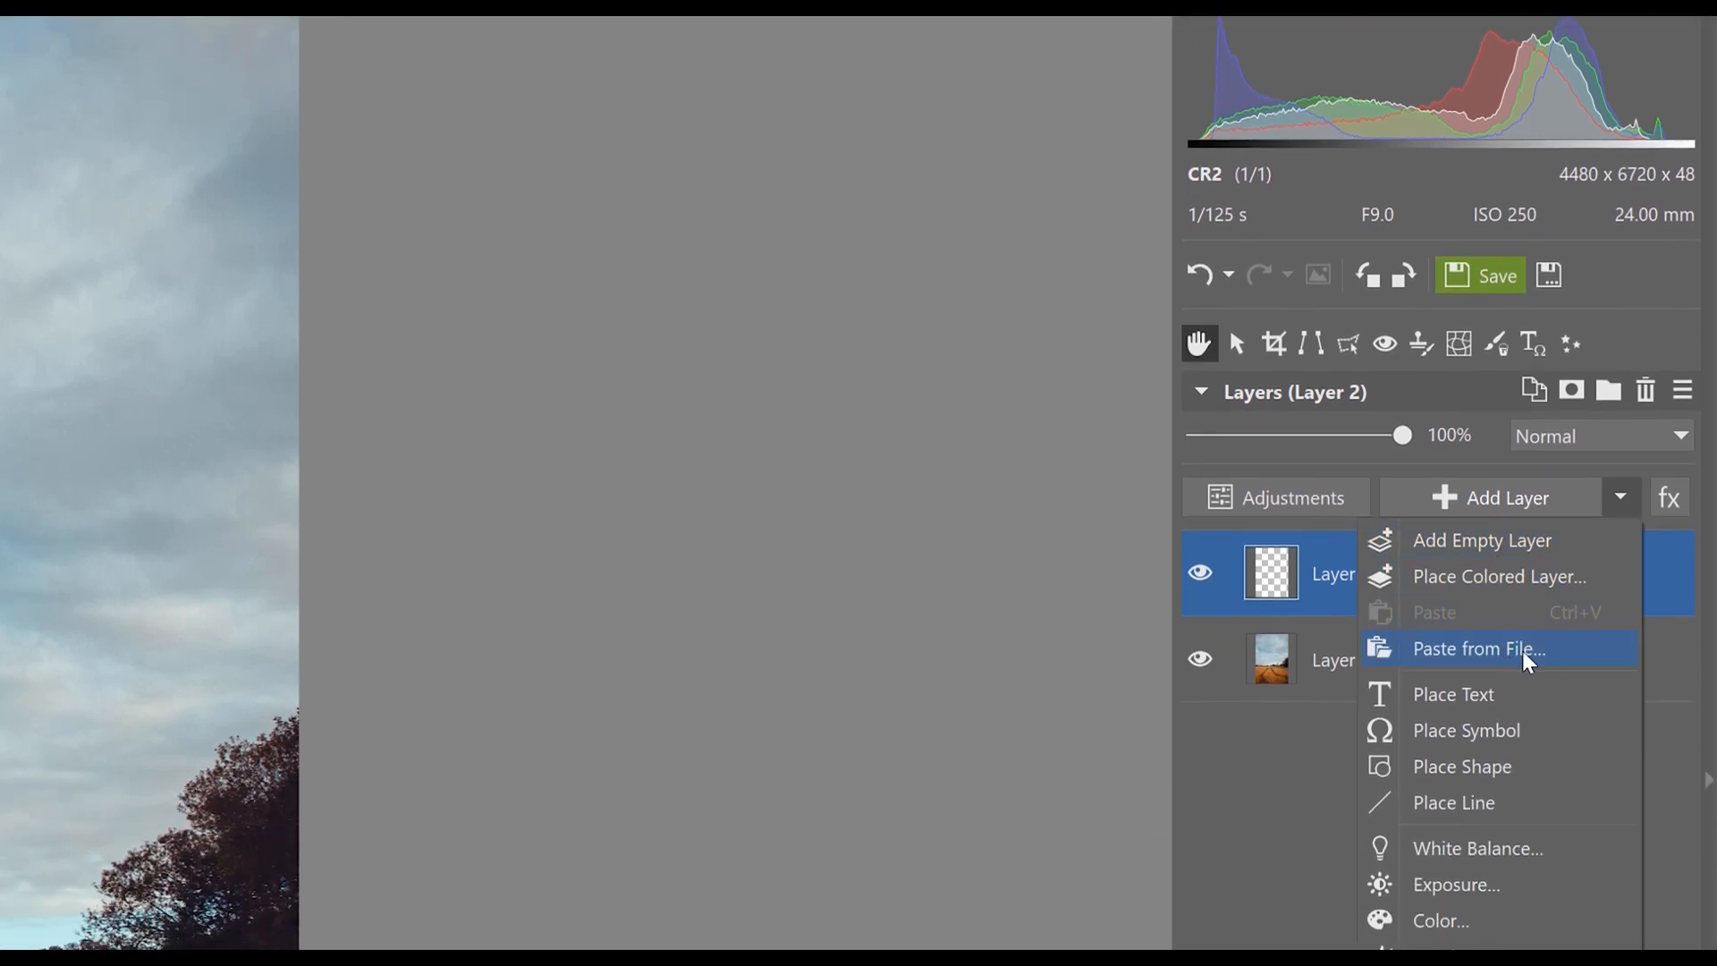
left_click(1479, 647)
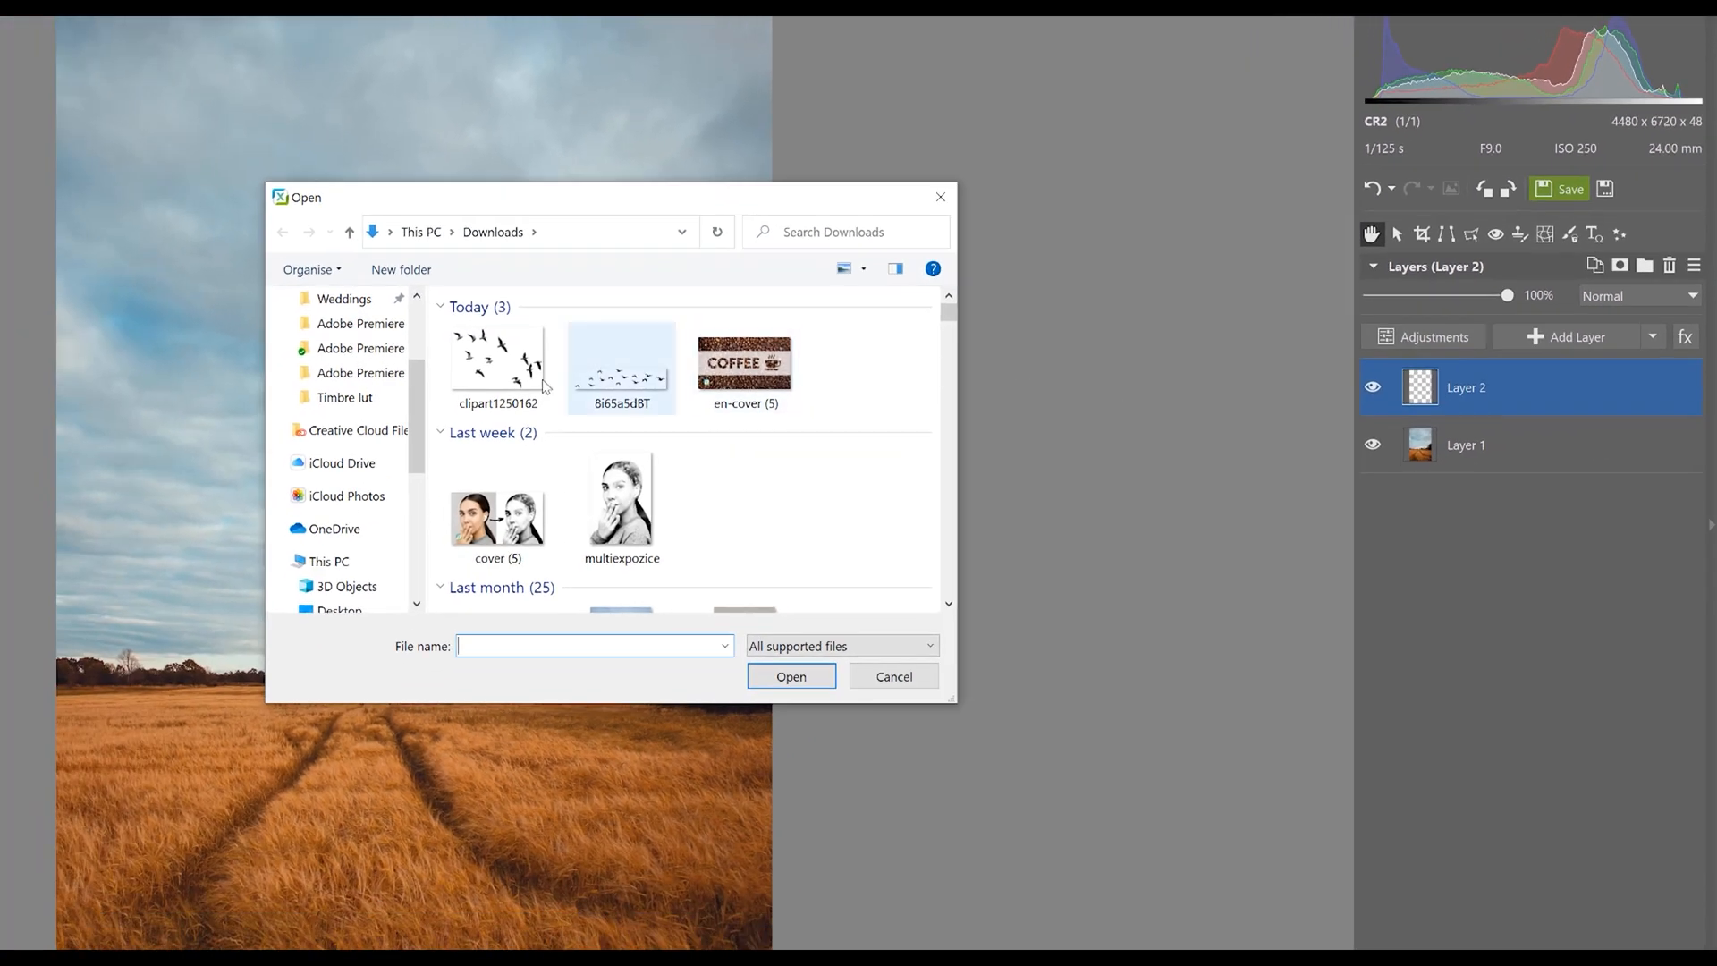
left_click(497, 363)
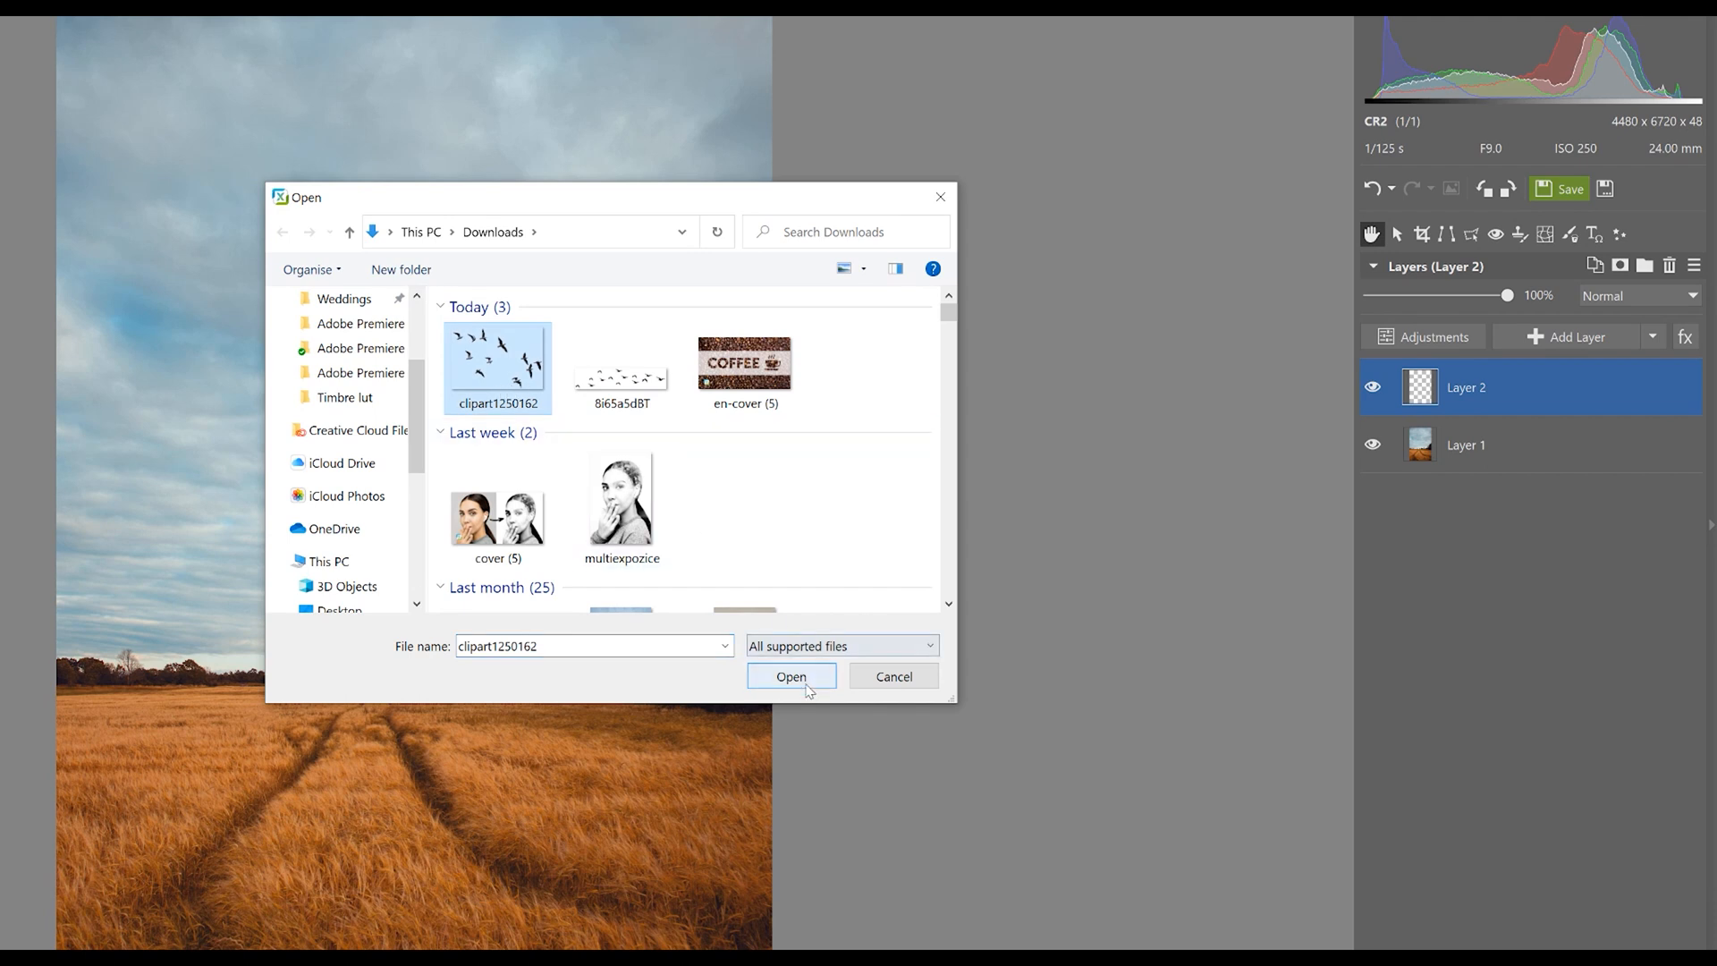
left_click(791, 676)
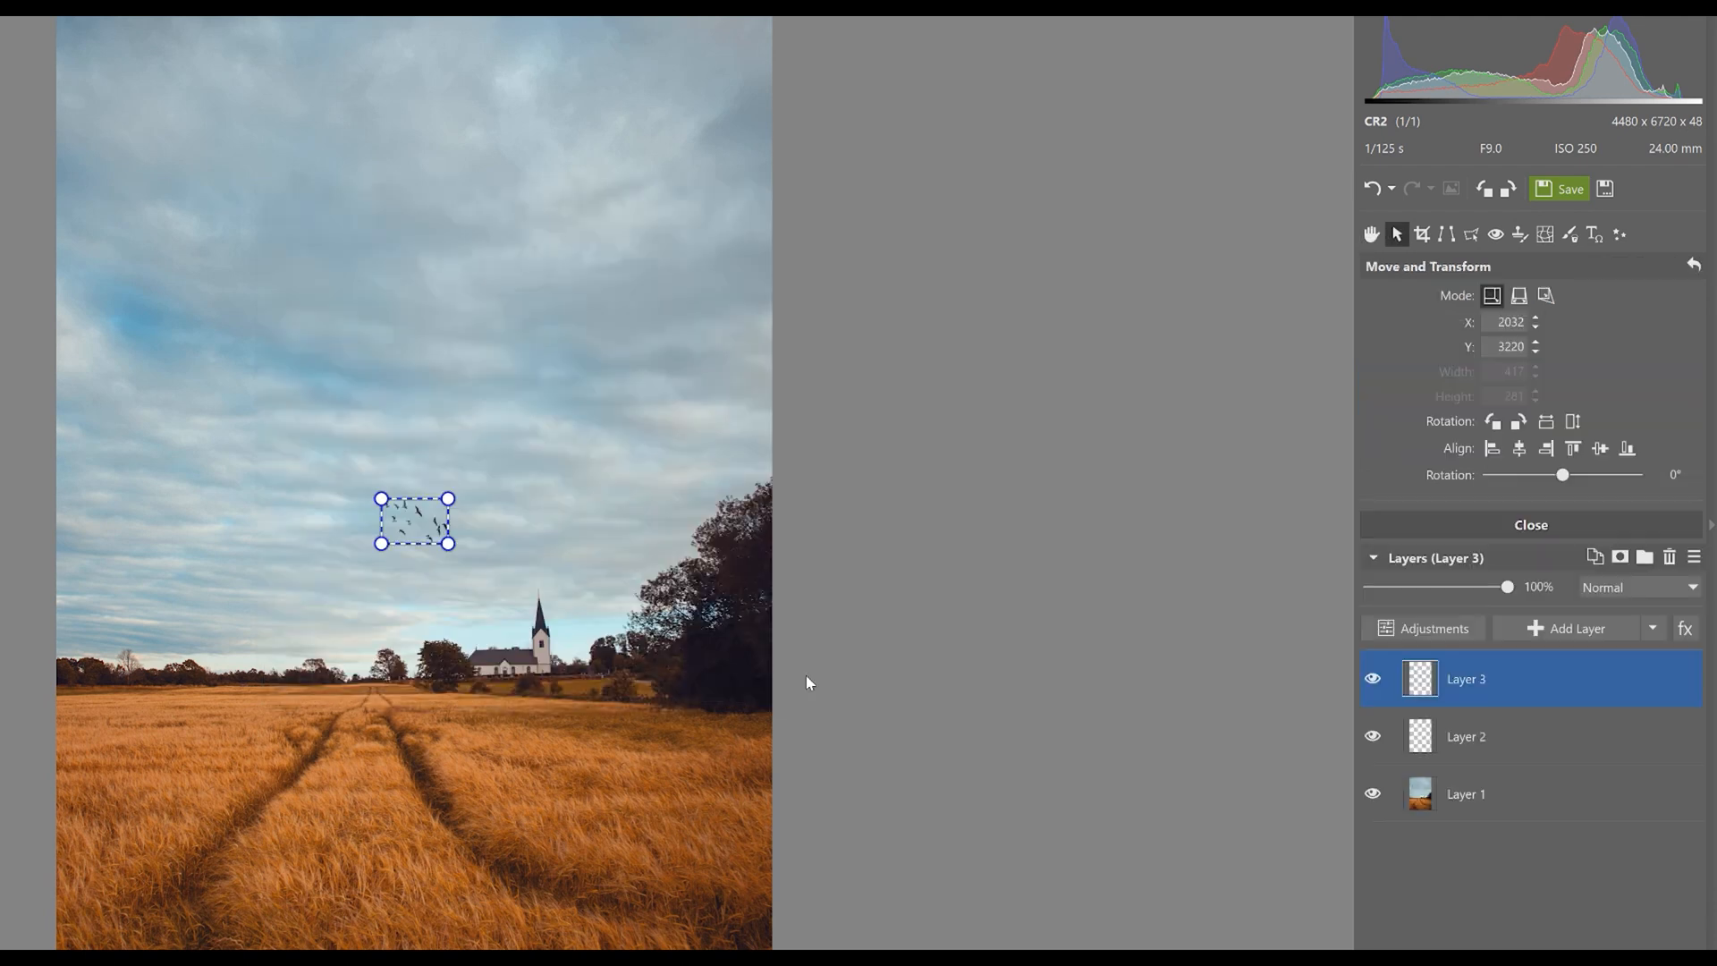
- Move the birds to the upper left of the sky and scale the flock up considerably
left_click_drag(413, 520, 438, 494)
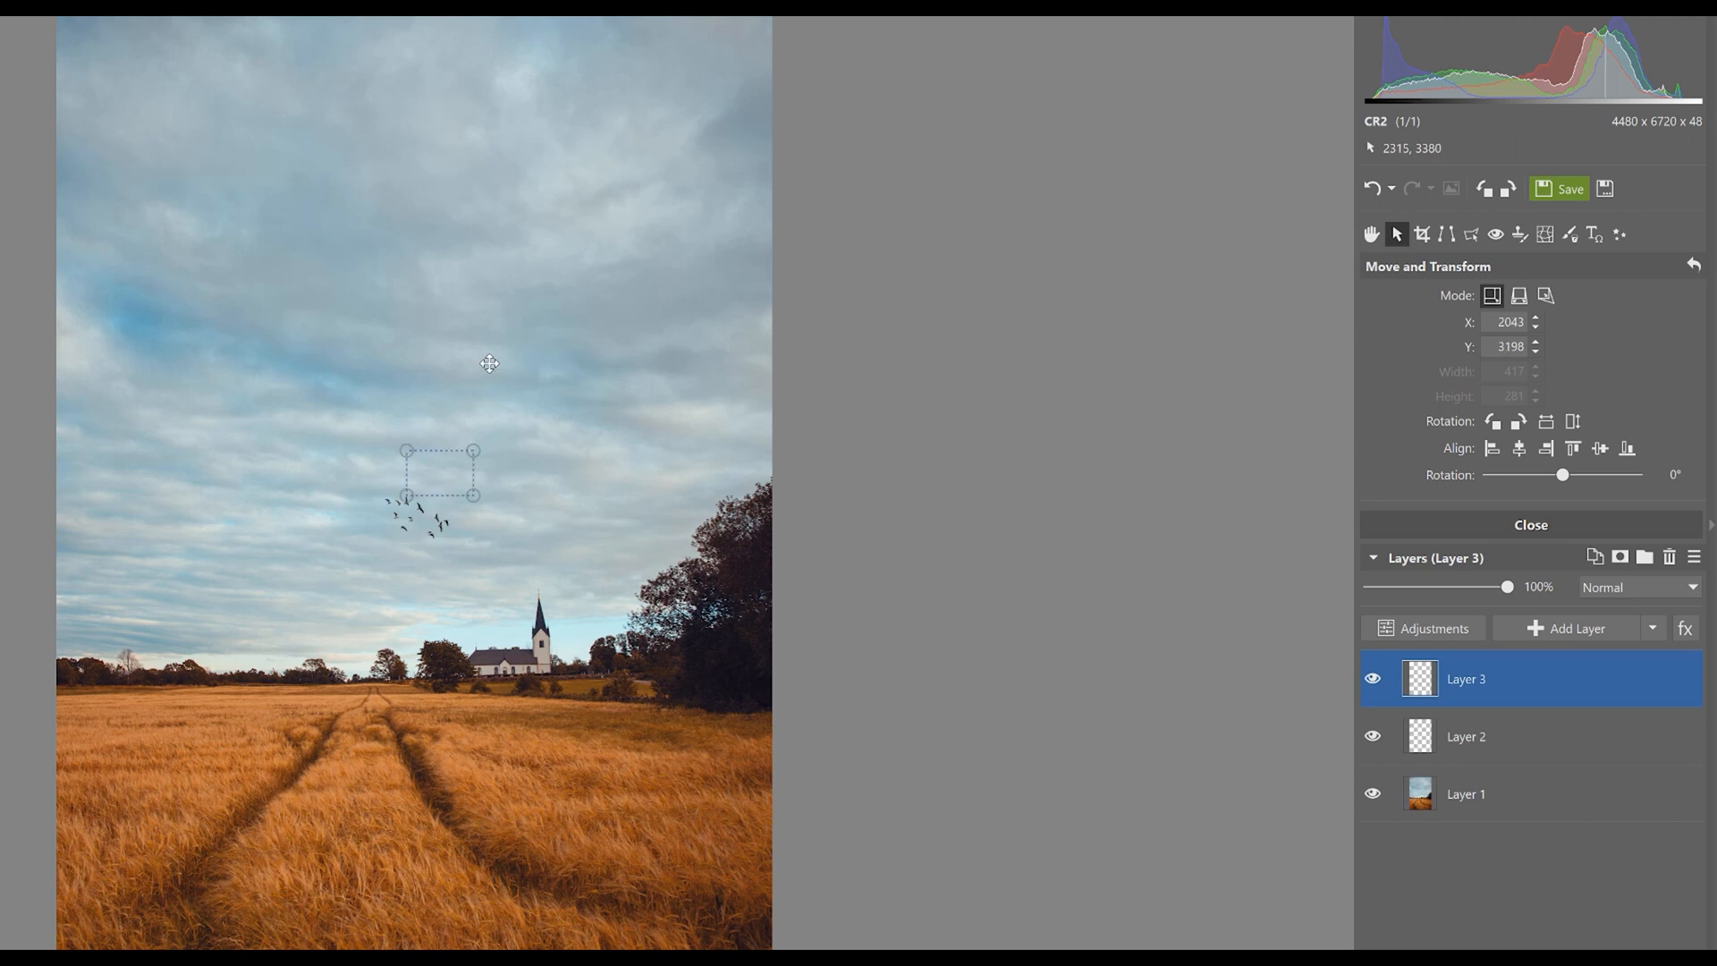
left_click_drag(438, 494, 403, 333)
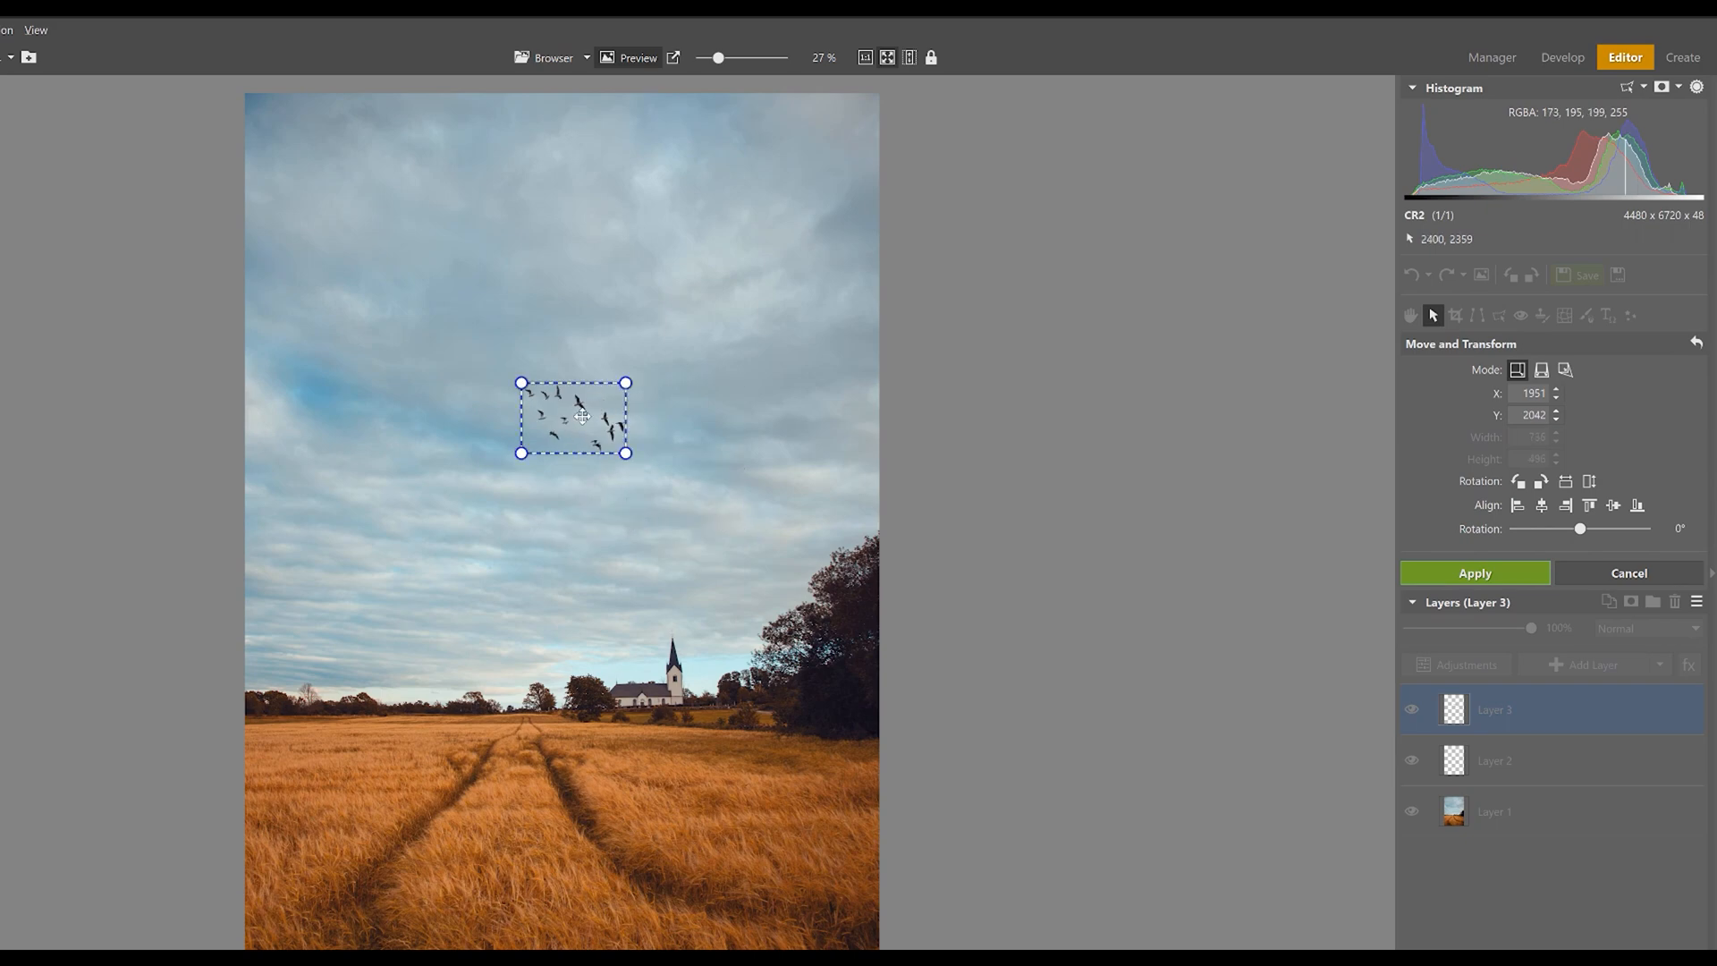
left_click_drag(573, 419, 564, 443)
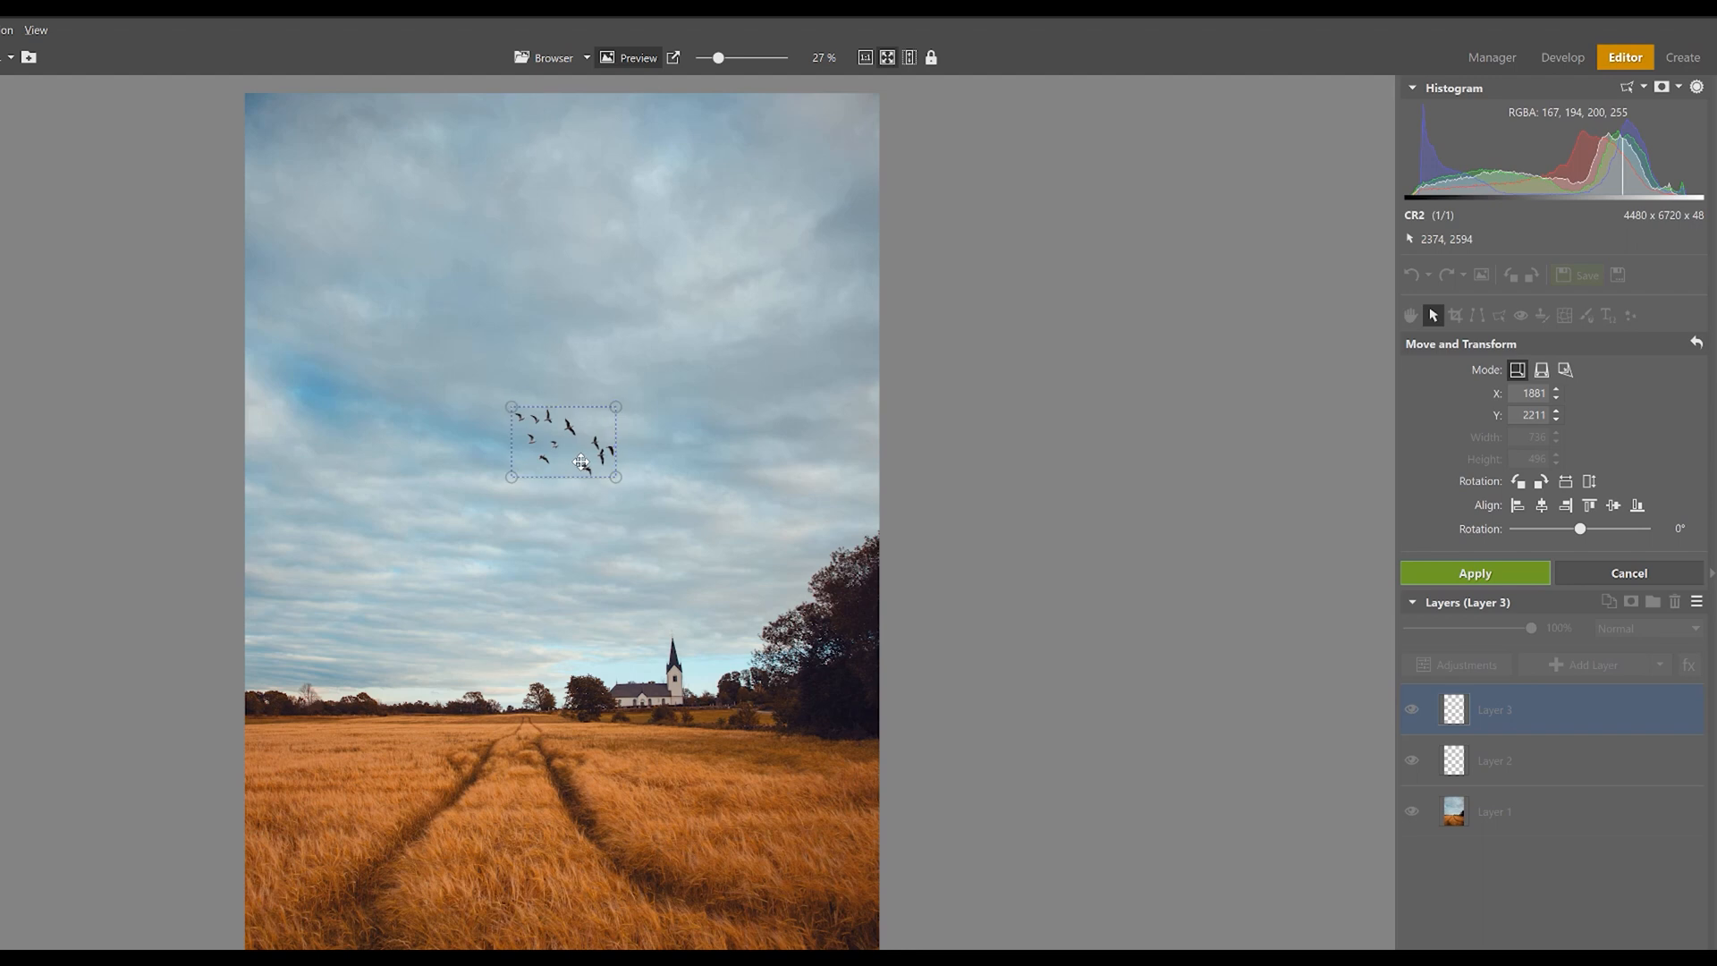
left_click_drag(579, 459, 574, 445)
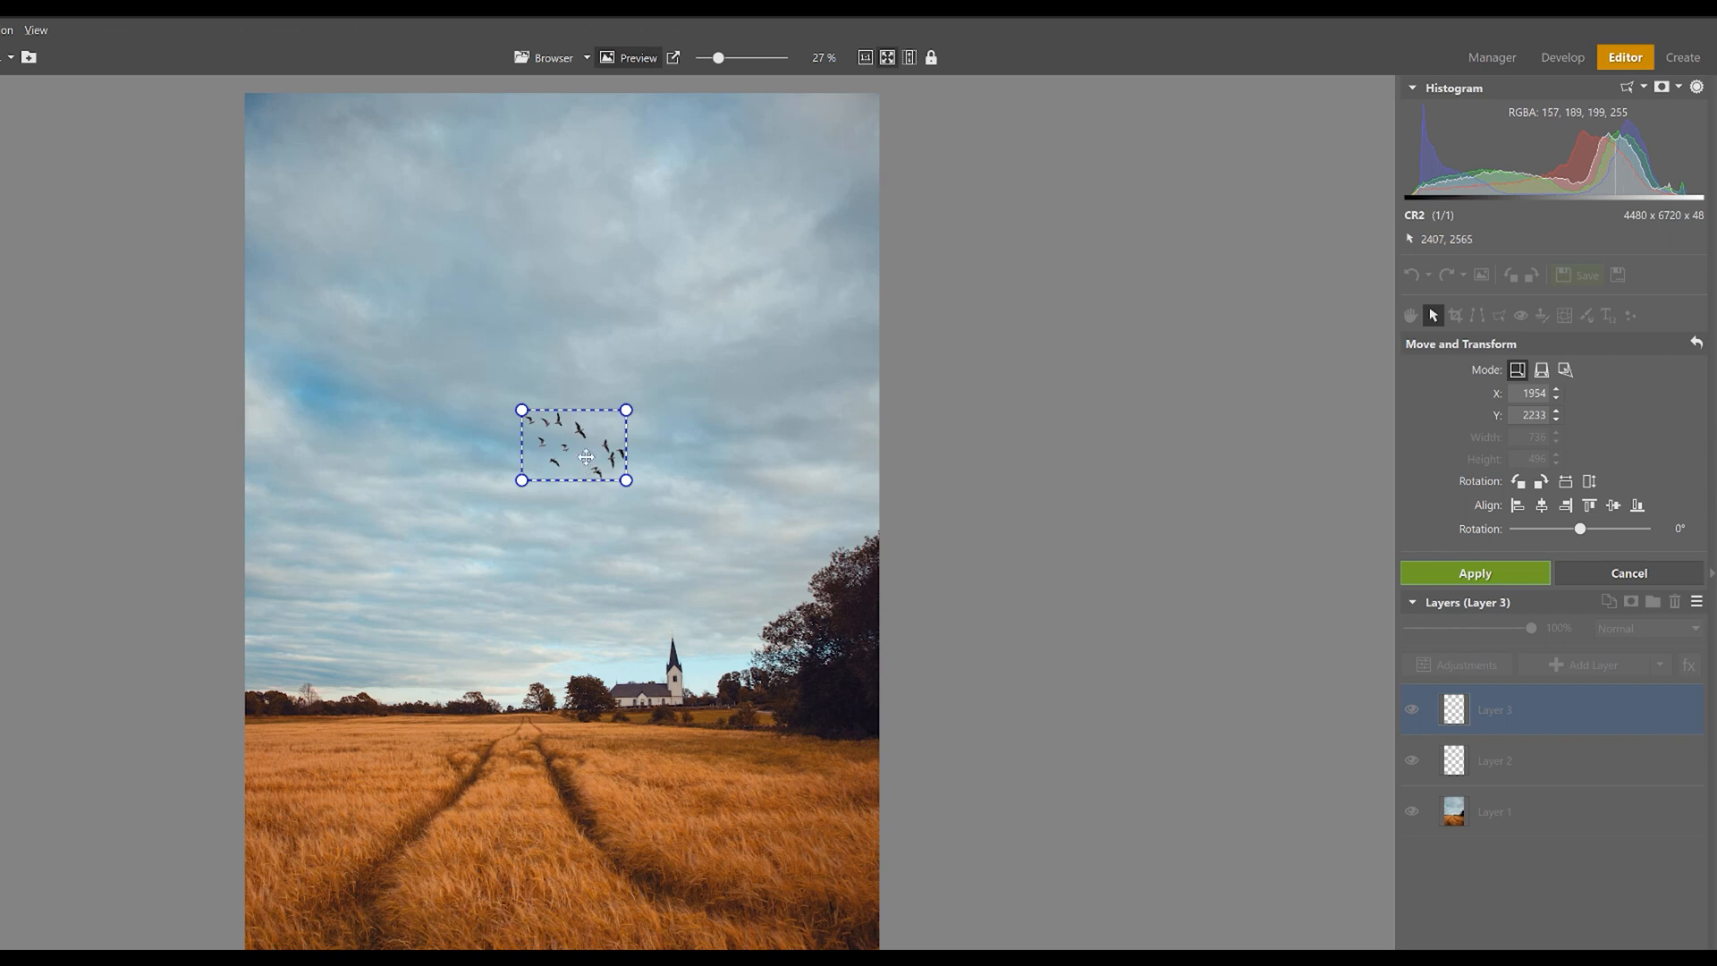
left_click_drag(574, 446, 356, 179)
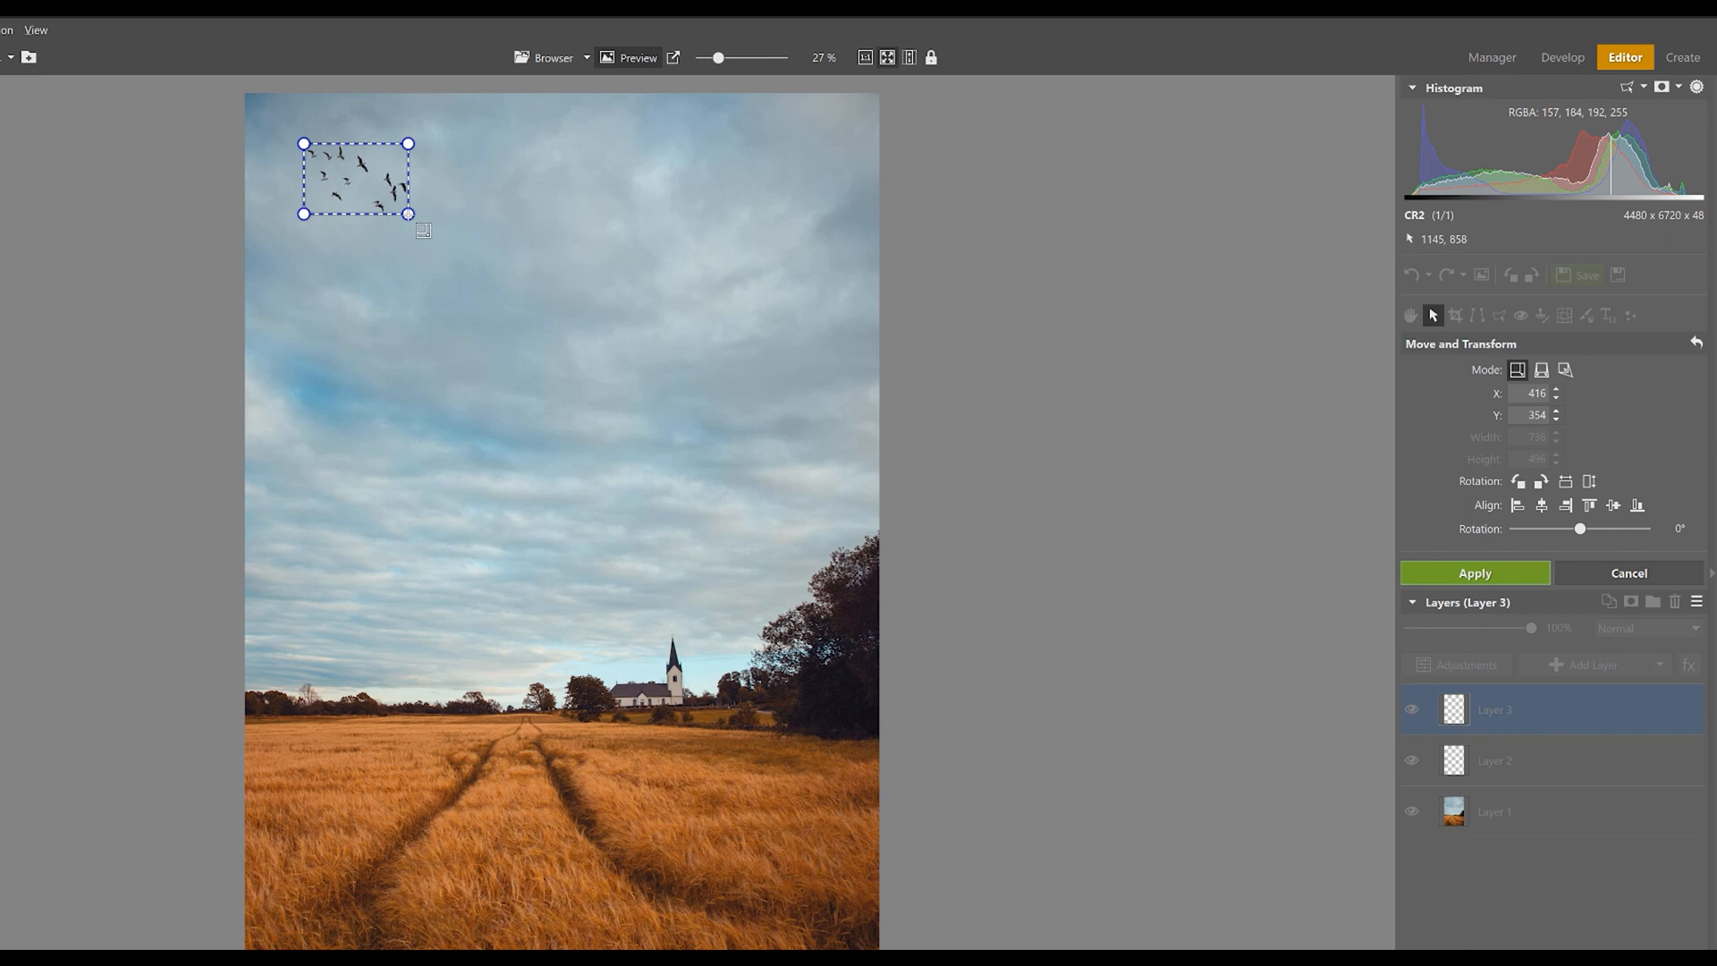
left_click_drag(412, 213, 551, 308)
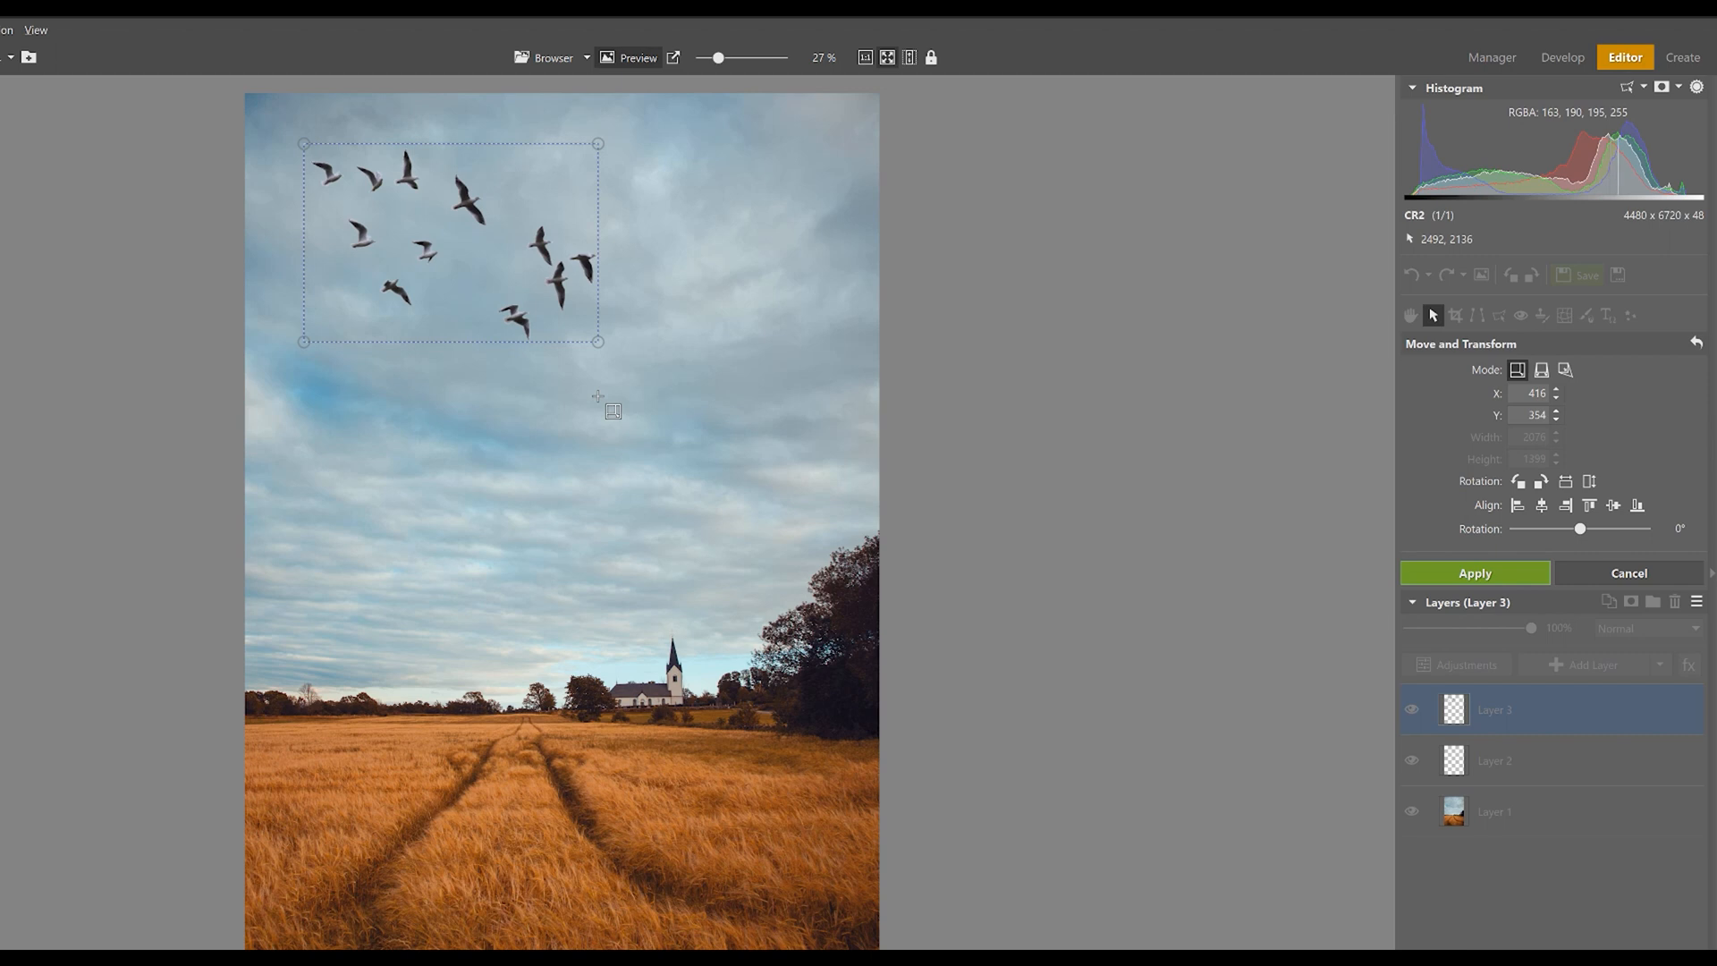
left_click_drag(598, 340, 411, 214)
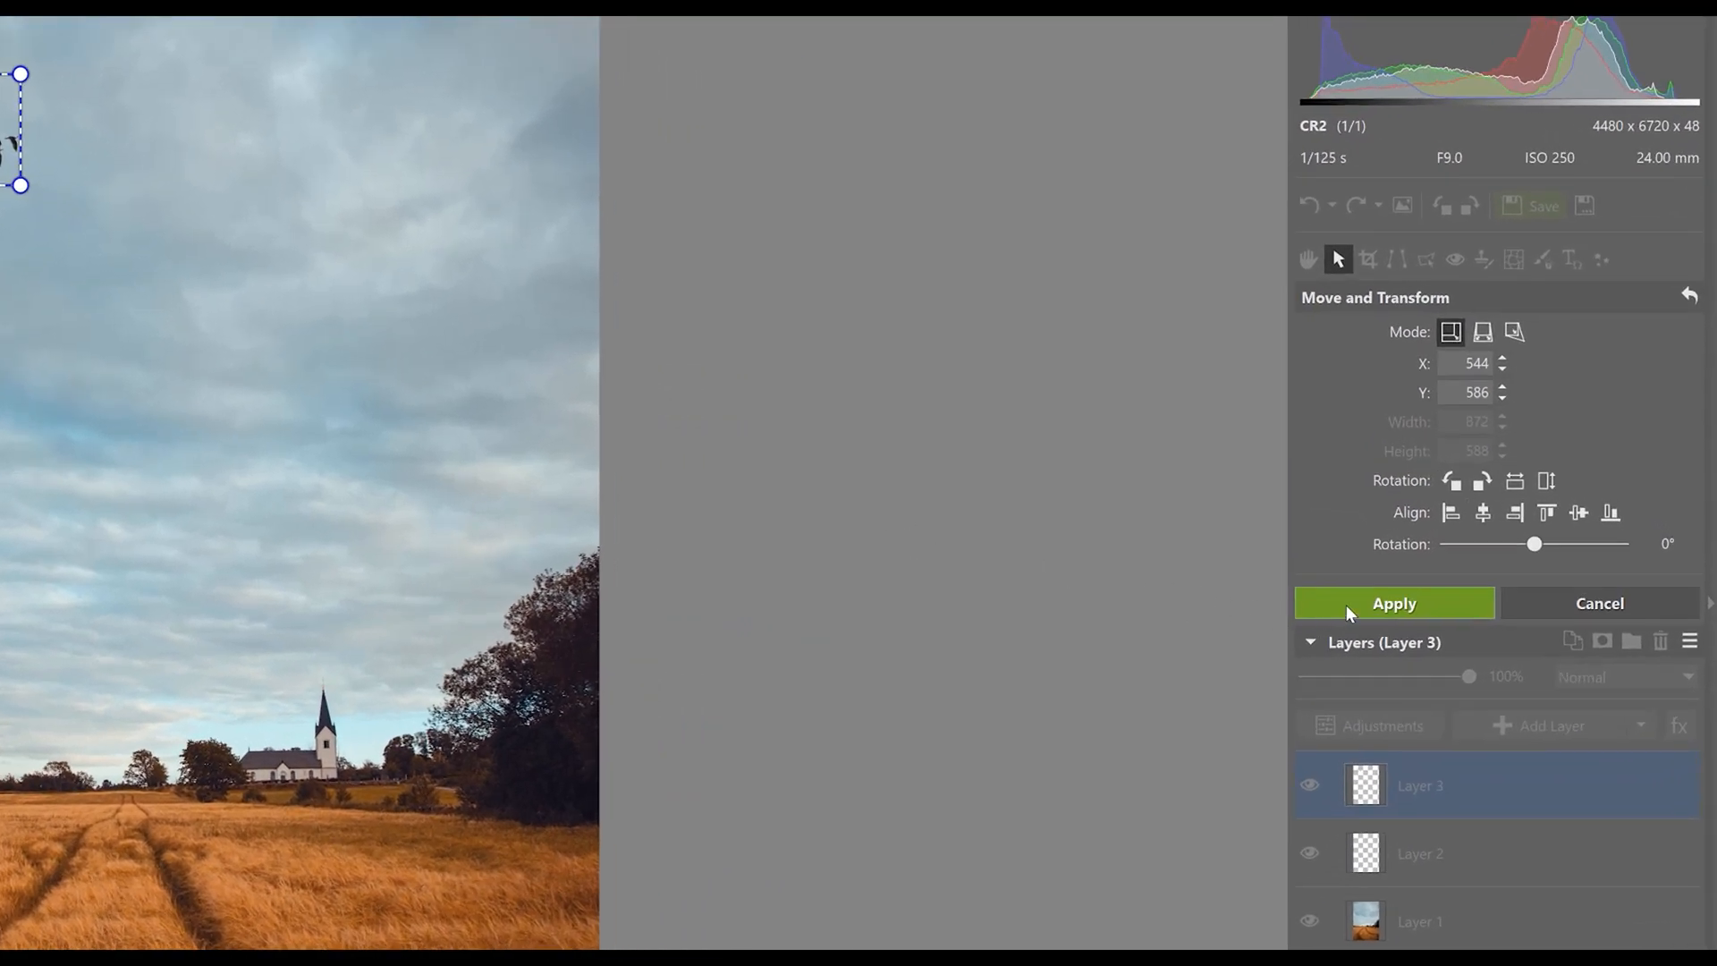
- Commit the birds' move and resize as Layer 3 and show the adjustments list
left_click(1393, 603)
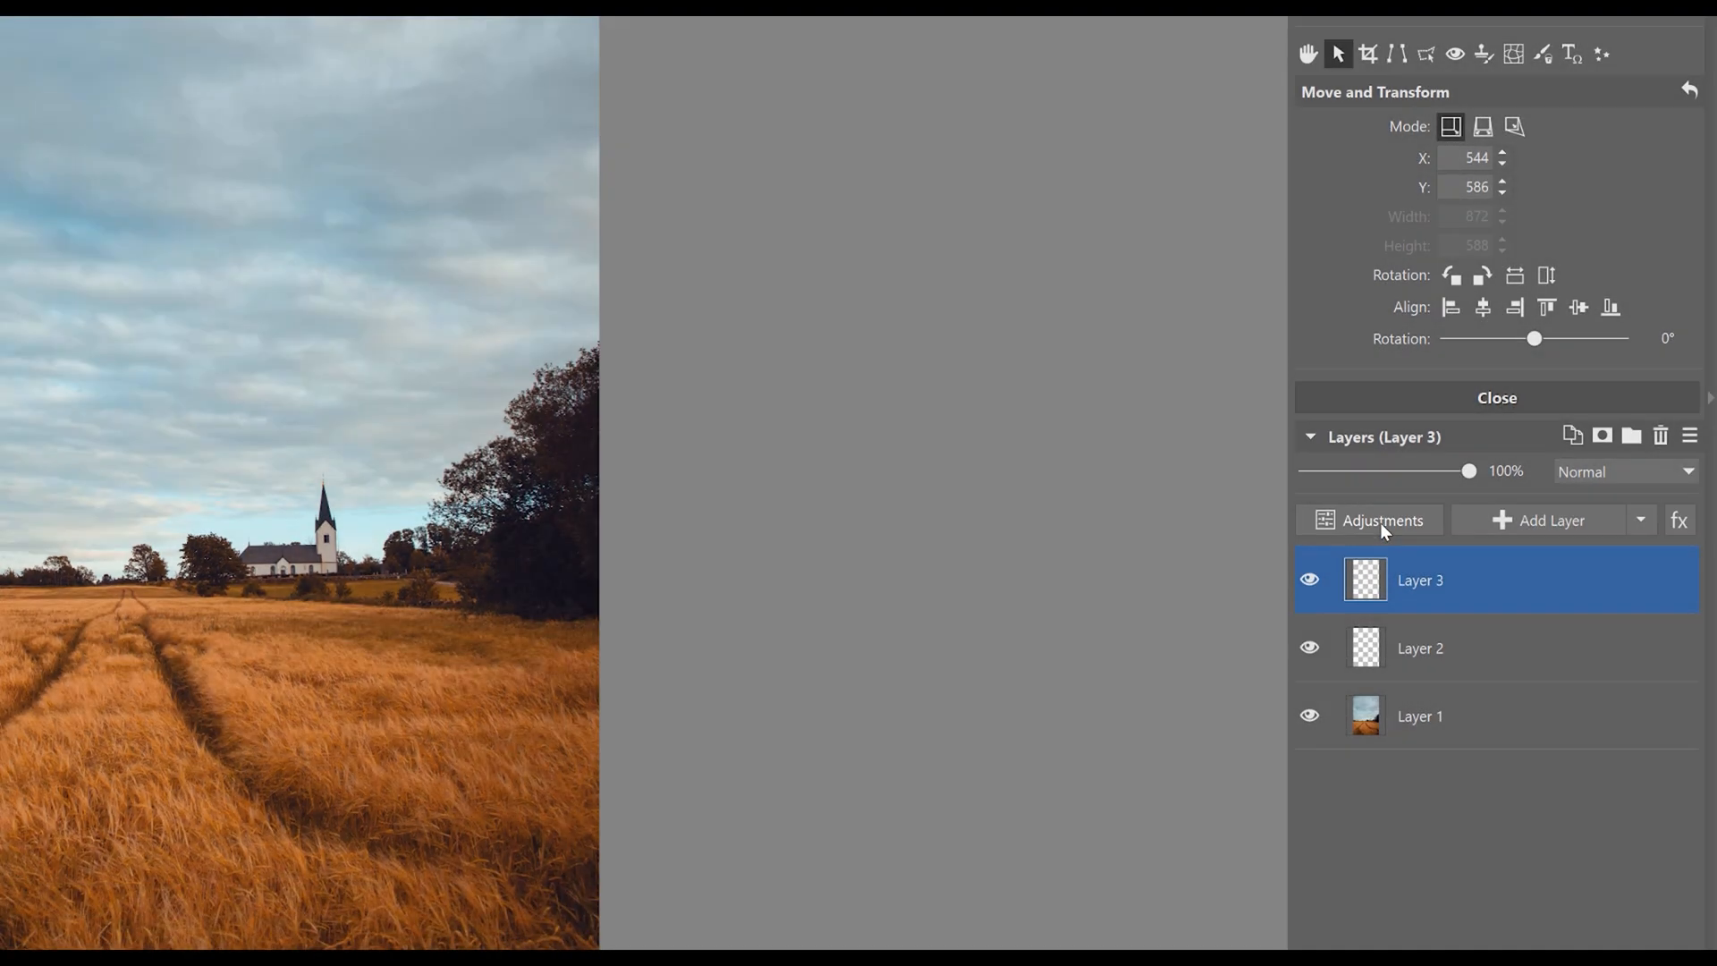
left_click(1377, 521)
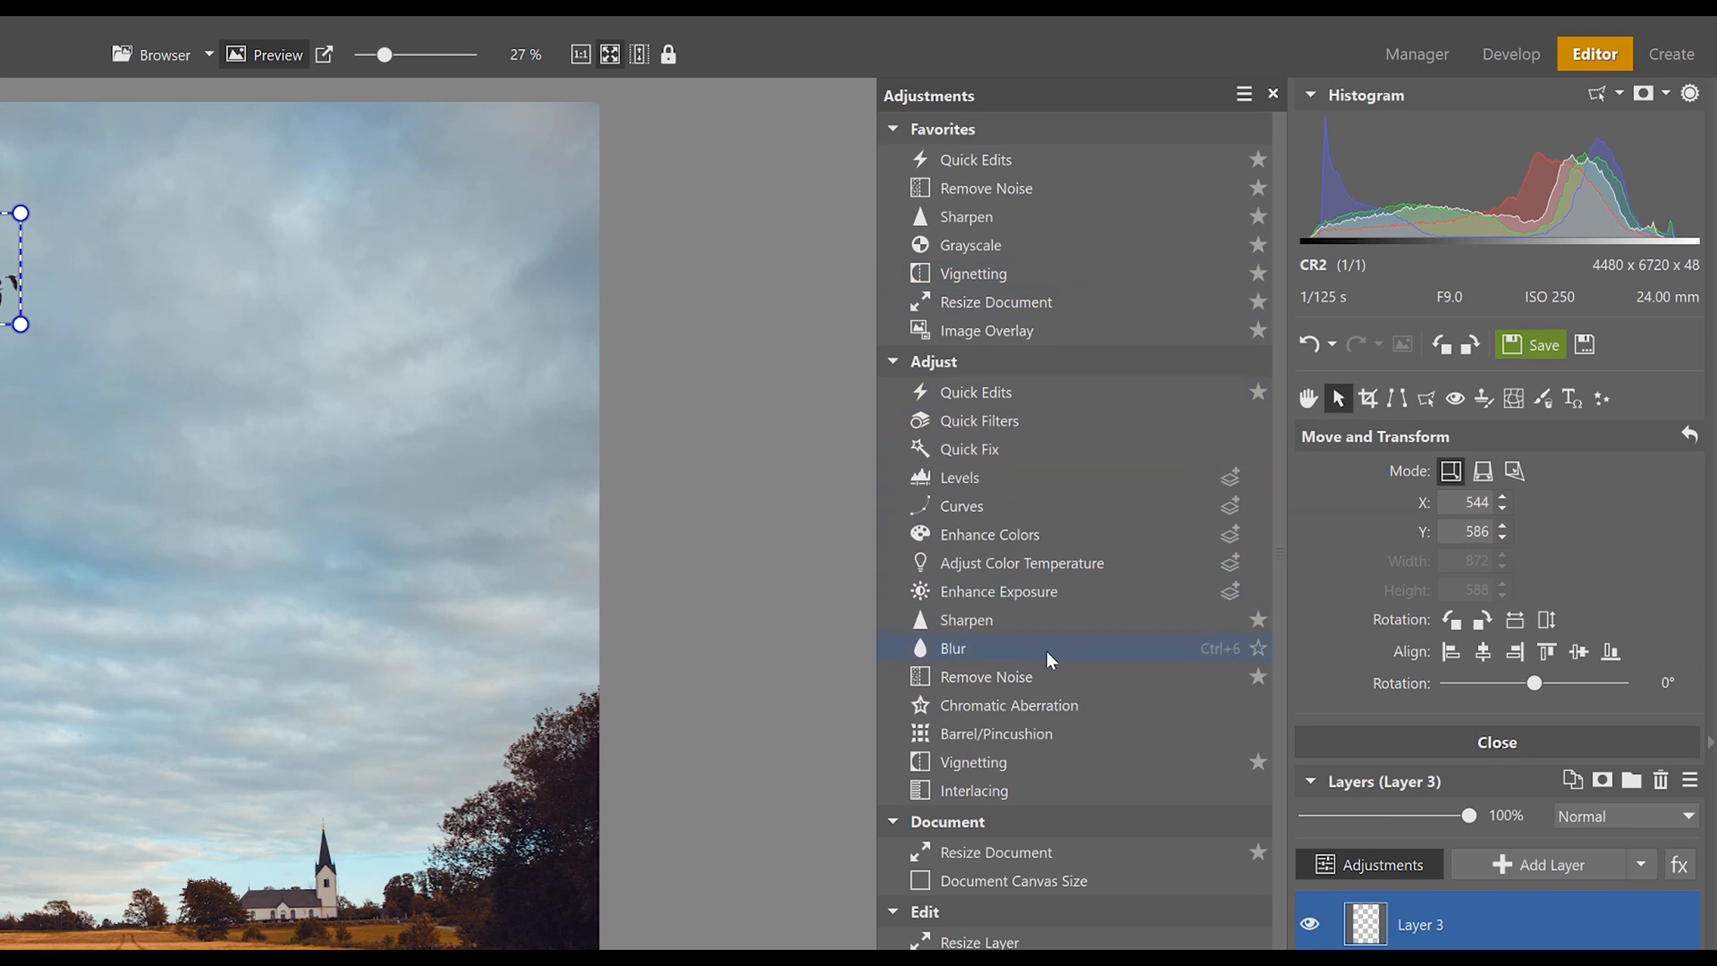
mouse_move(1073, 662)
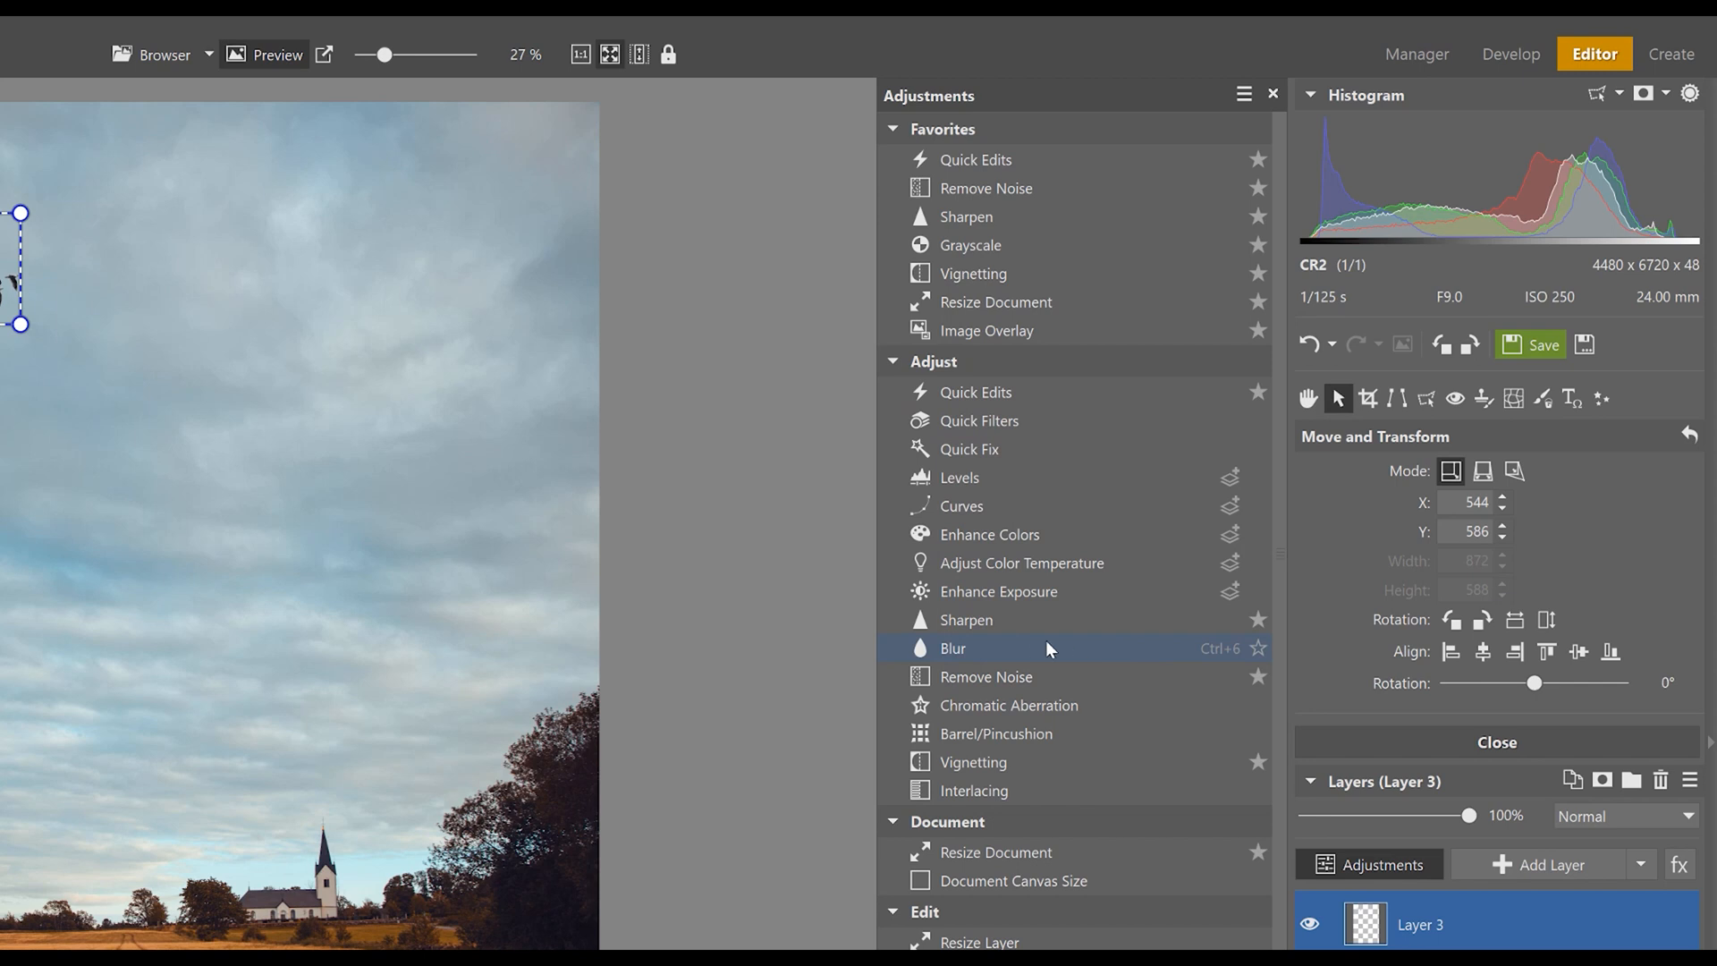
- Apply a Directional blur at 90°, strength 22 and 75% opacity to the birds layer
left_click(953, 648)
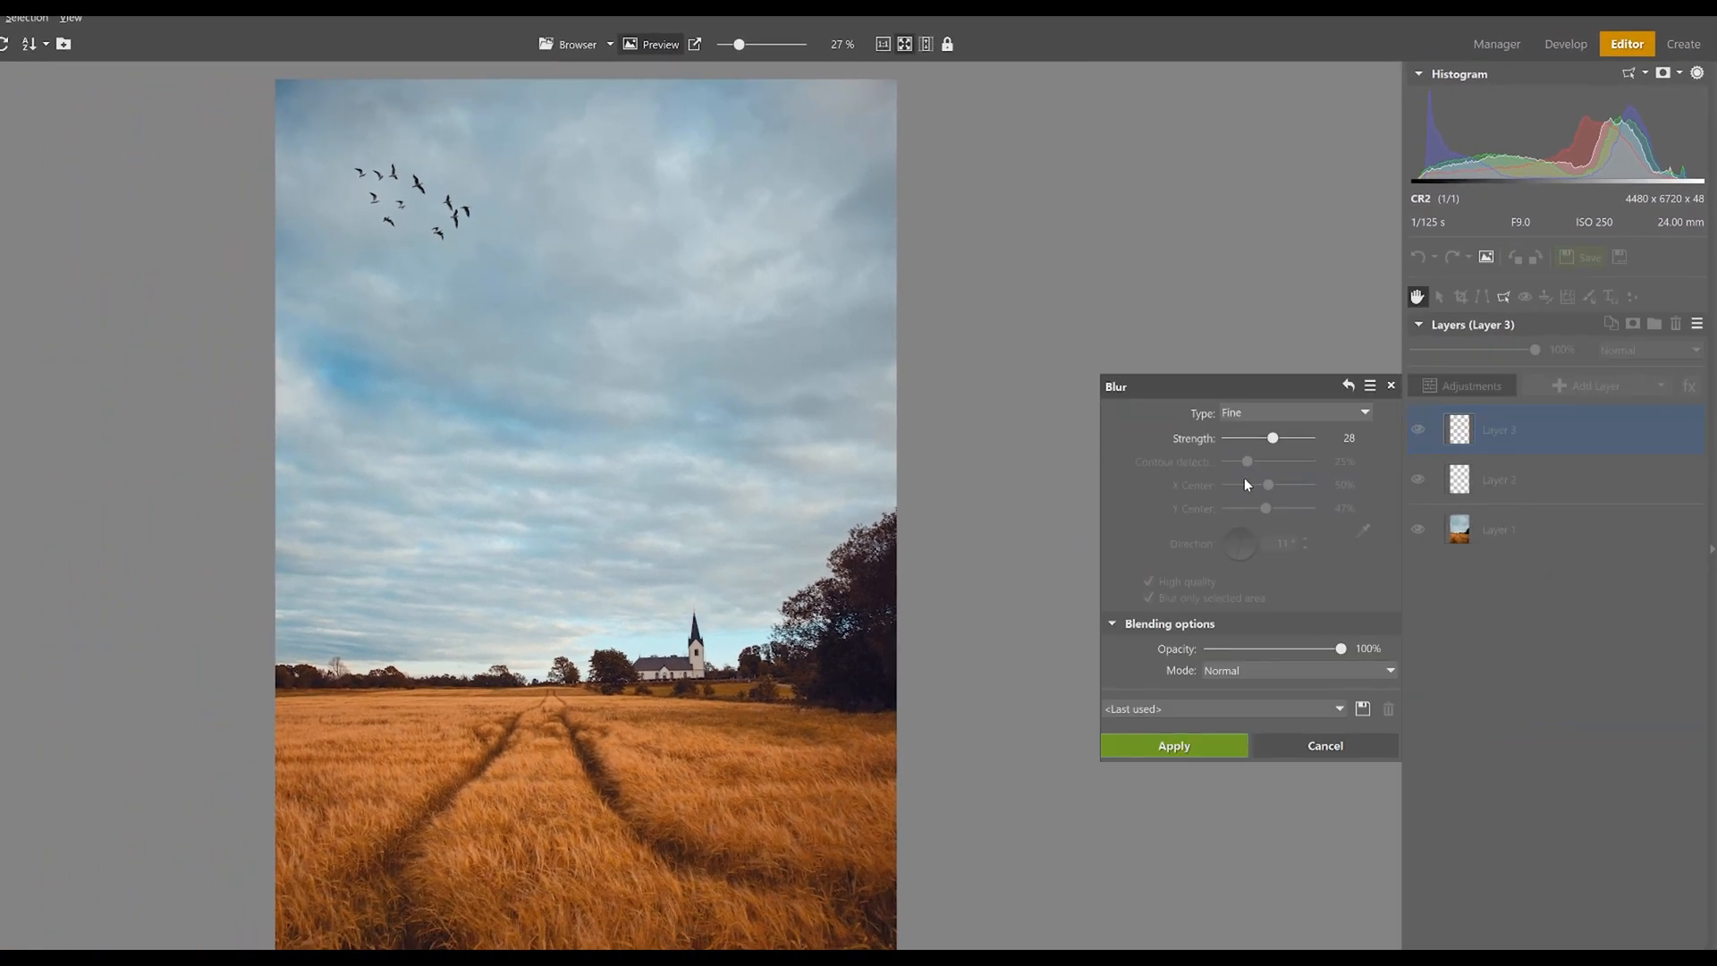
mouse_move(1255, 418)
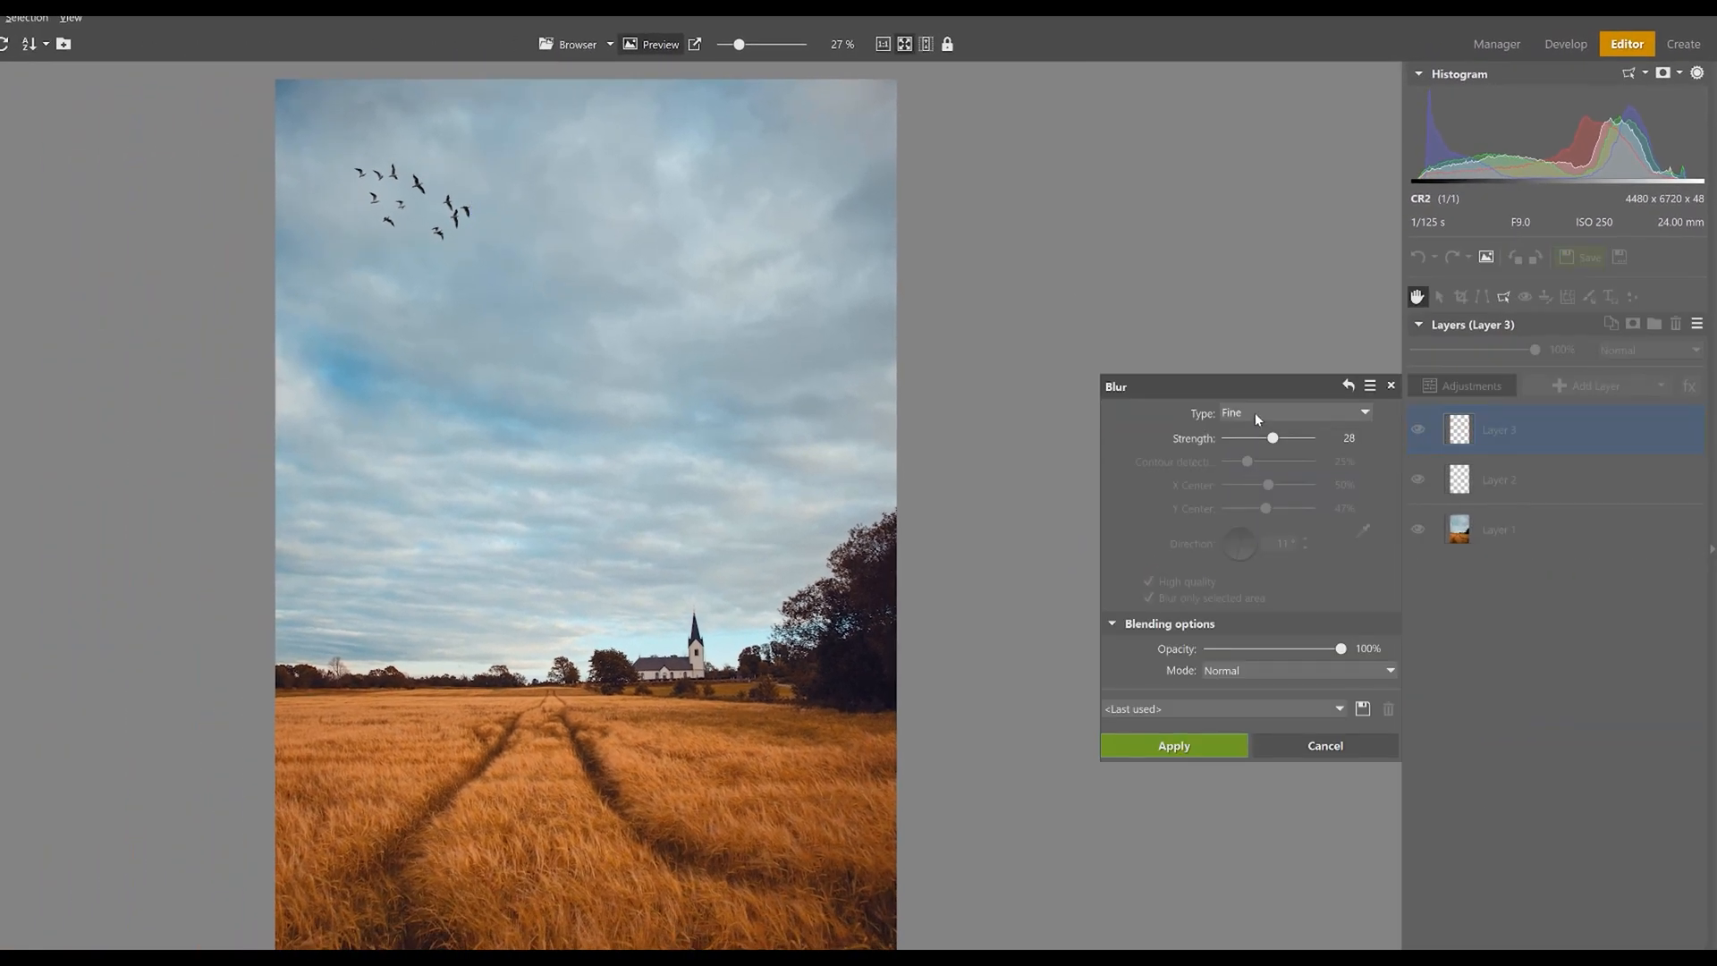
left_click(1291, 413)
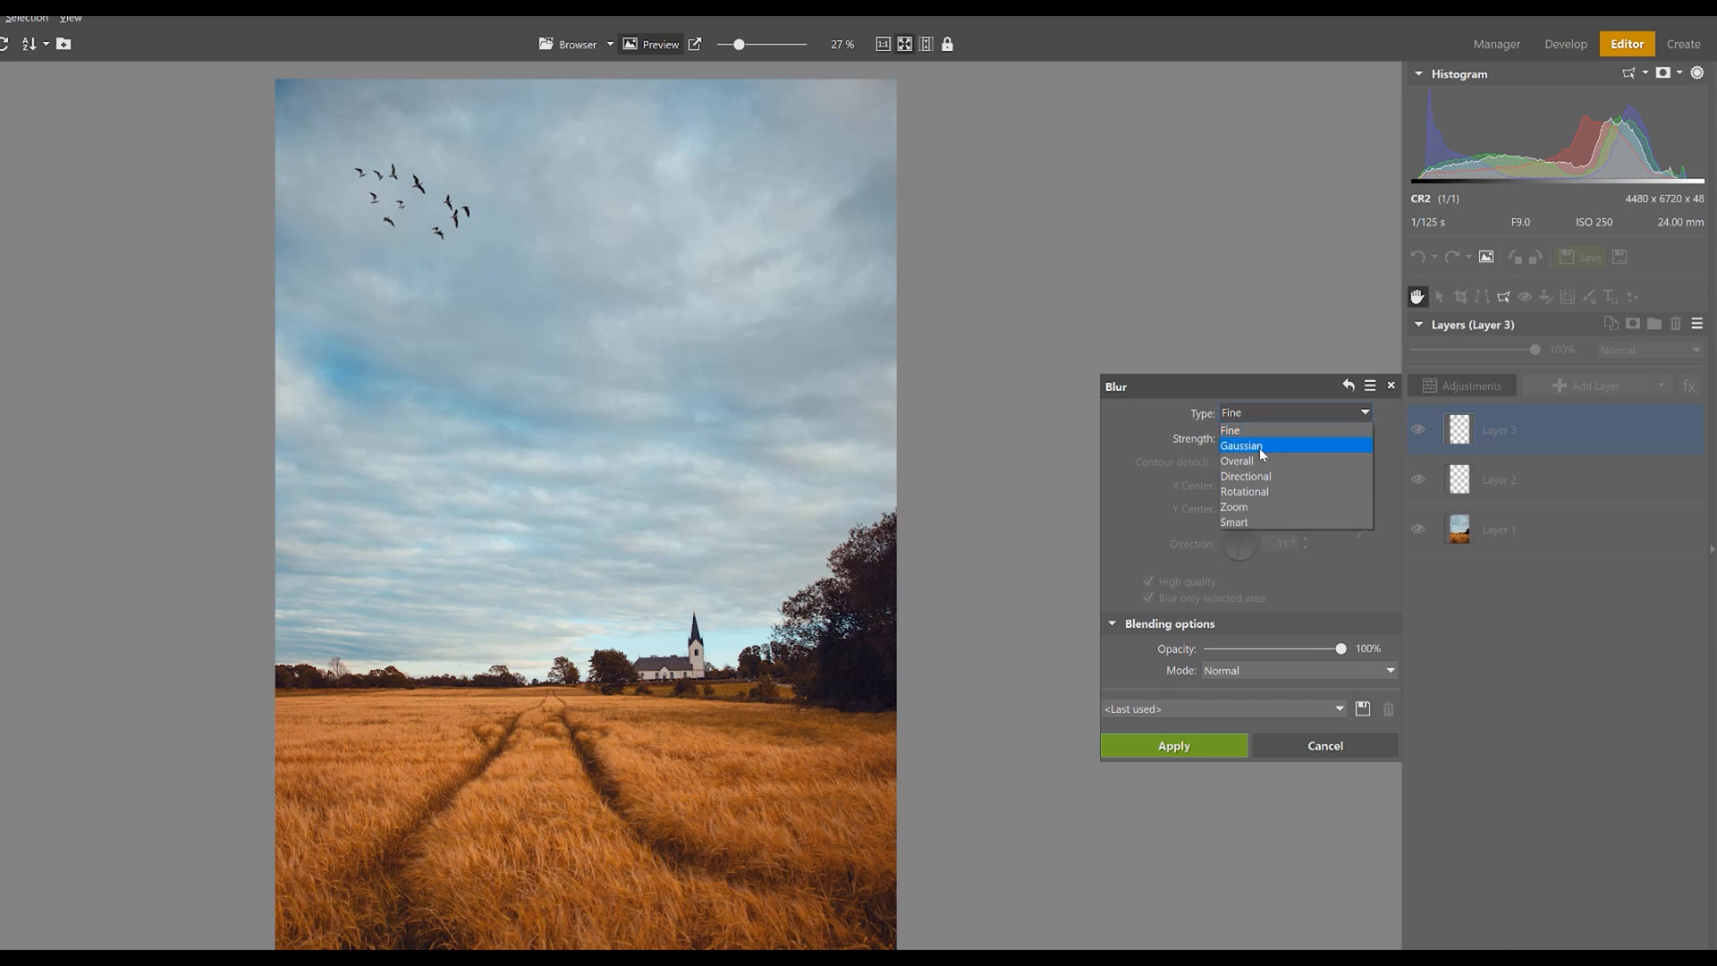
mouse_move(1284, 485)
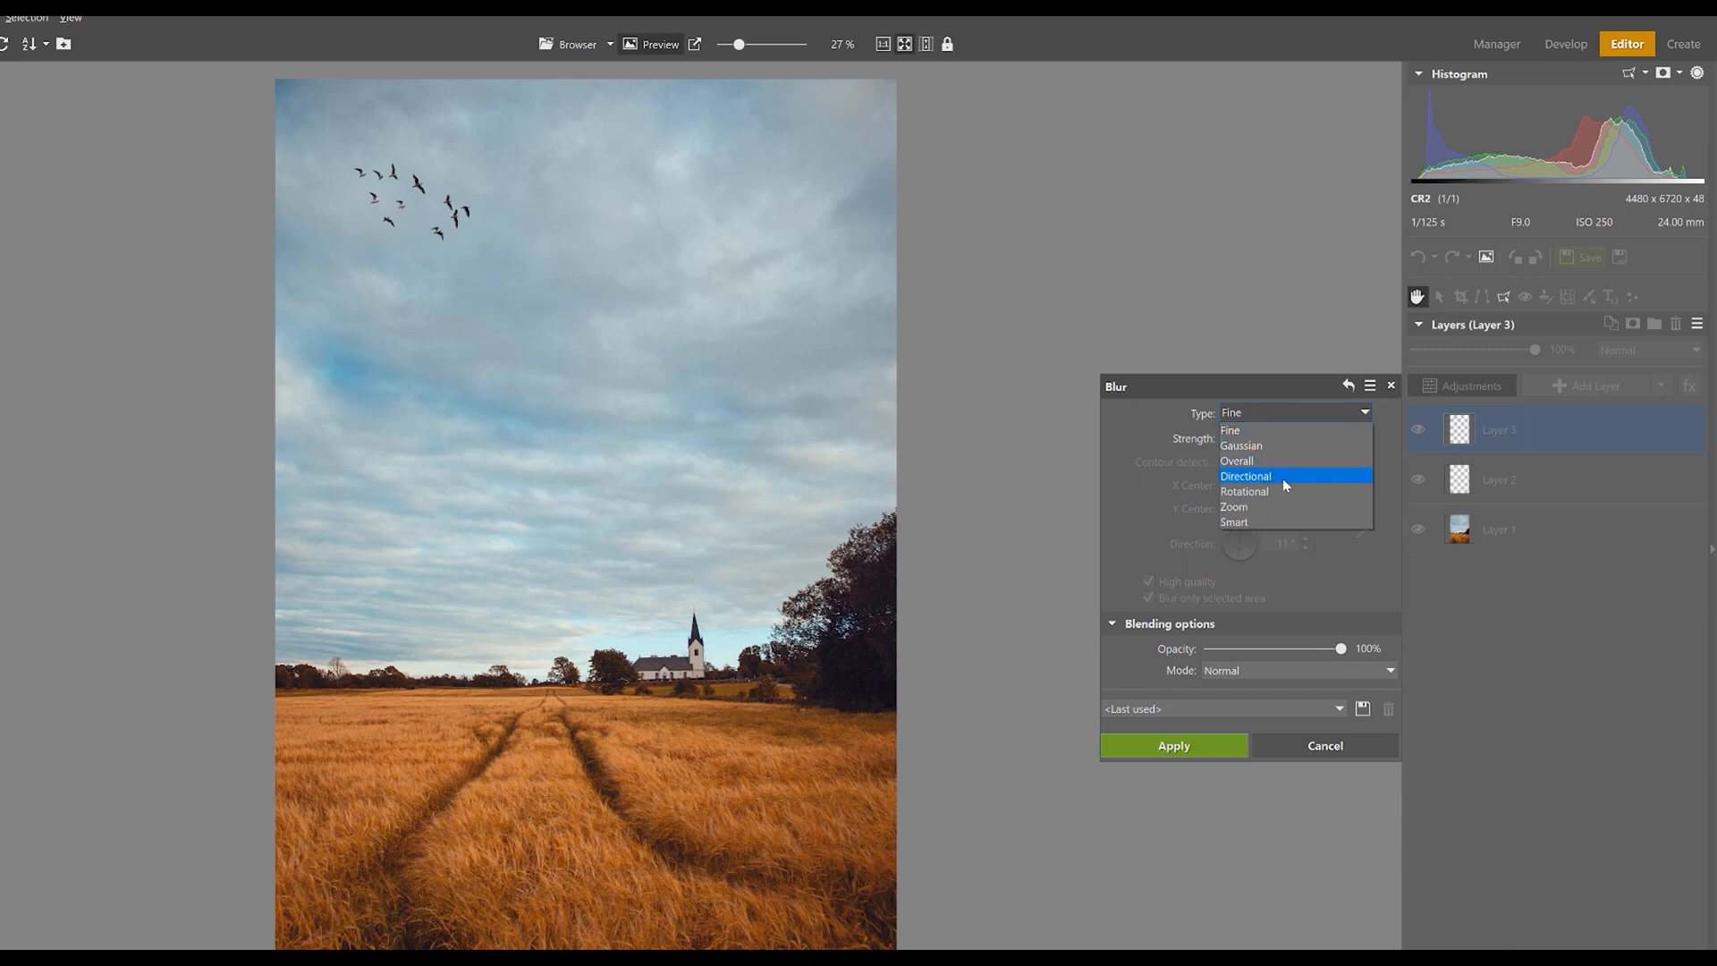
left_click(1247, 475)
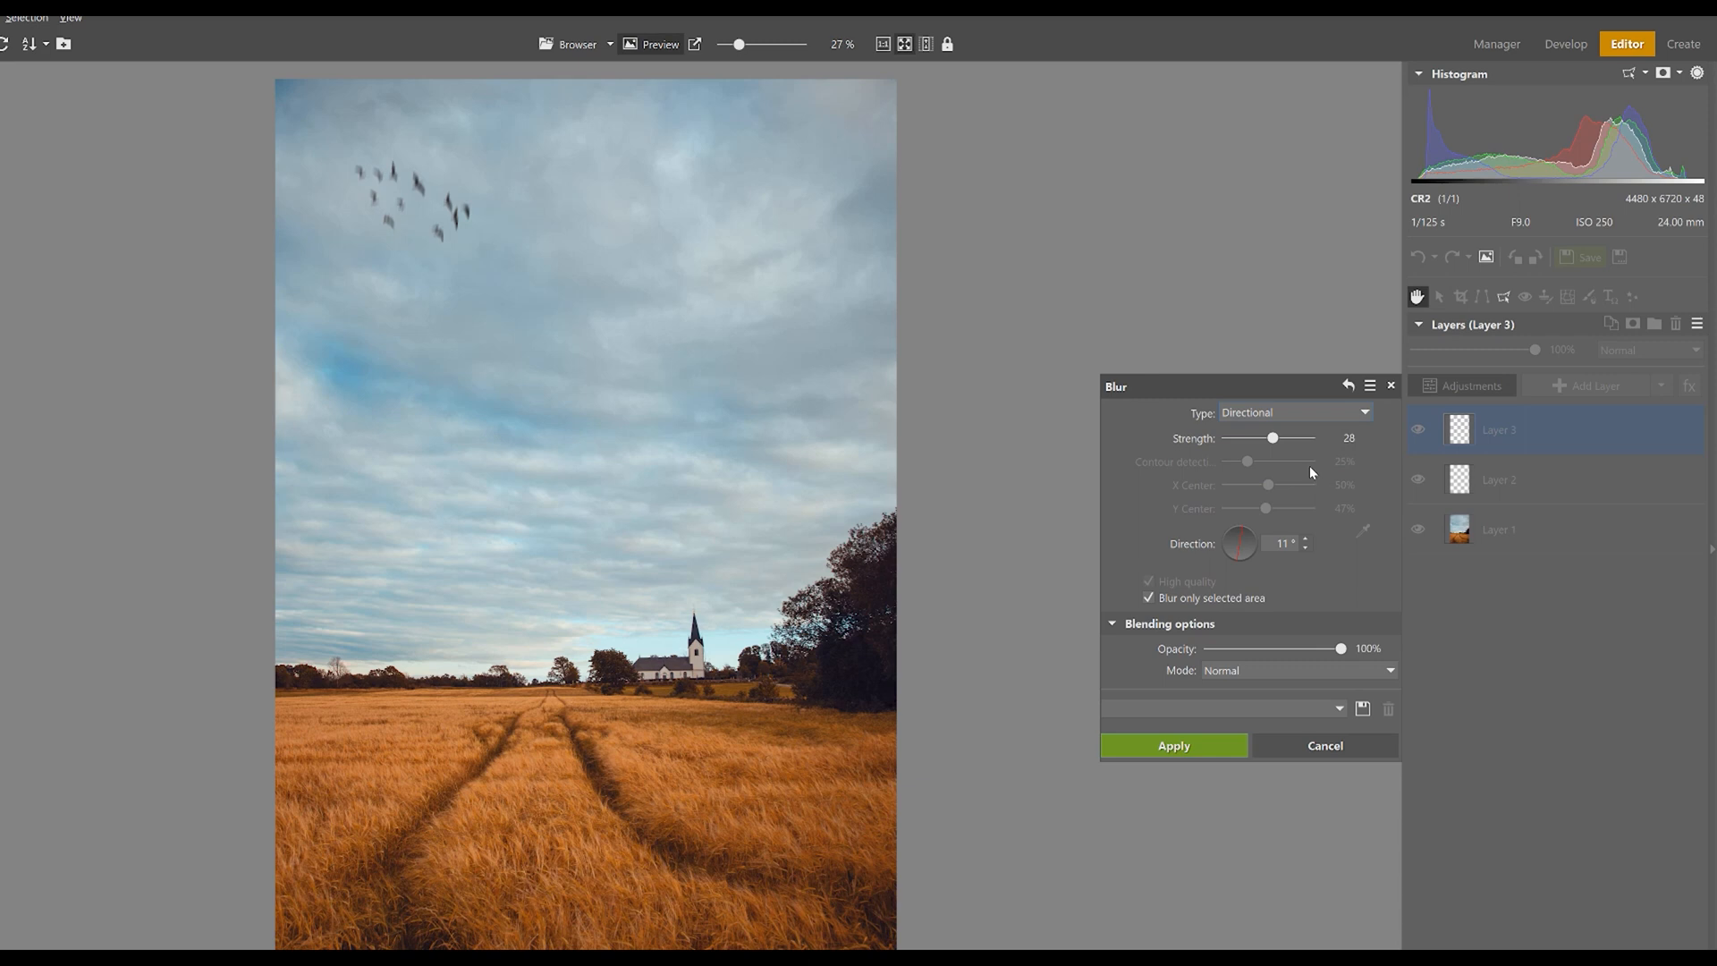
mouse_move(1239, 535)
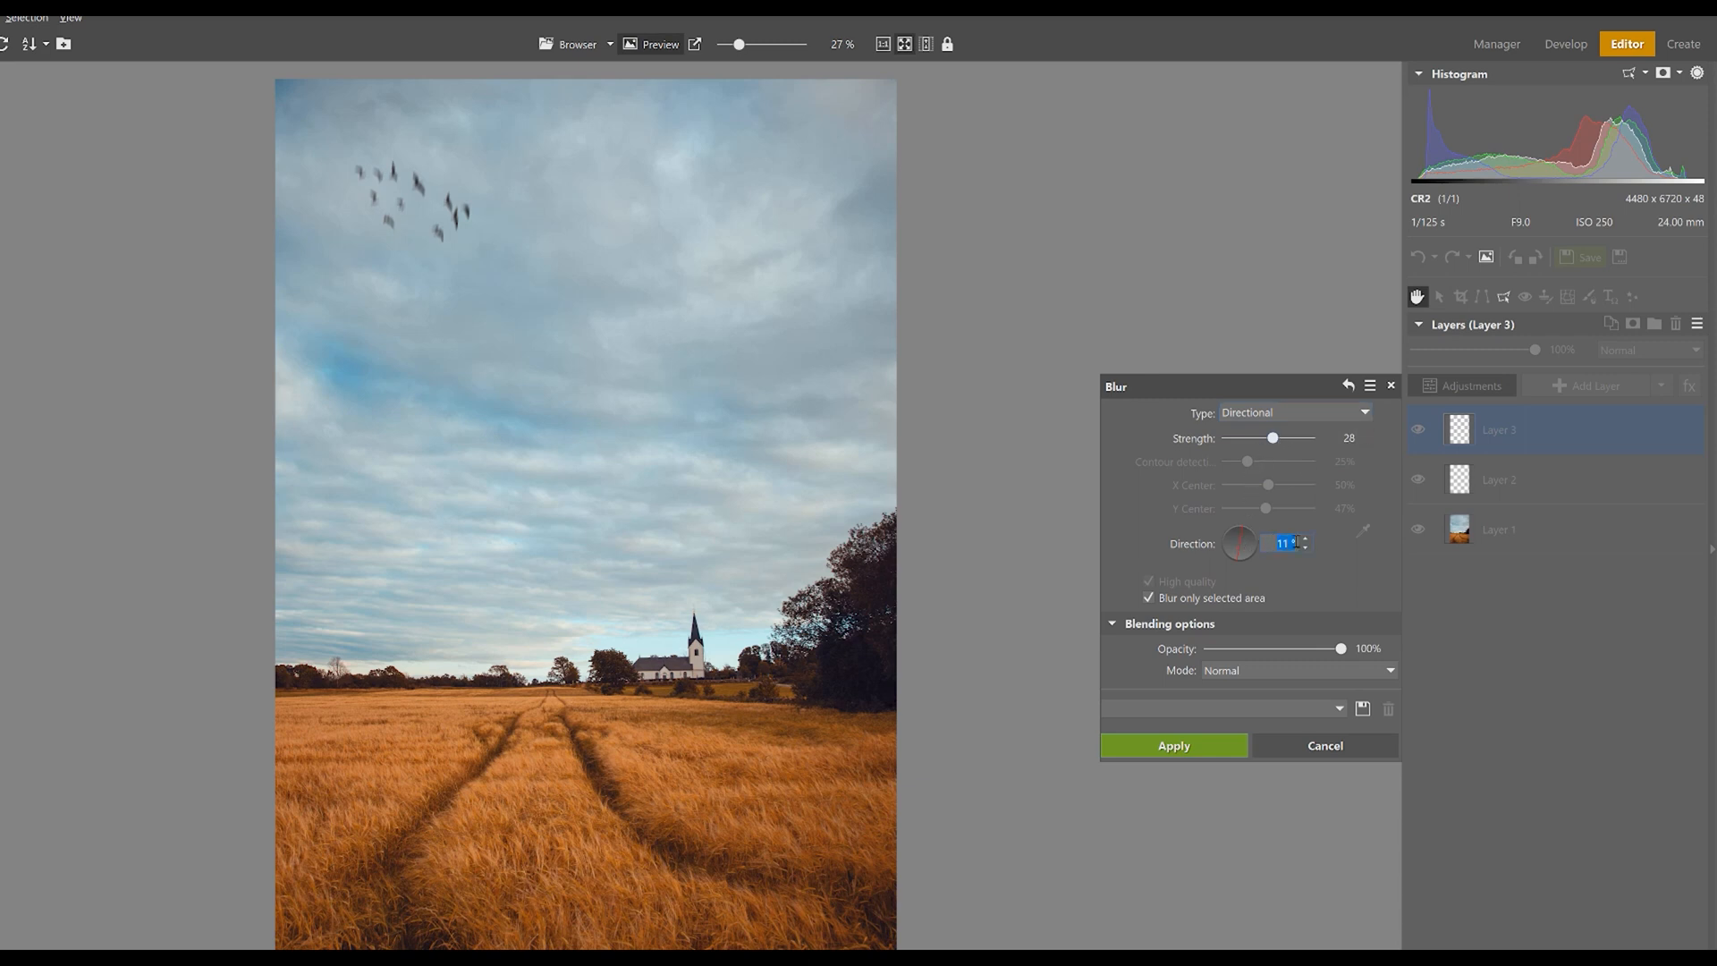
left_click(1239, 544)
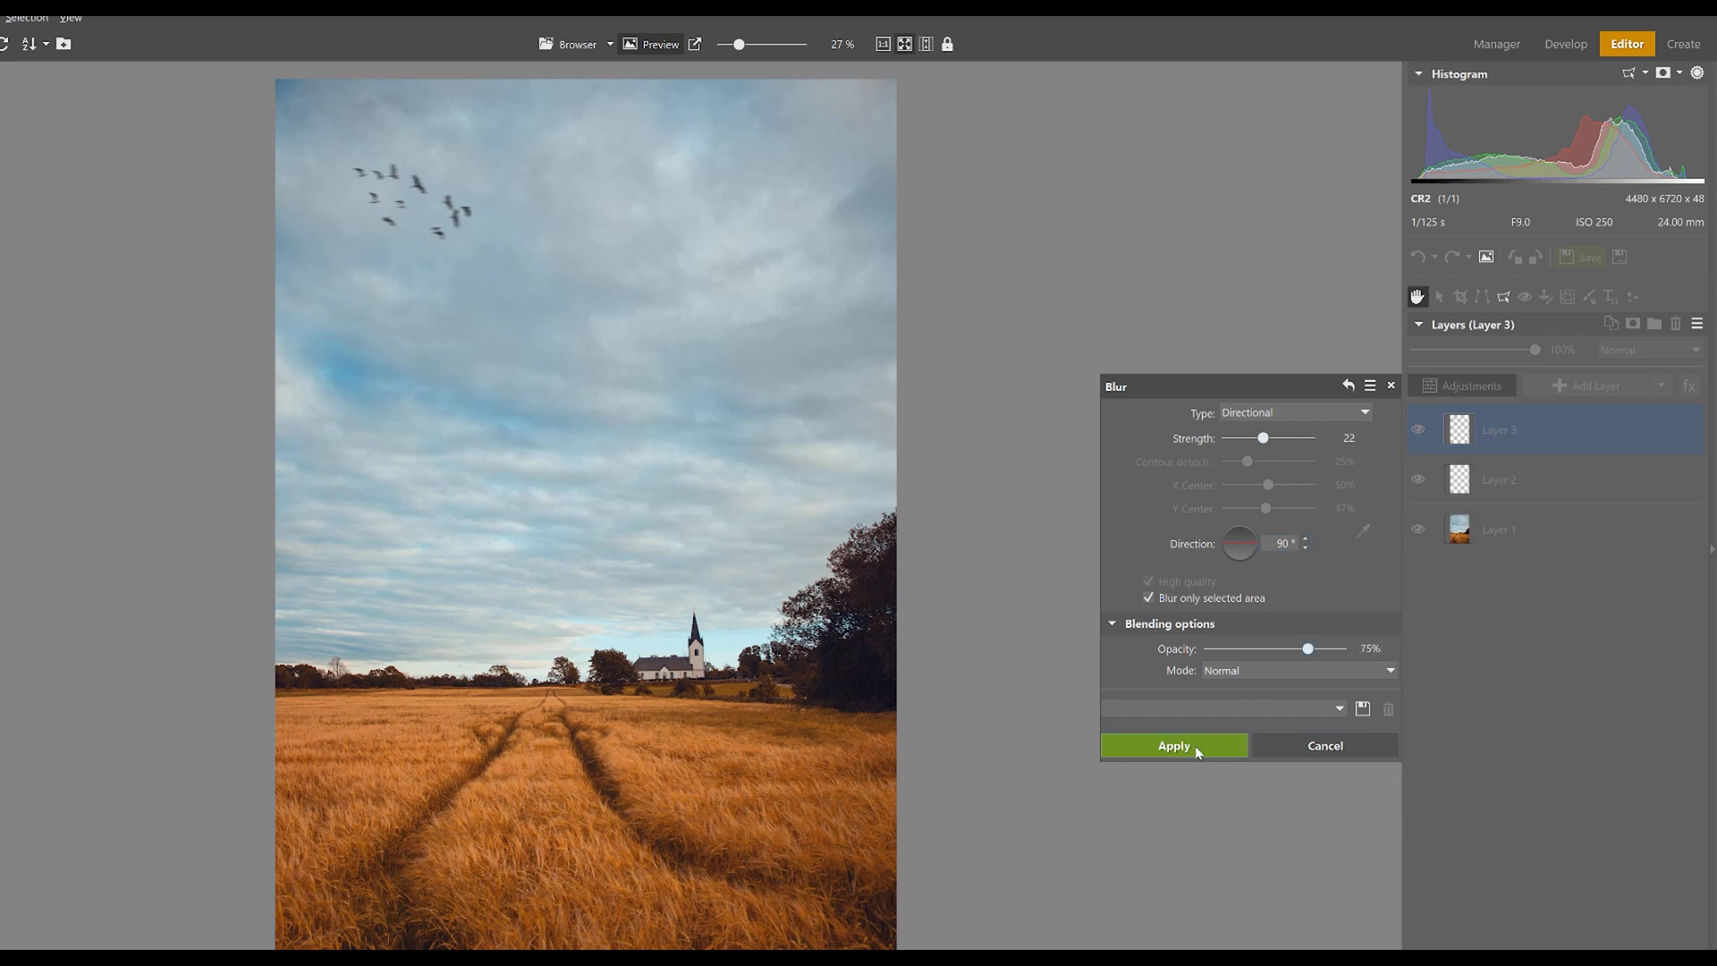
left_click(1174, 746)
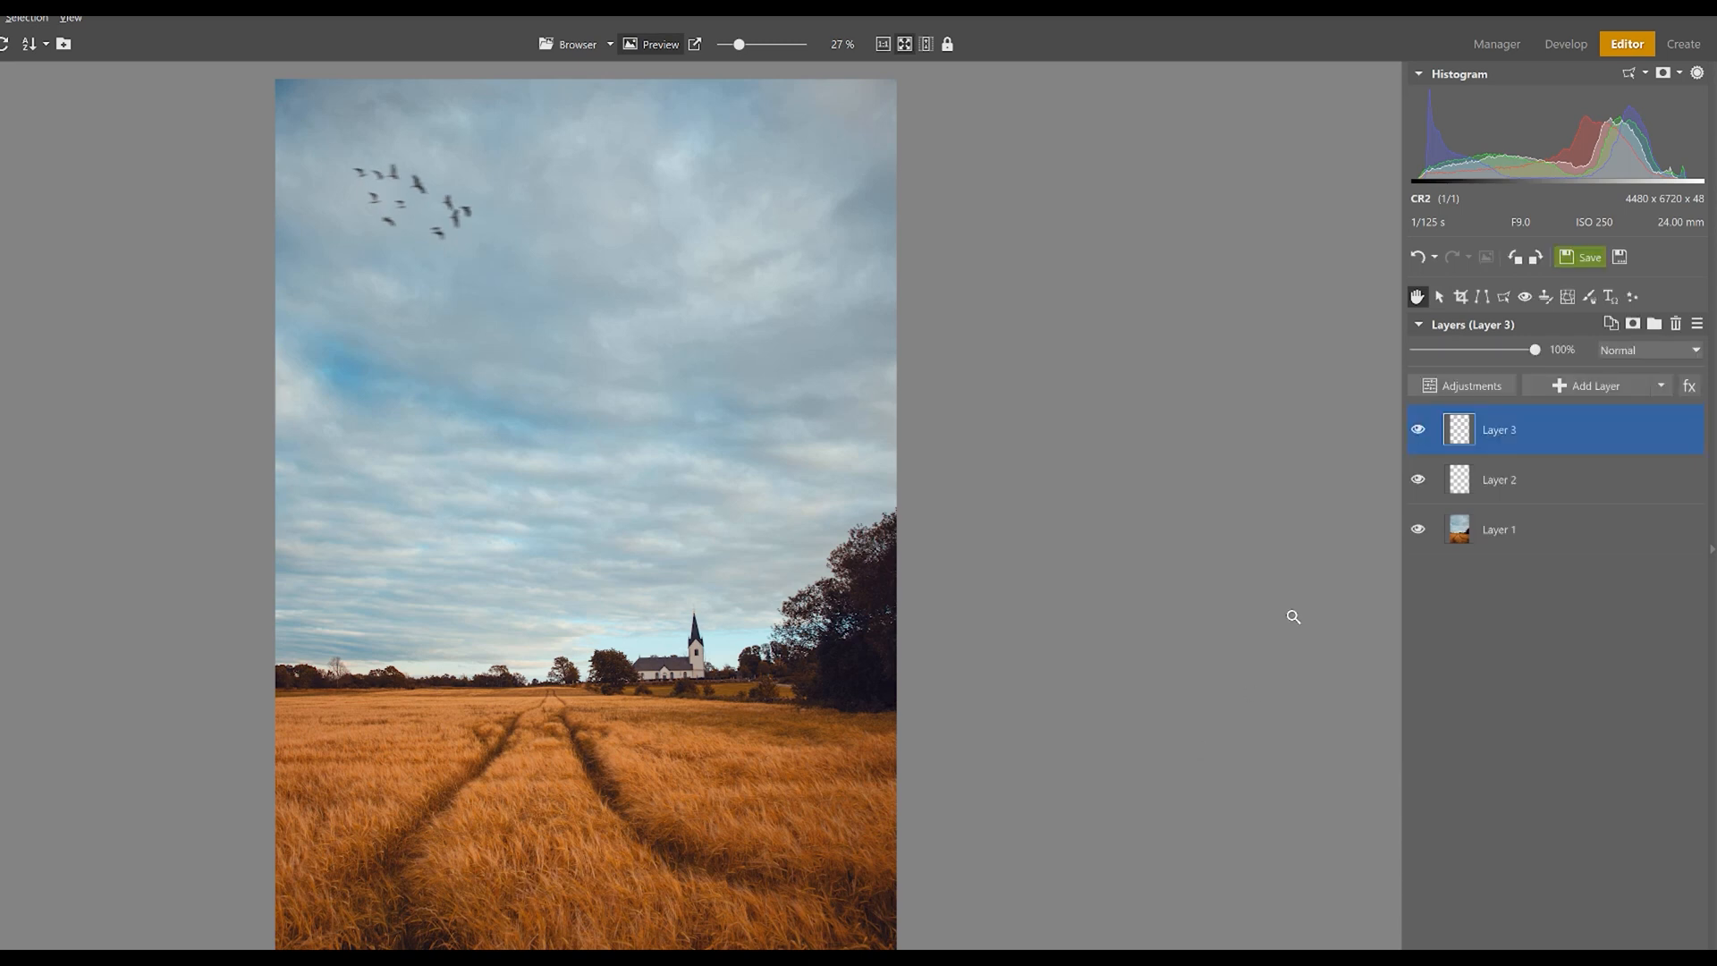
left_click(1470, 386)
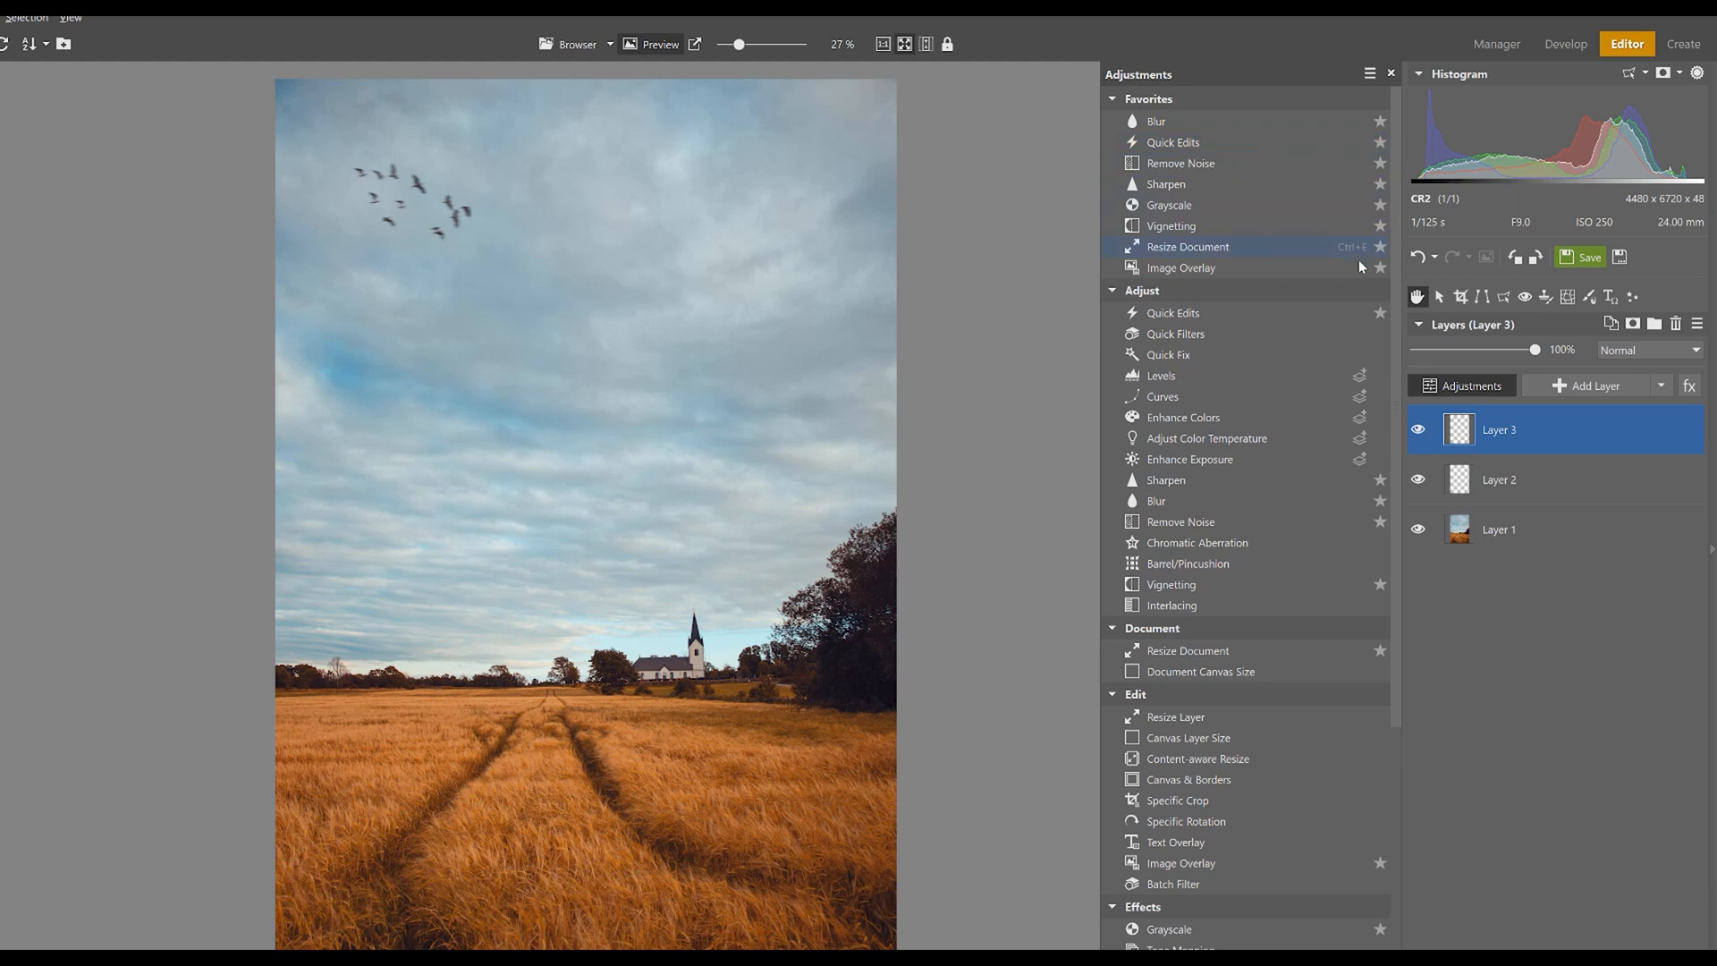
mouse_move(1180, 266)
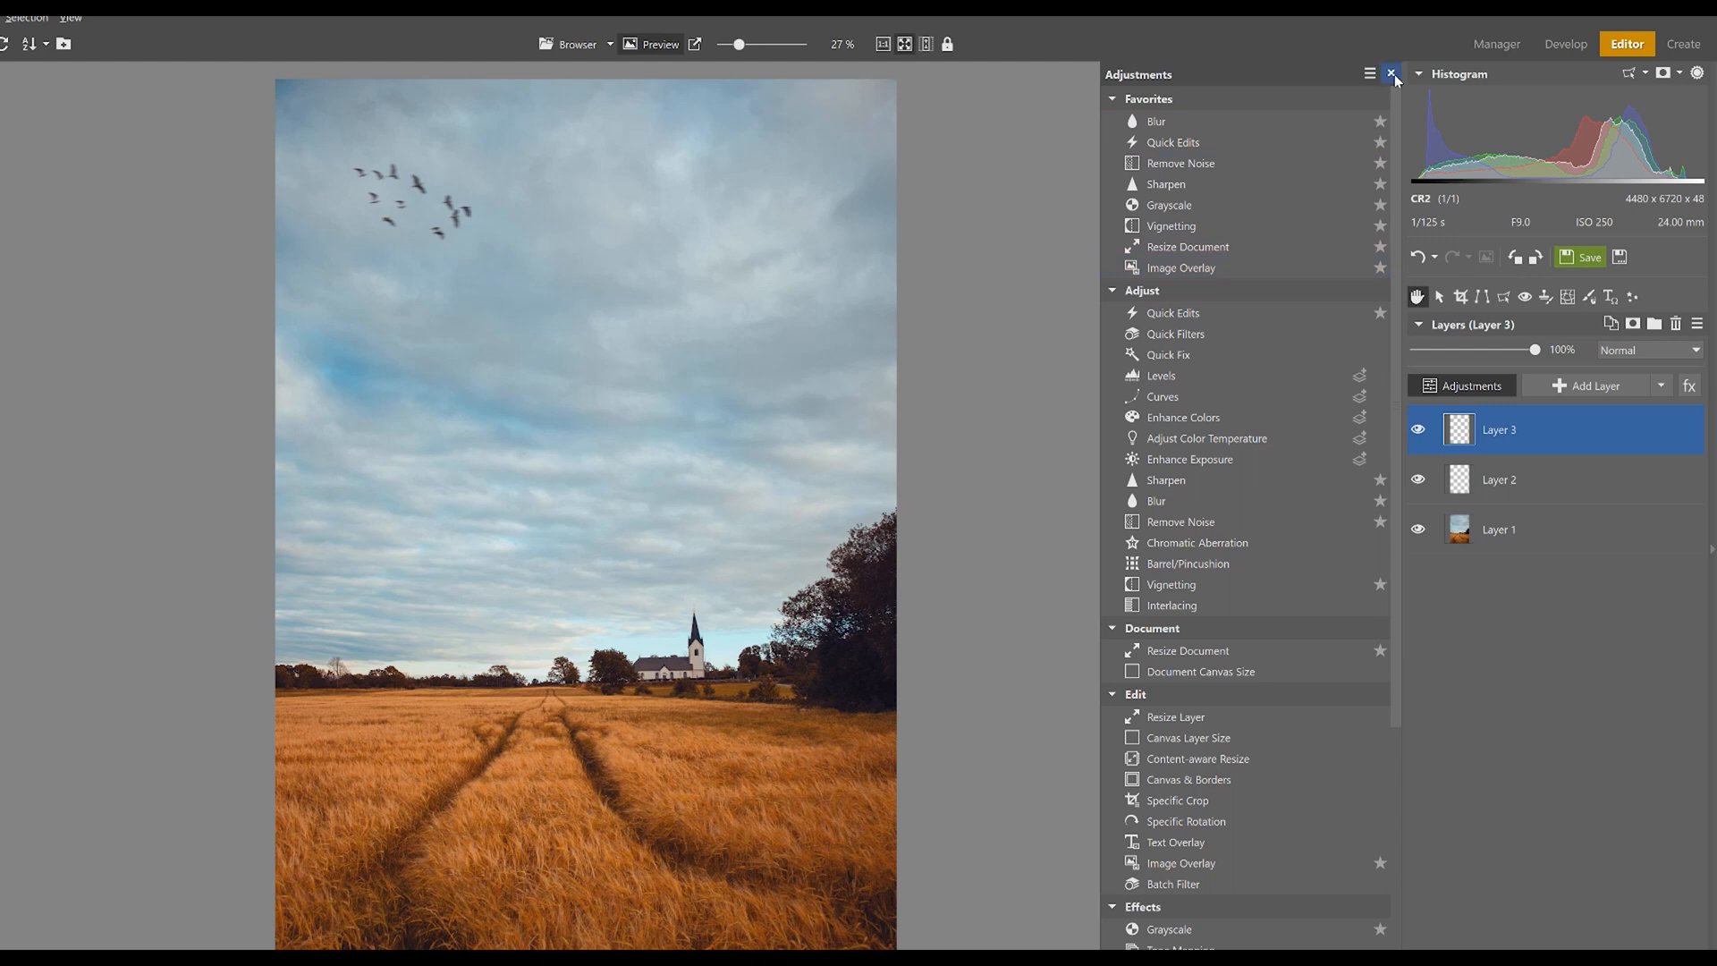
left_click(1391, 74)
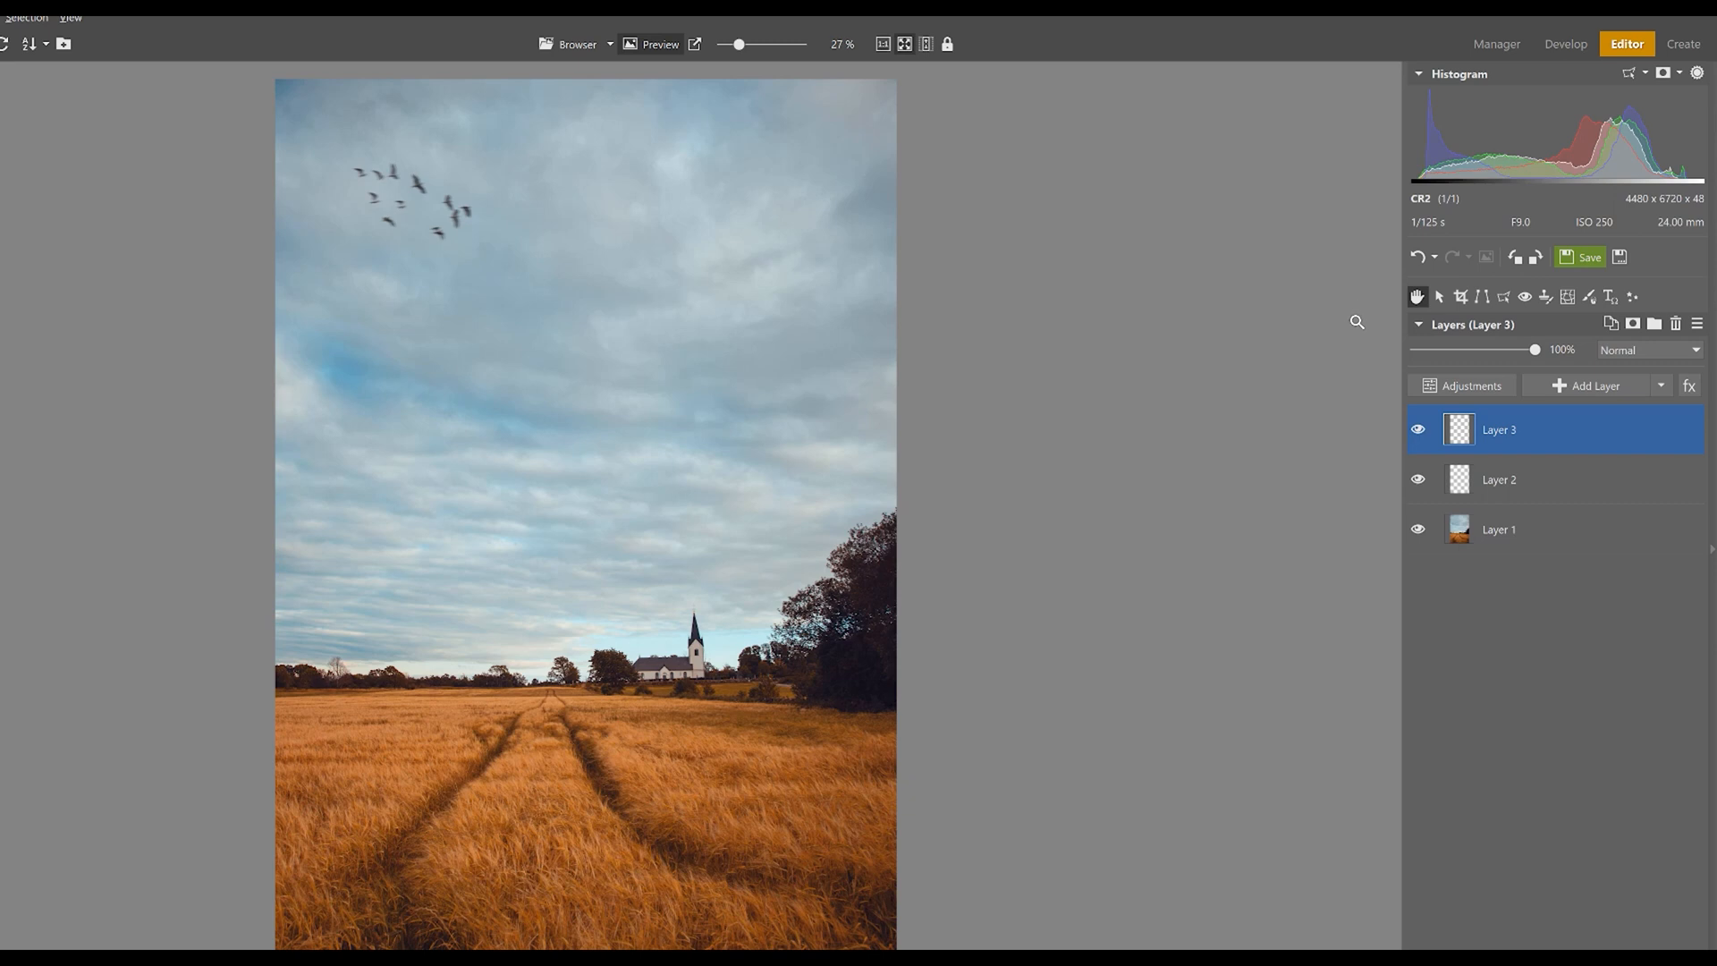
mouse_move(1622, 436)
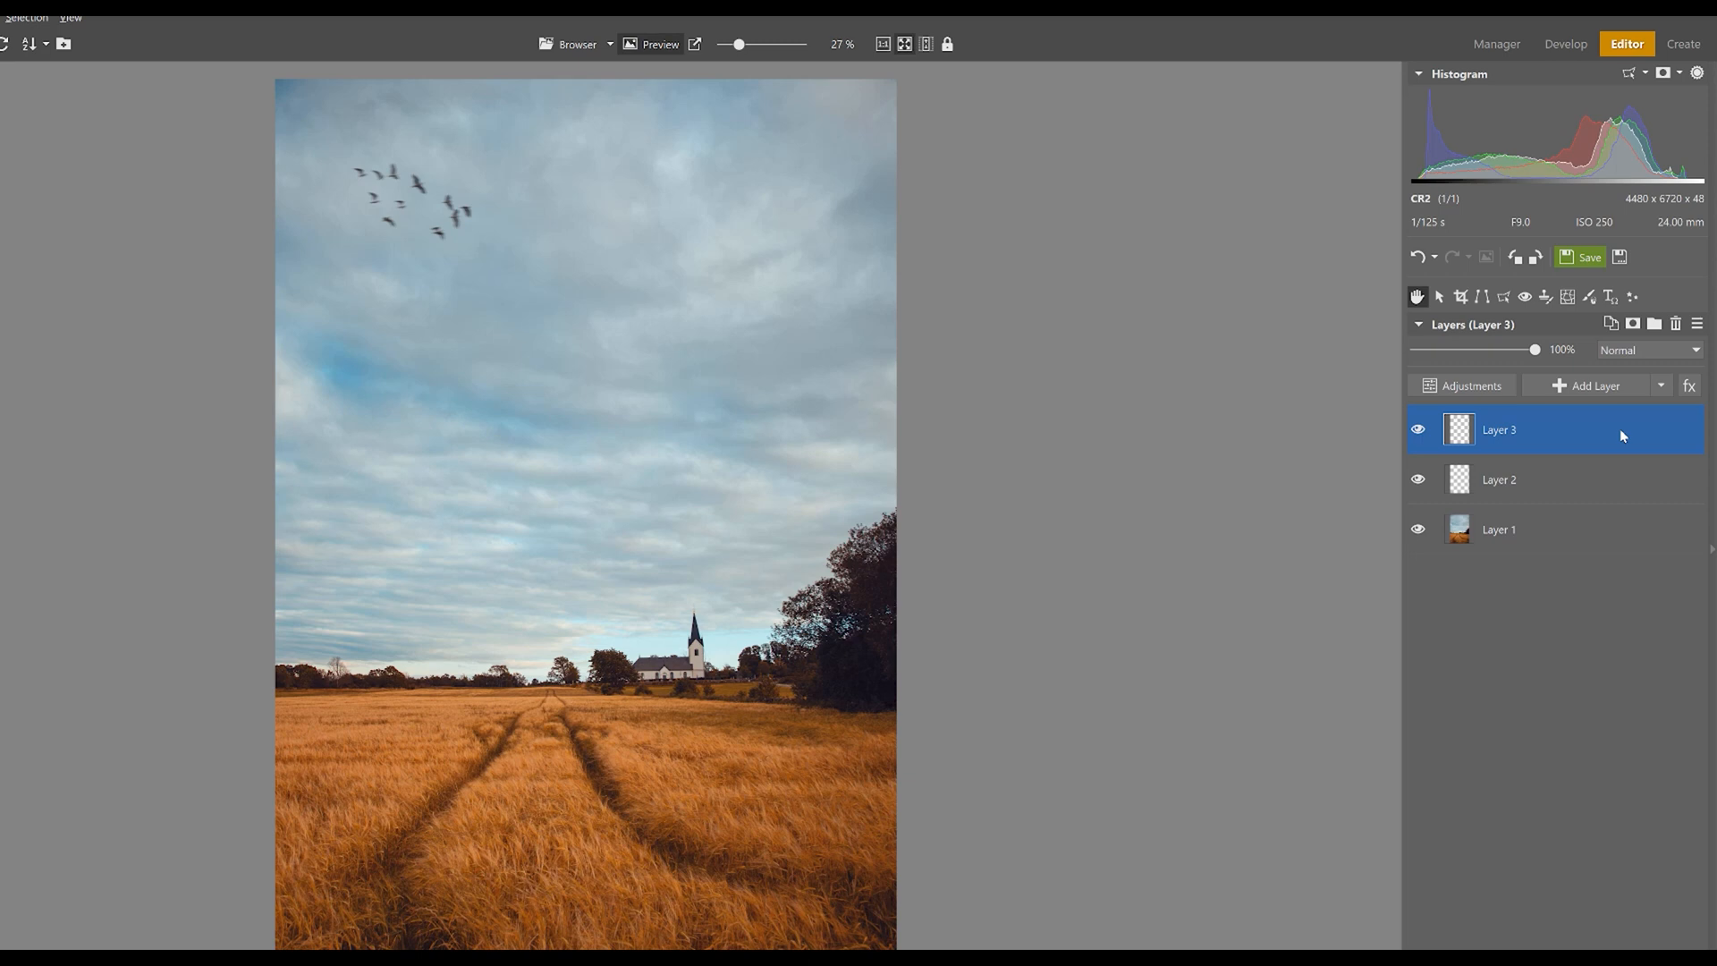
- Browse Layer 3's mask options unchanged, then start saving the layered photo
right_click(1532, 429)
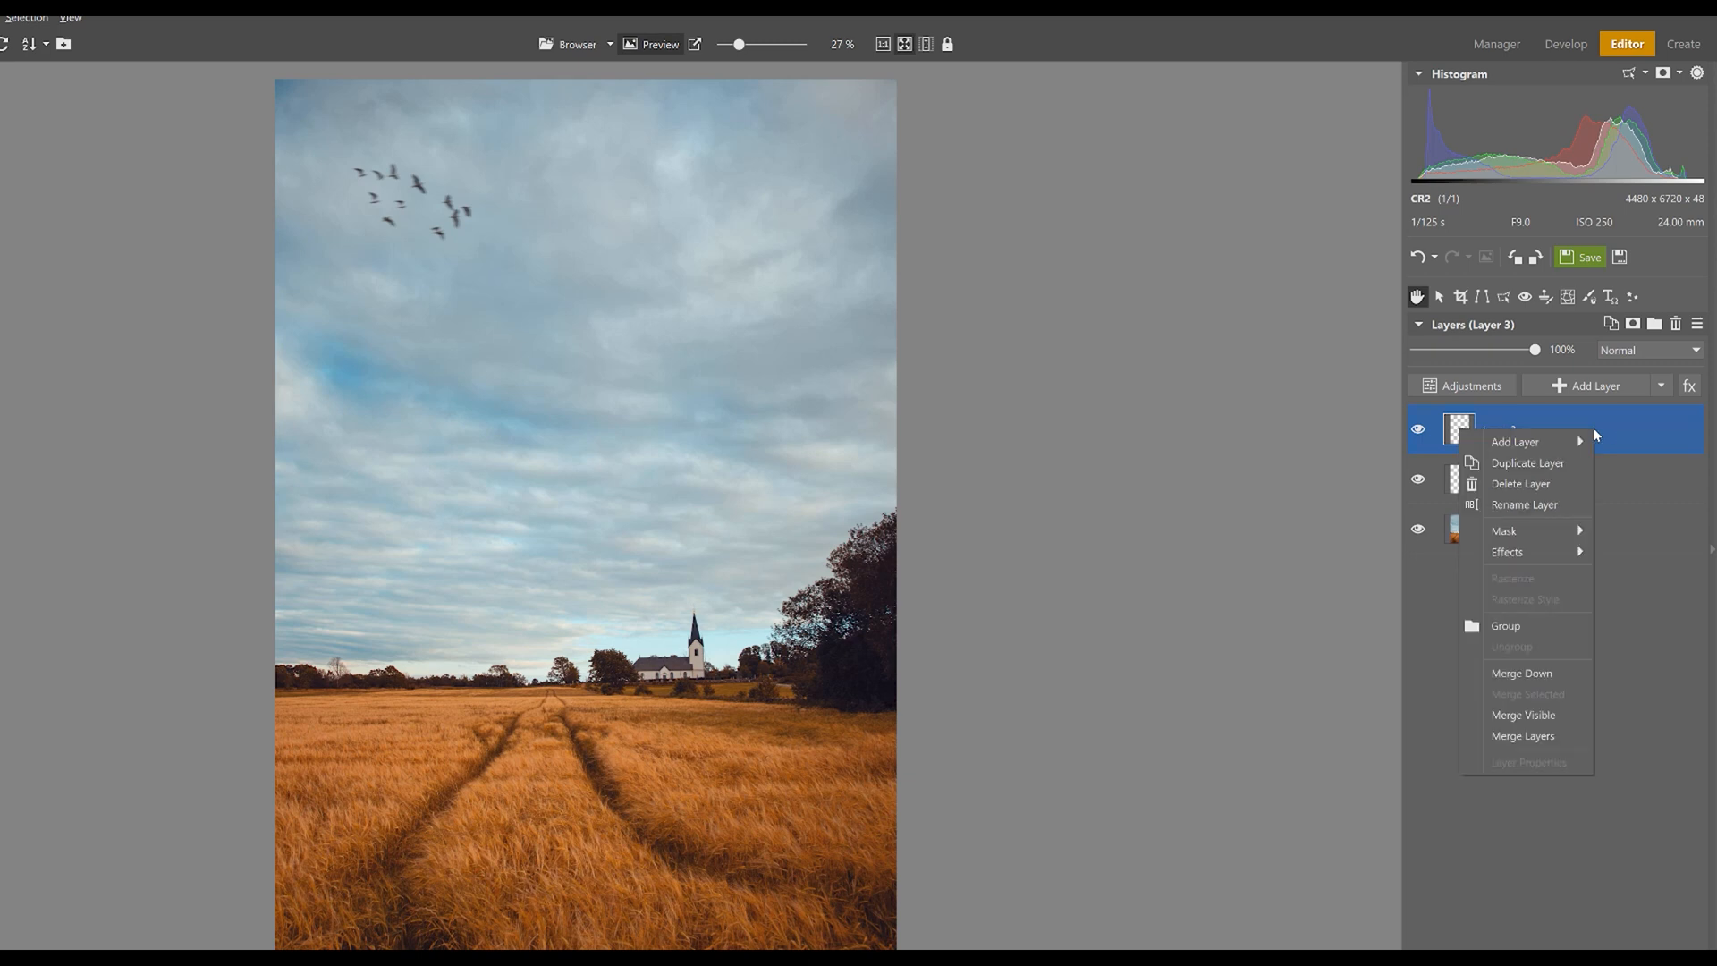
mouse_move(1532, 531)
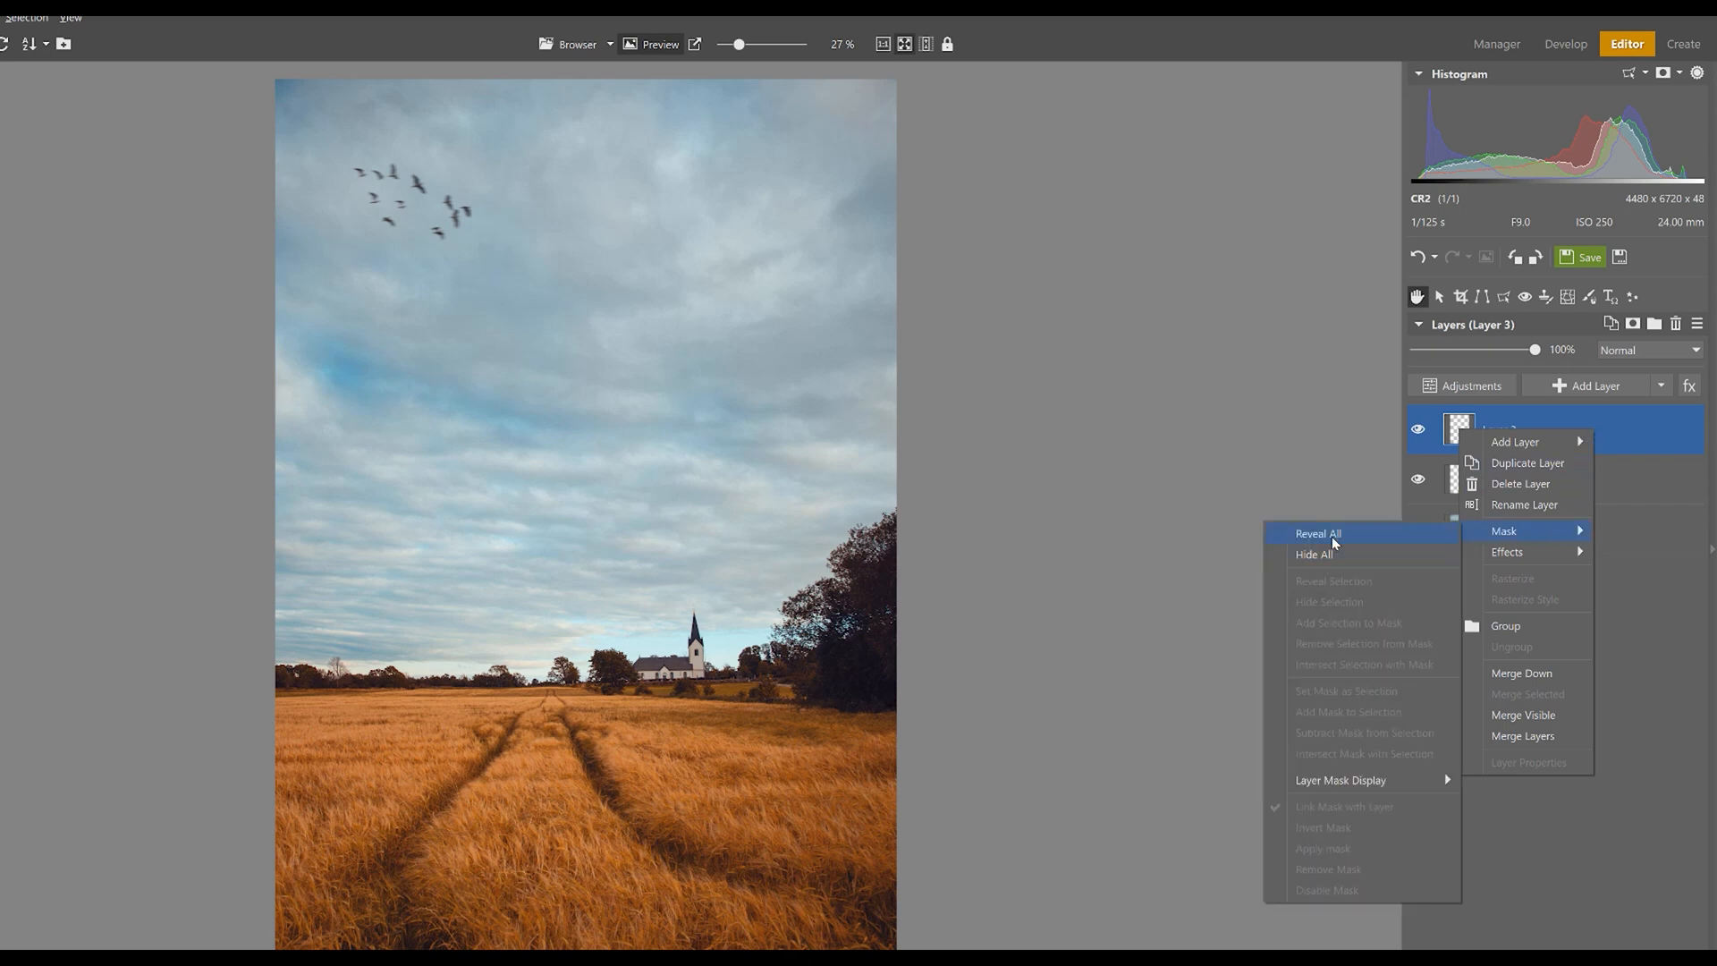
mouse_move(1364, 538)
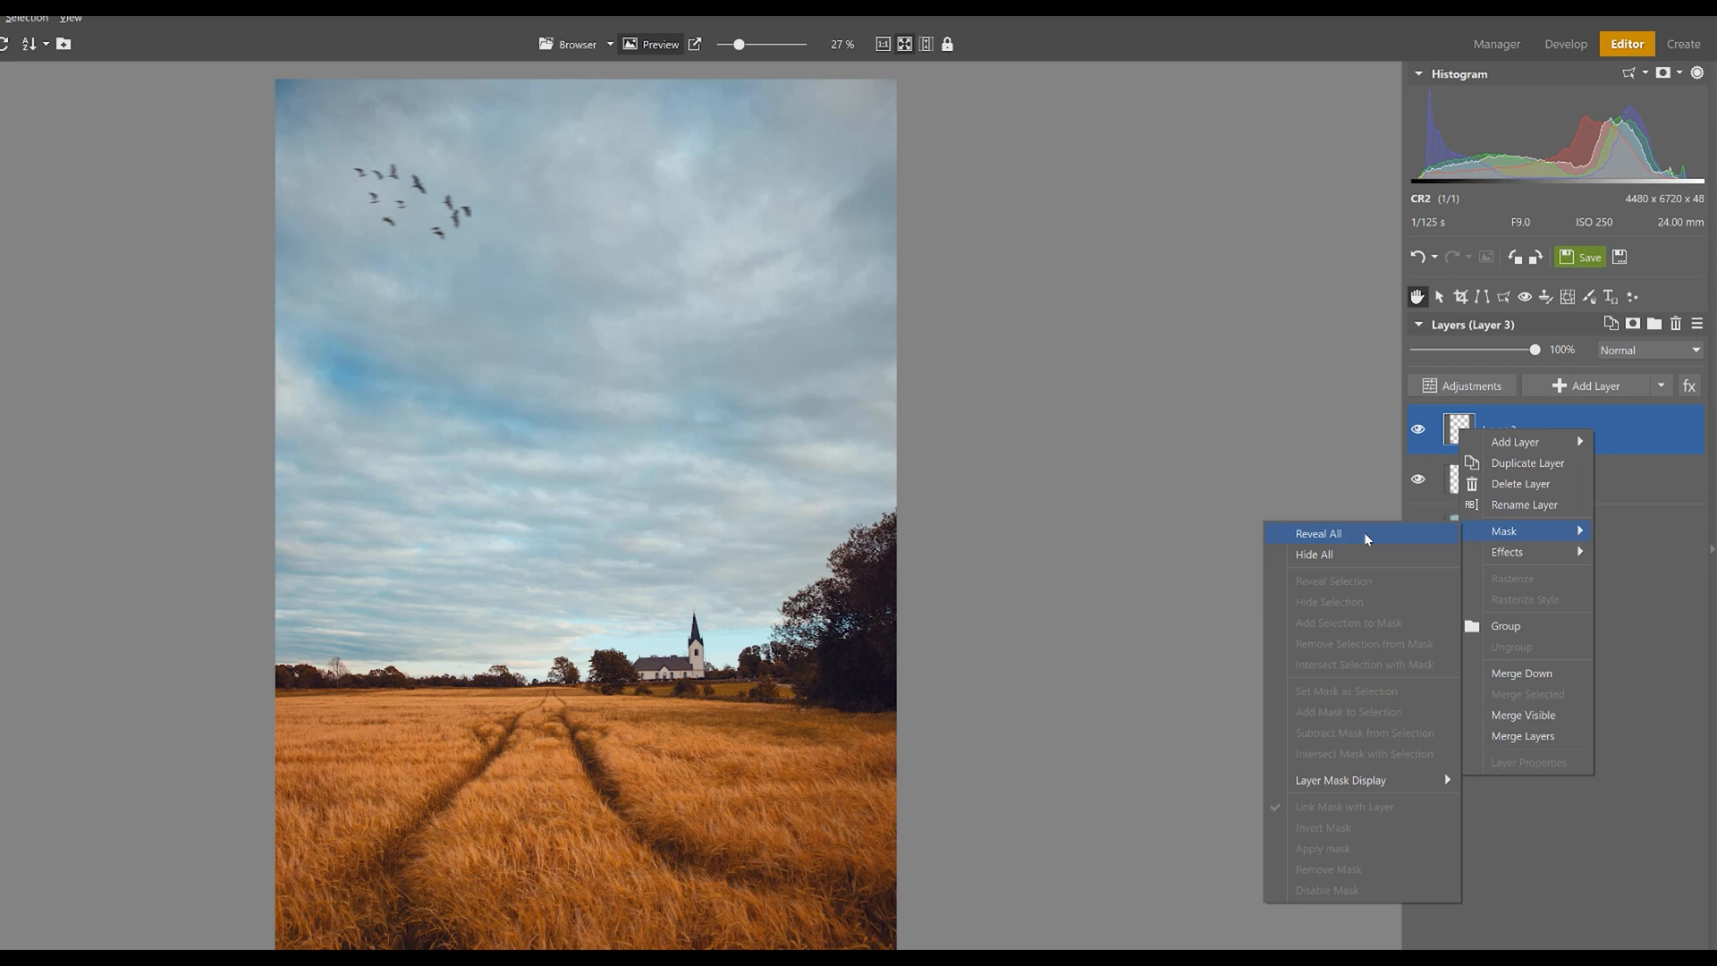
mouse_move(1416, 533)
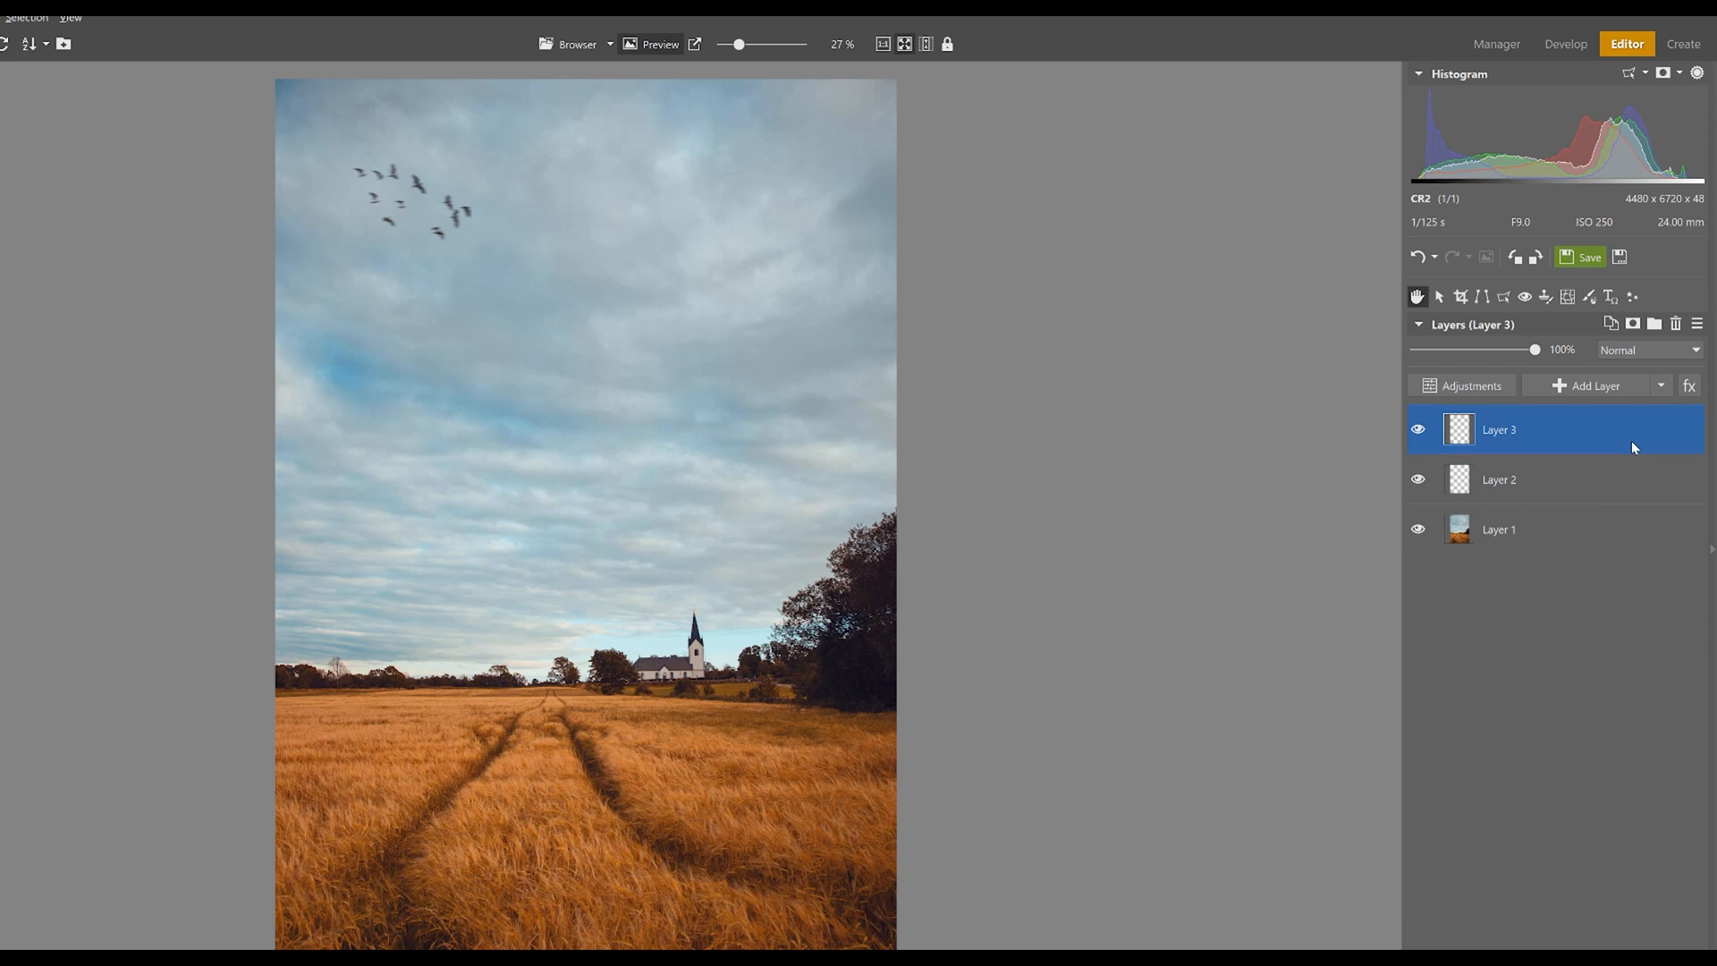
mouse_move(1575, 435)
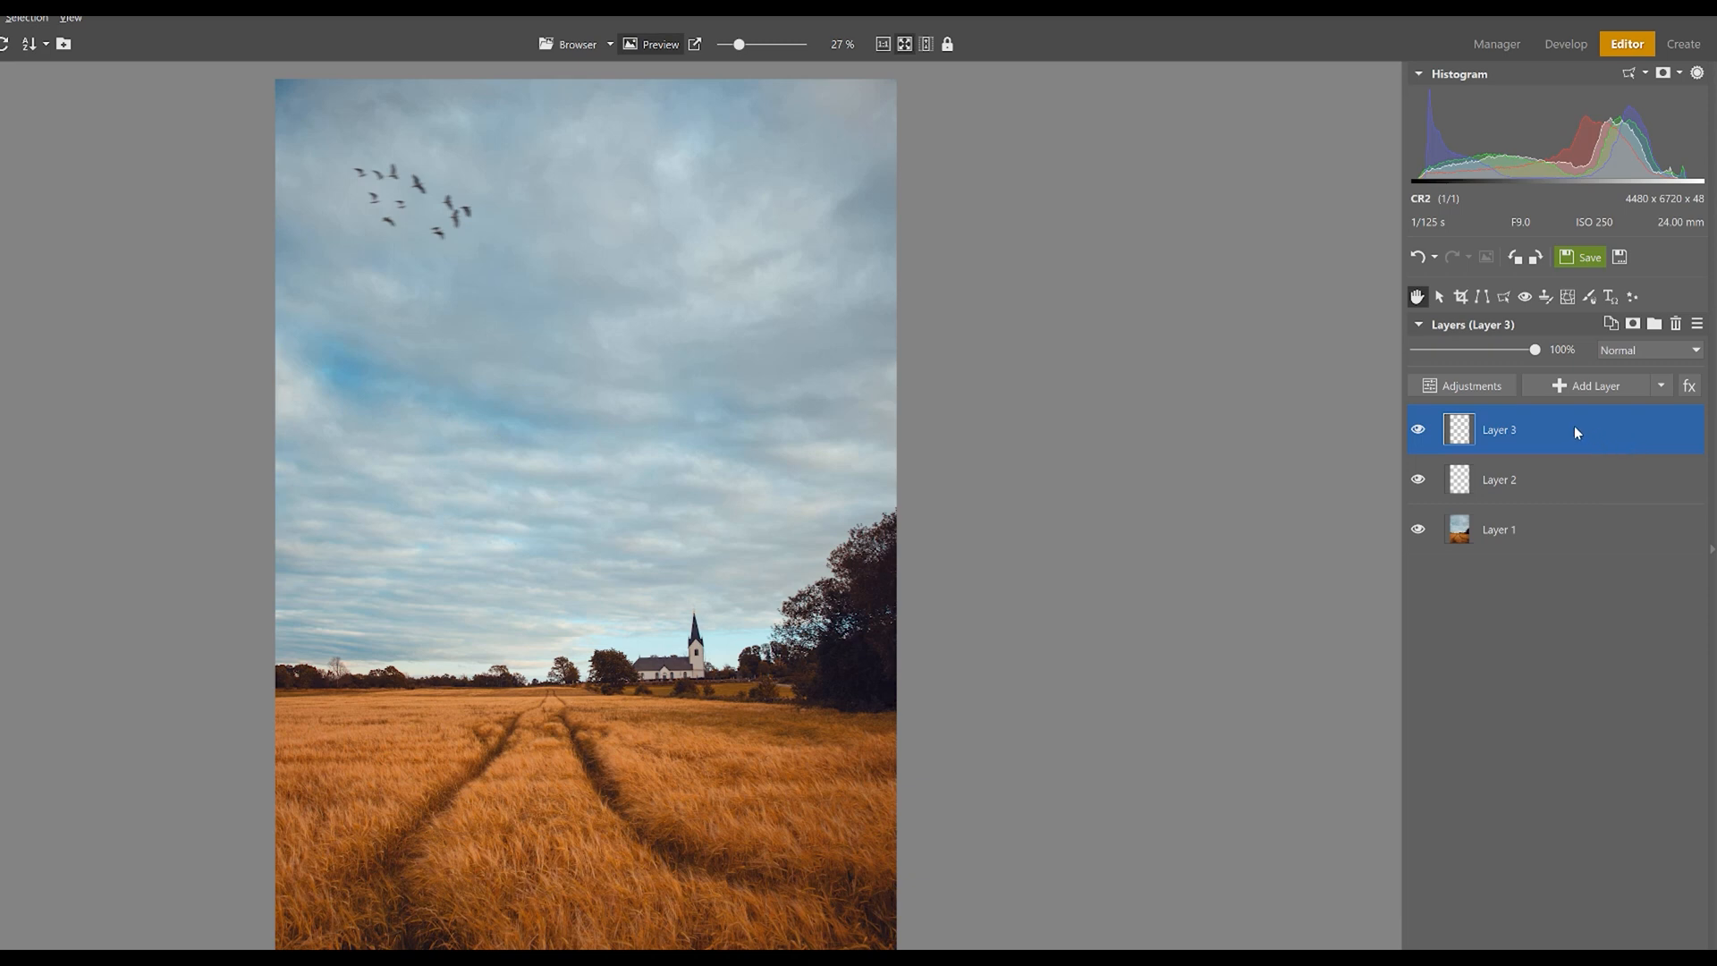
mouse_move(1568, 433)
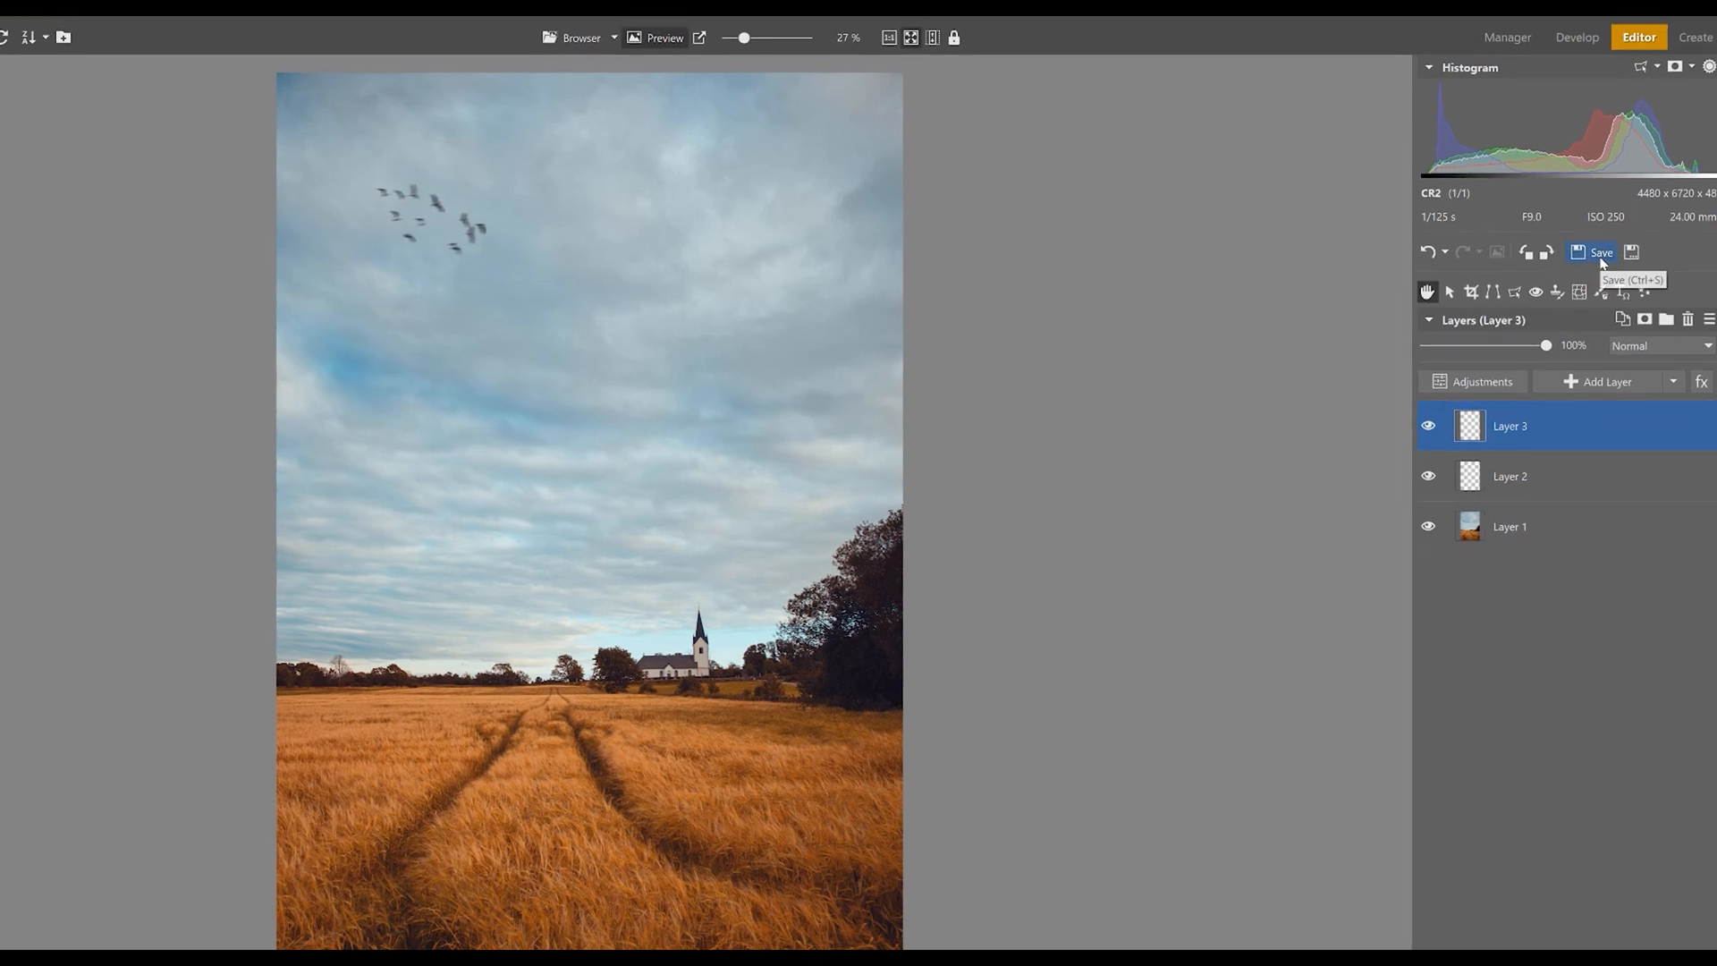
left_click(1593, 252)
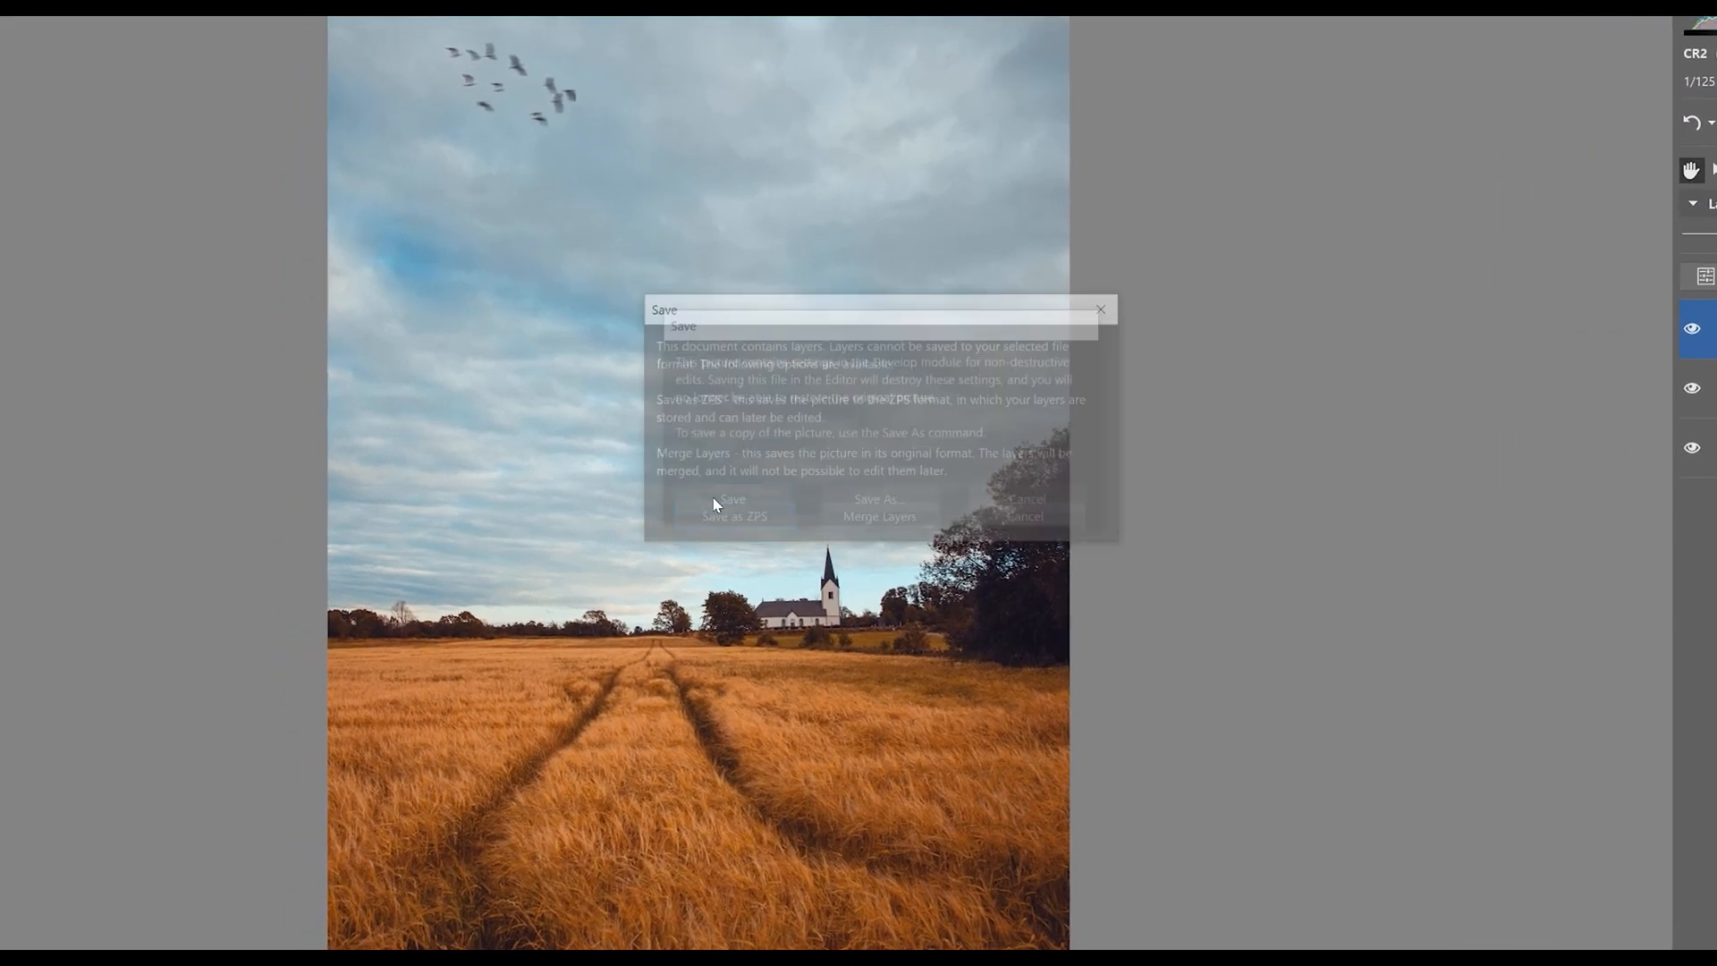